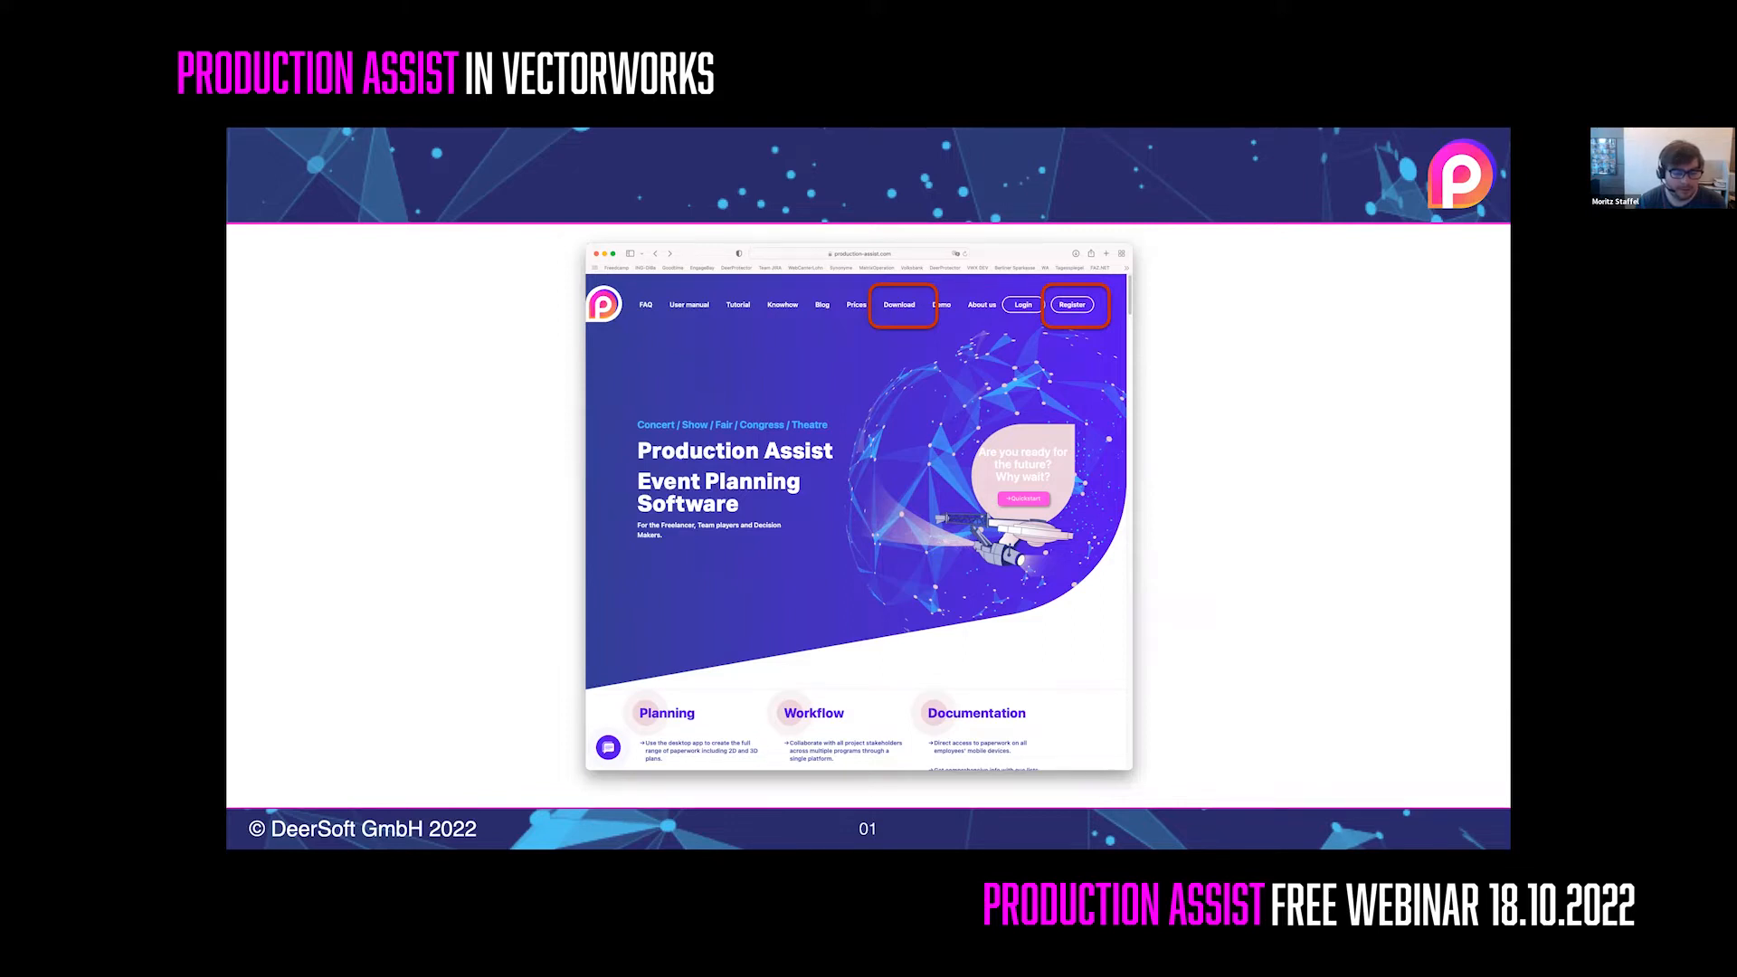
Advance to the slide on installing the plugin via Help > Install Vectorworks Plugin
{"action": "left_click", "coordinate": [1071, 305]}
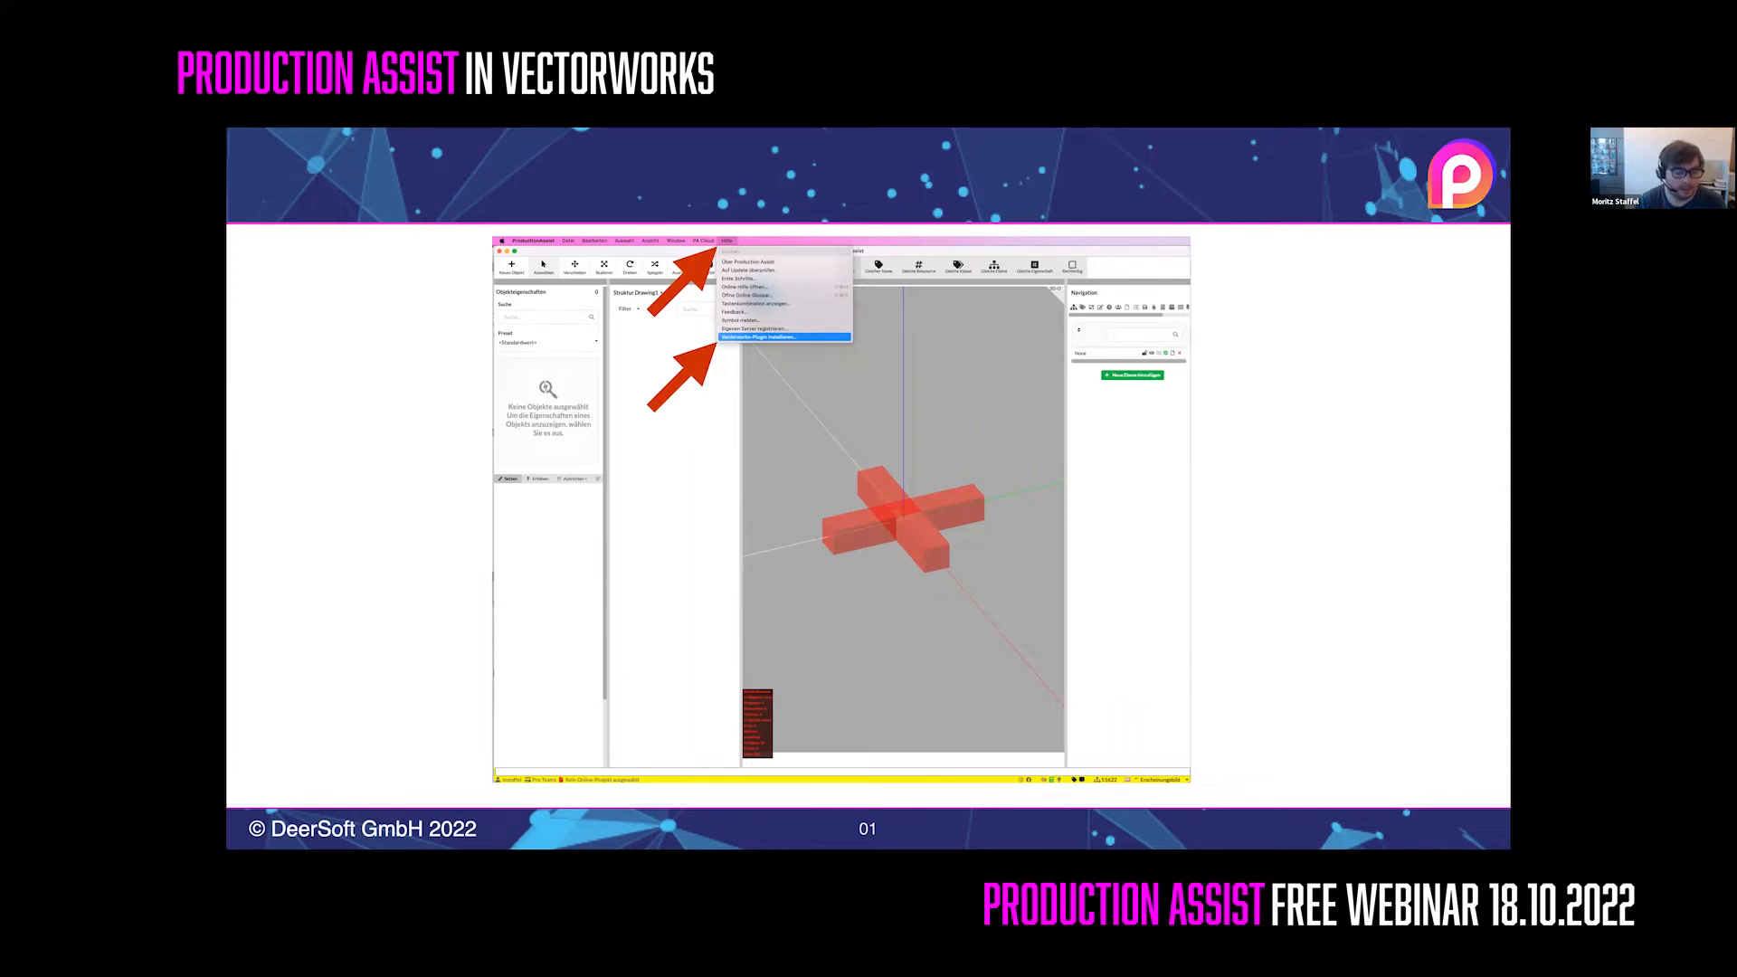
Step through the Install Vectorworks Plugin dialog slide to the Hands On slide
{"action": "left_click", "coordinate": [781, 335]}
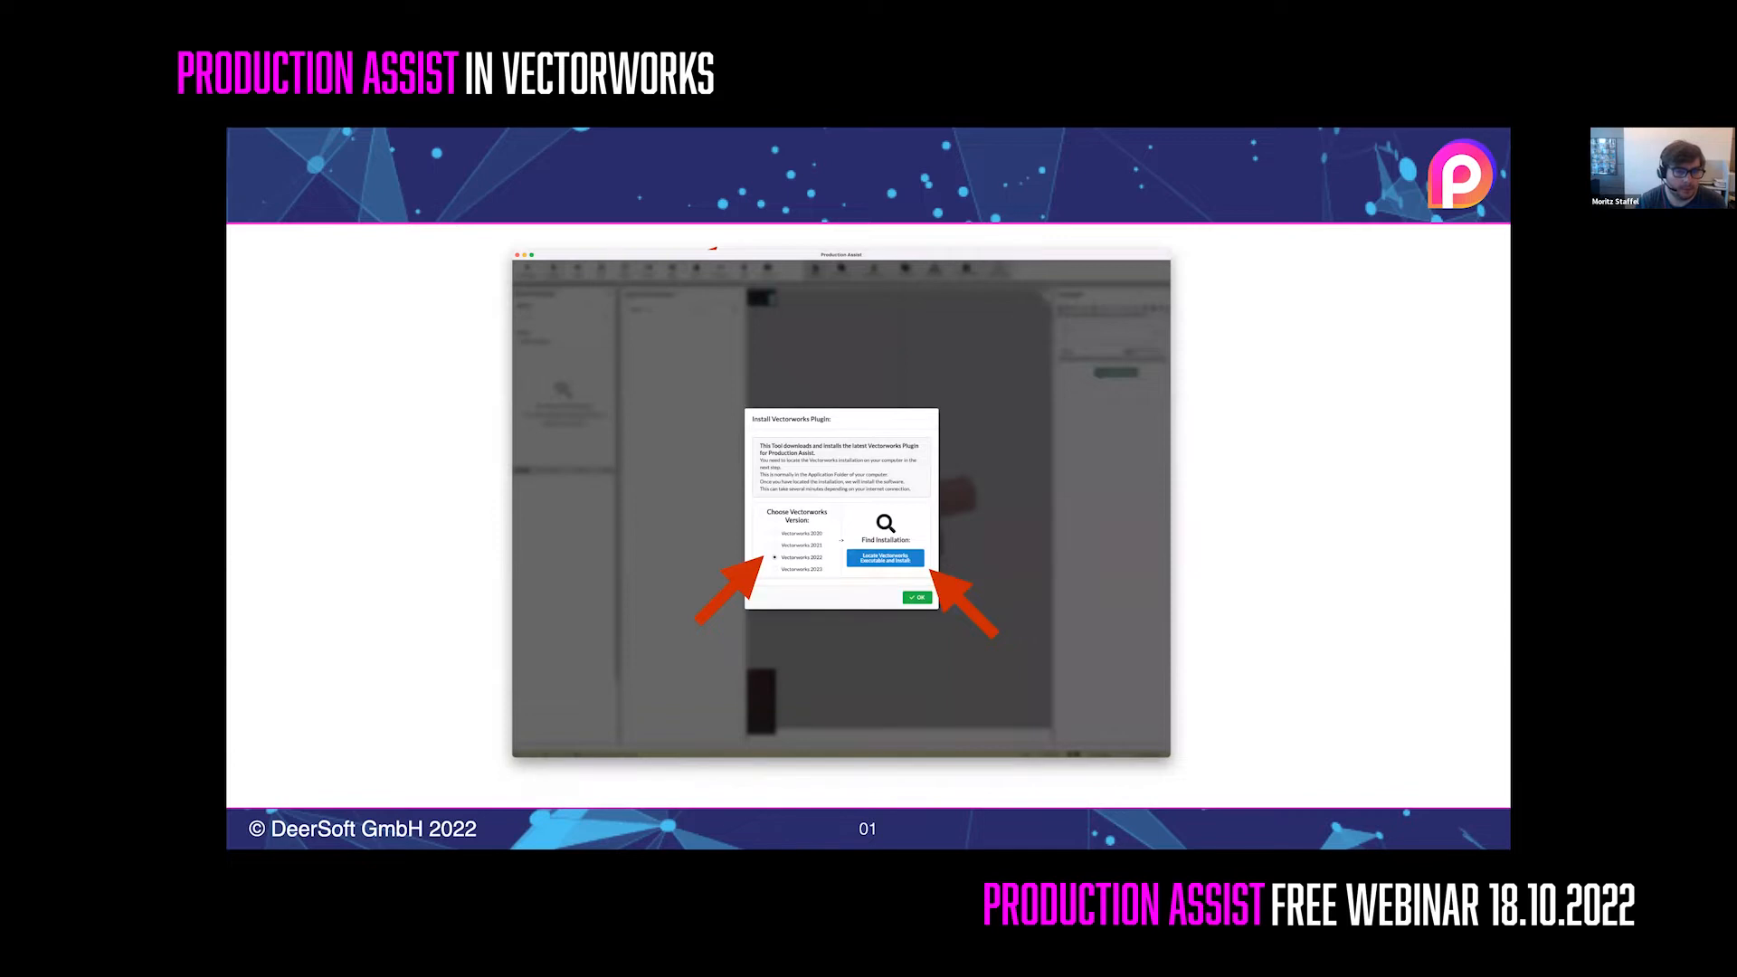
{"action": "left_click", "coordinate": [883, 561]}
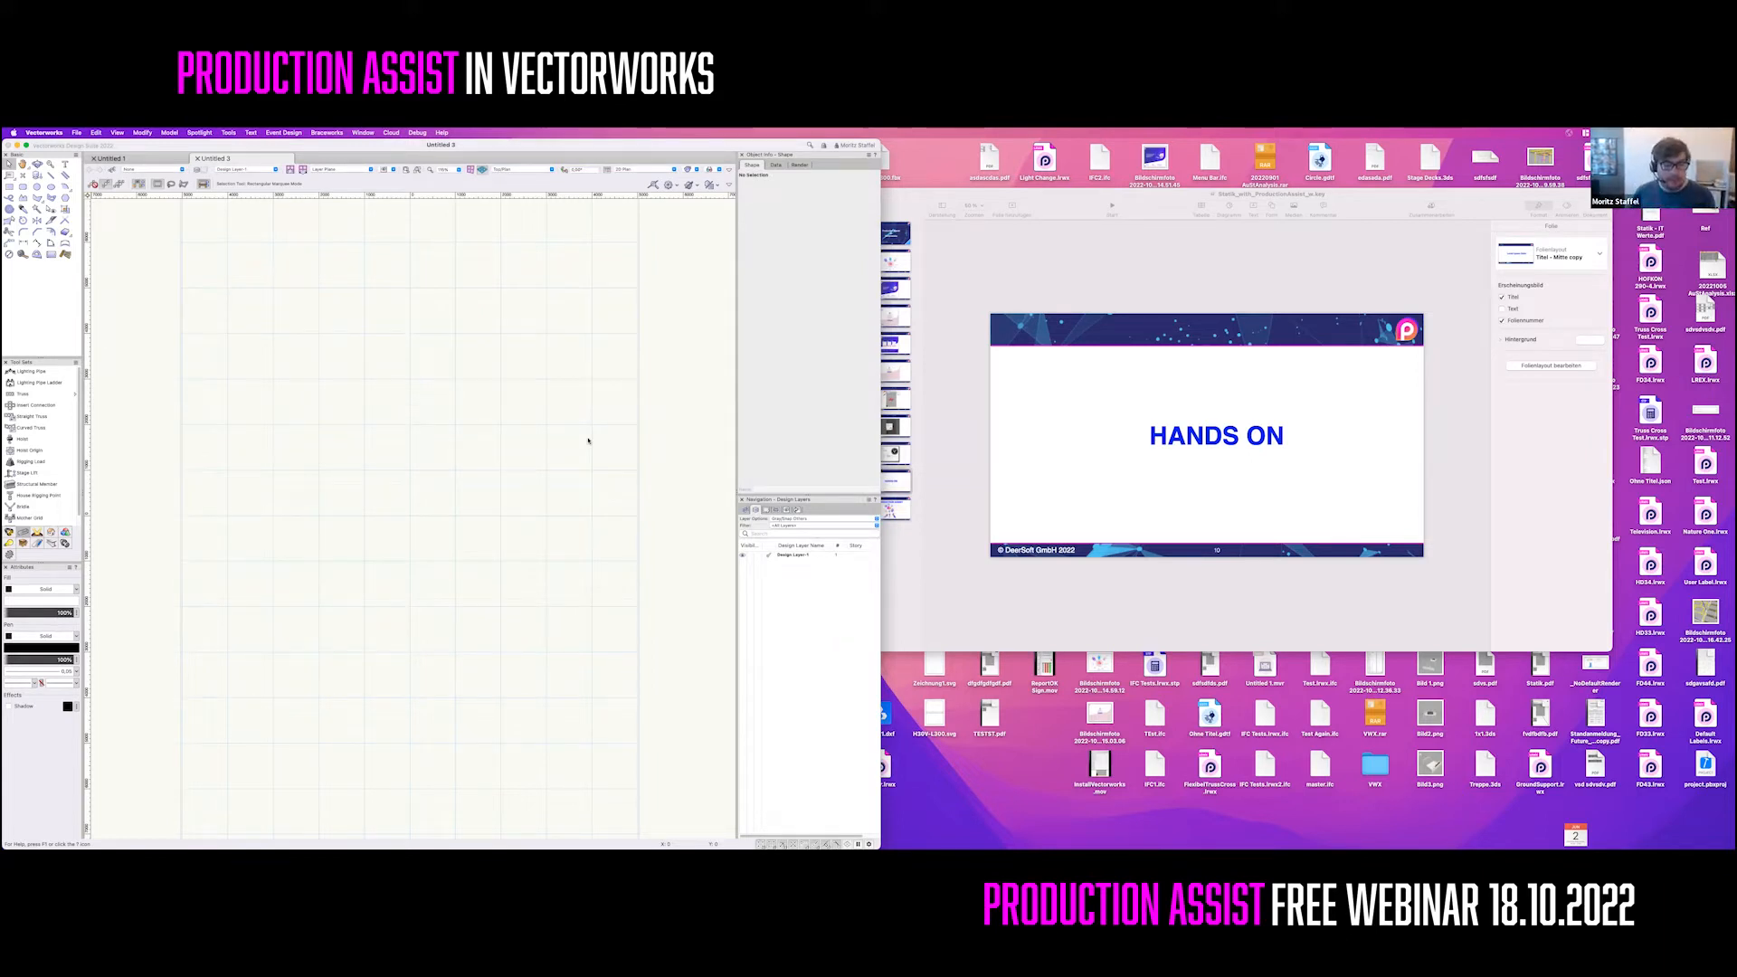
{"action": "mouse_move", "coordinate": [588, 443]}
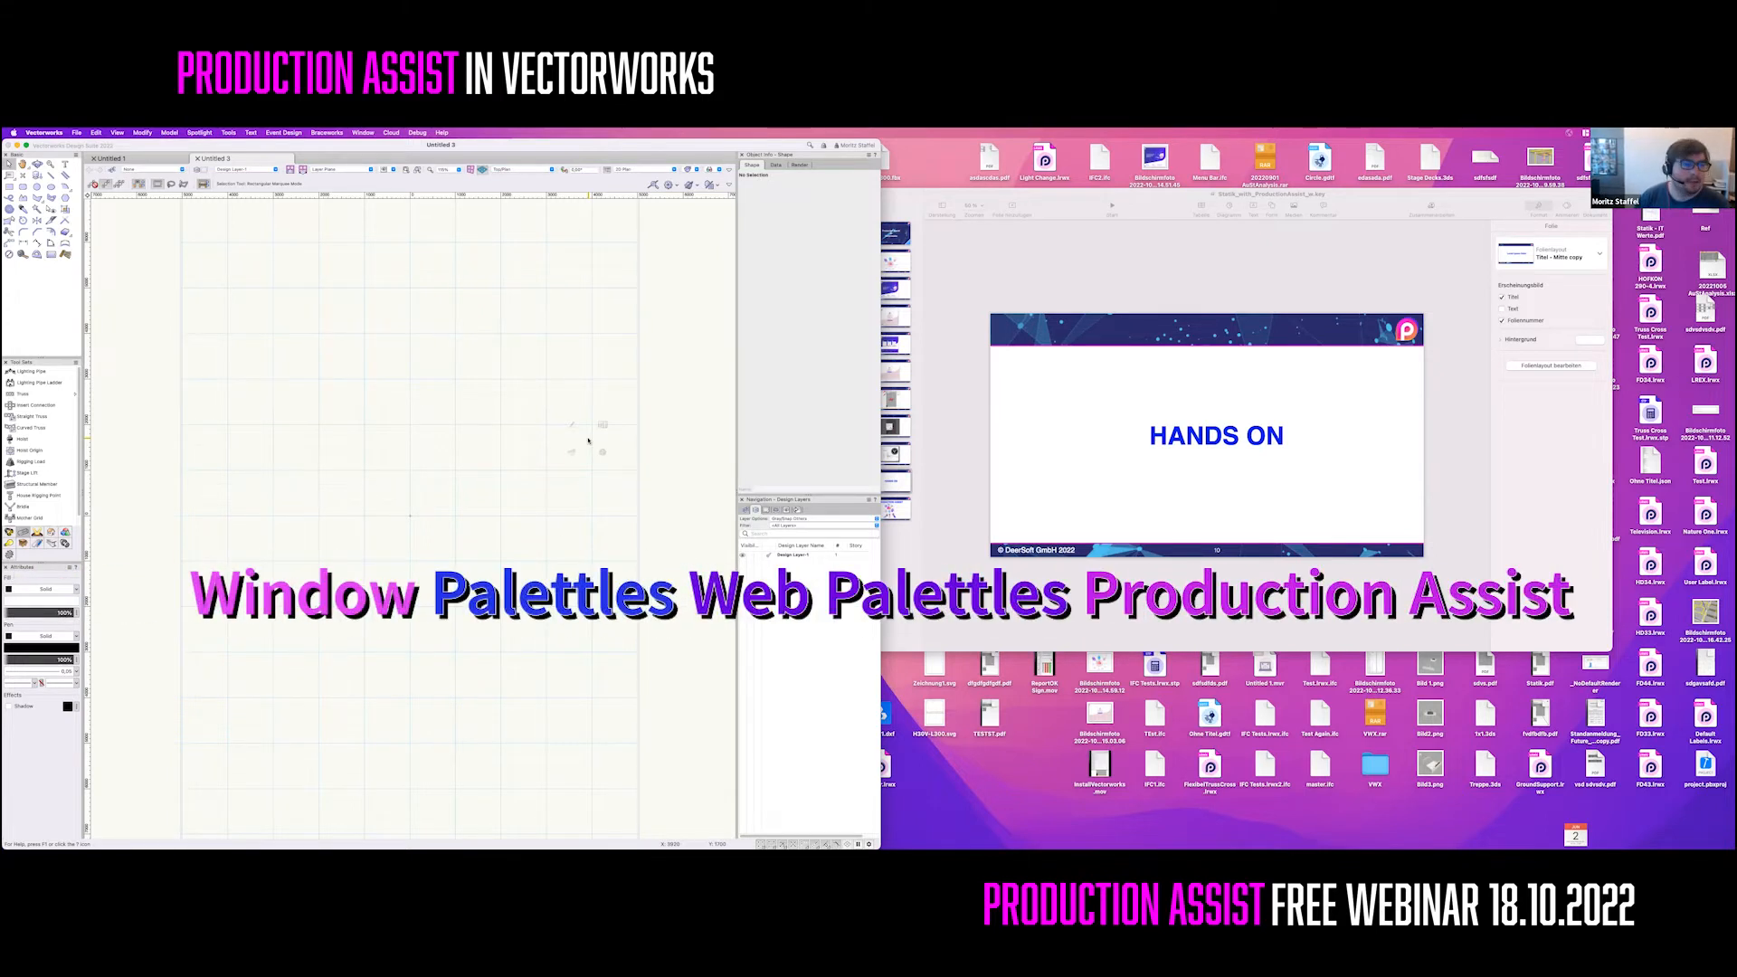
Open Window > Palettes > Web Palettes to reveal the Production Assist entry
{"action": "left_click", "coordinate": [364, 133]}
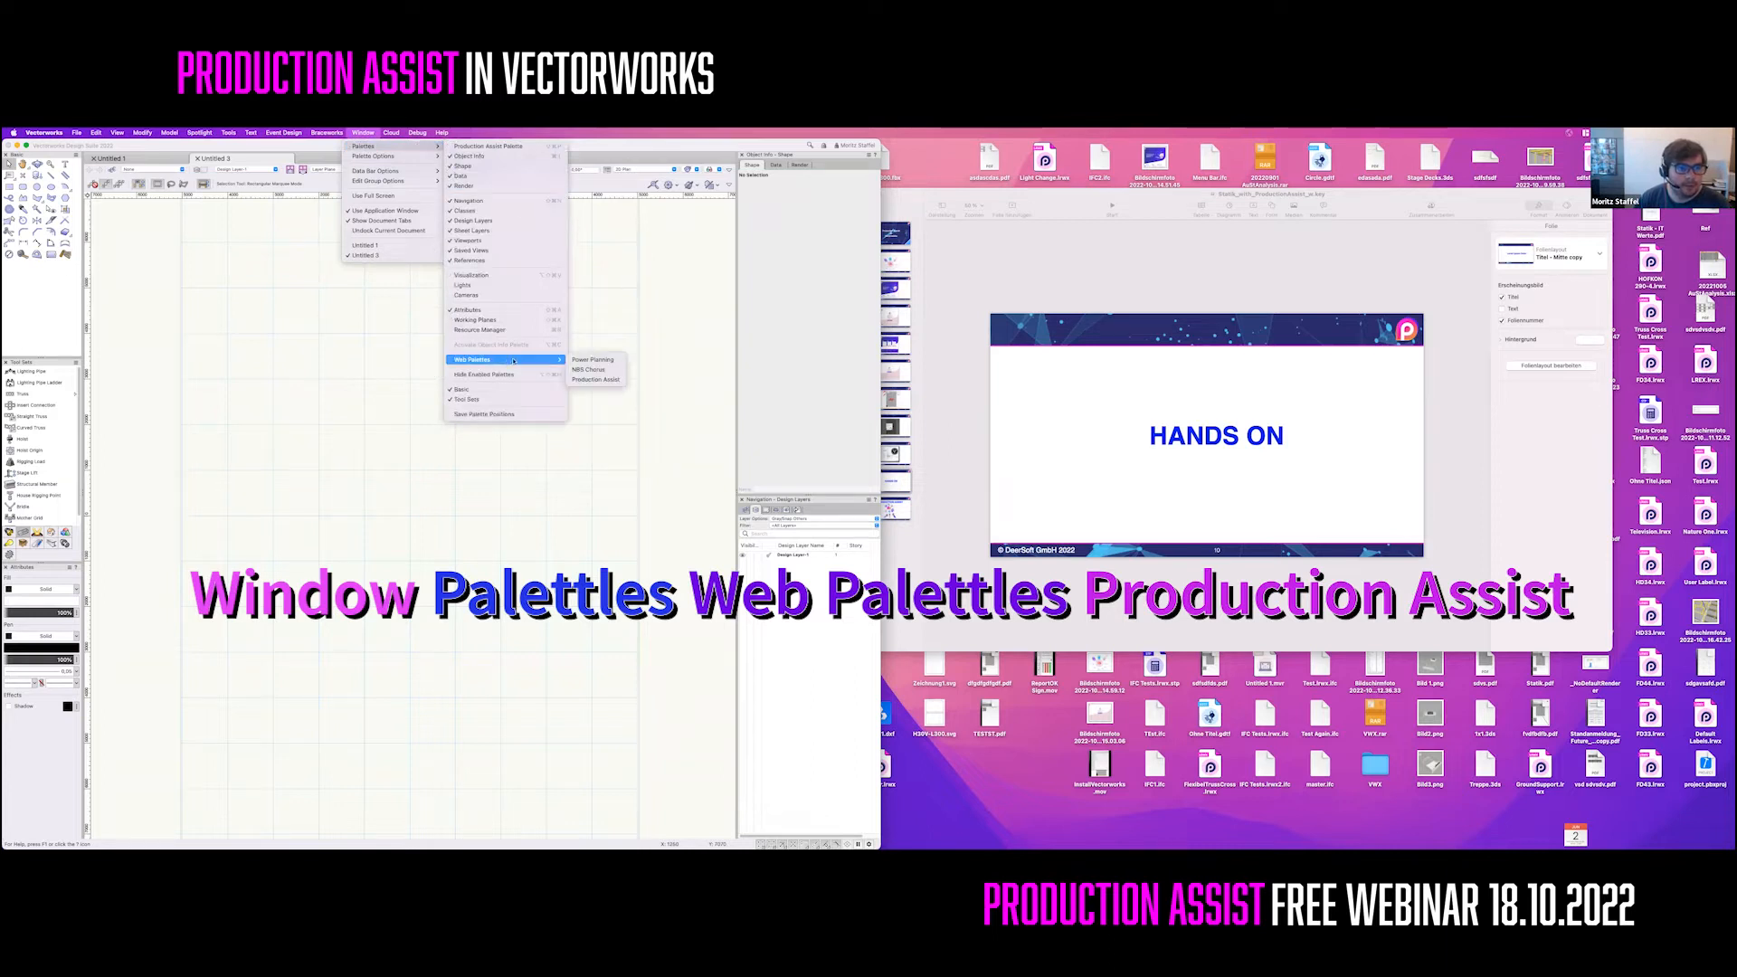
Open the Production Assist palette and draw a straight truss with rigging points
{"action": "left_click", "coordinate": [596, 379]}
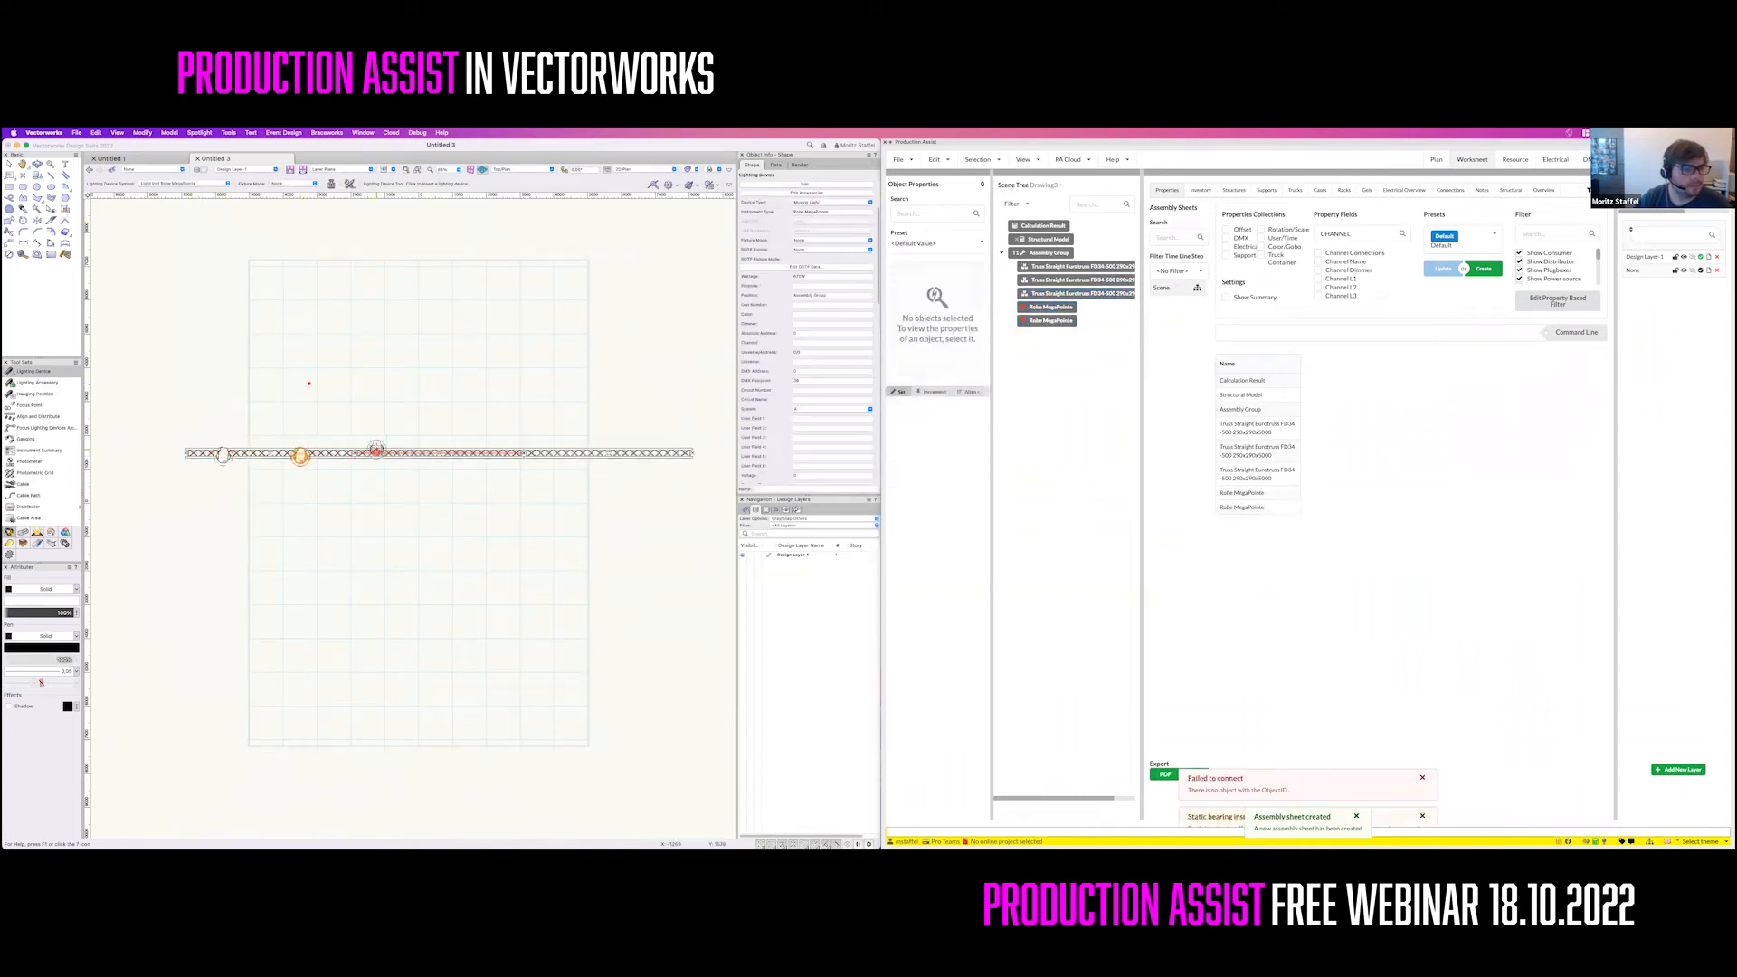
{"action": "left_click", "coordinate": [493, 454]}
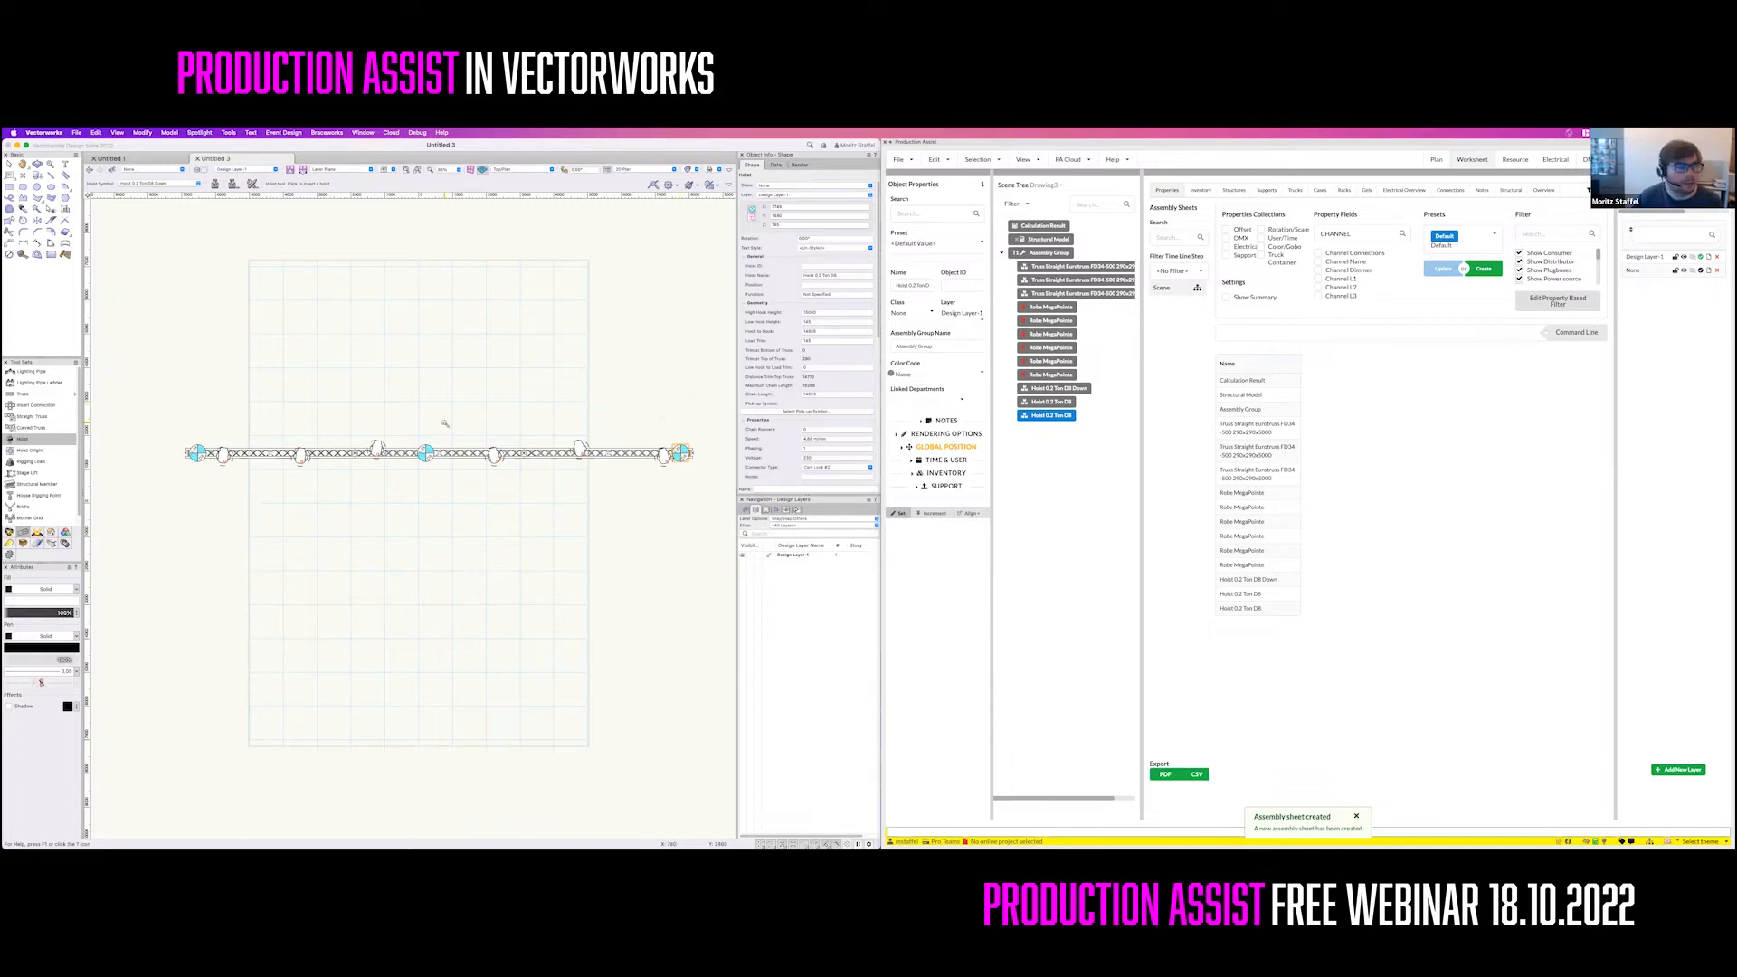
{"action": "mouse_move", "coordinate": [508, 470]}
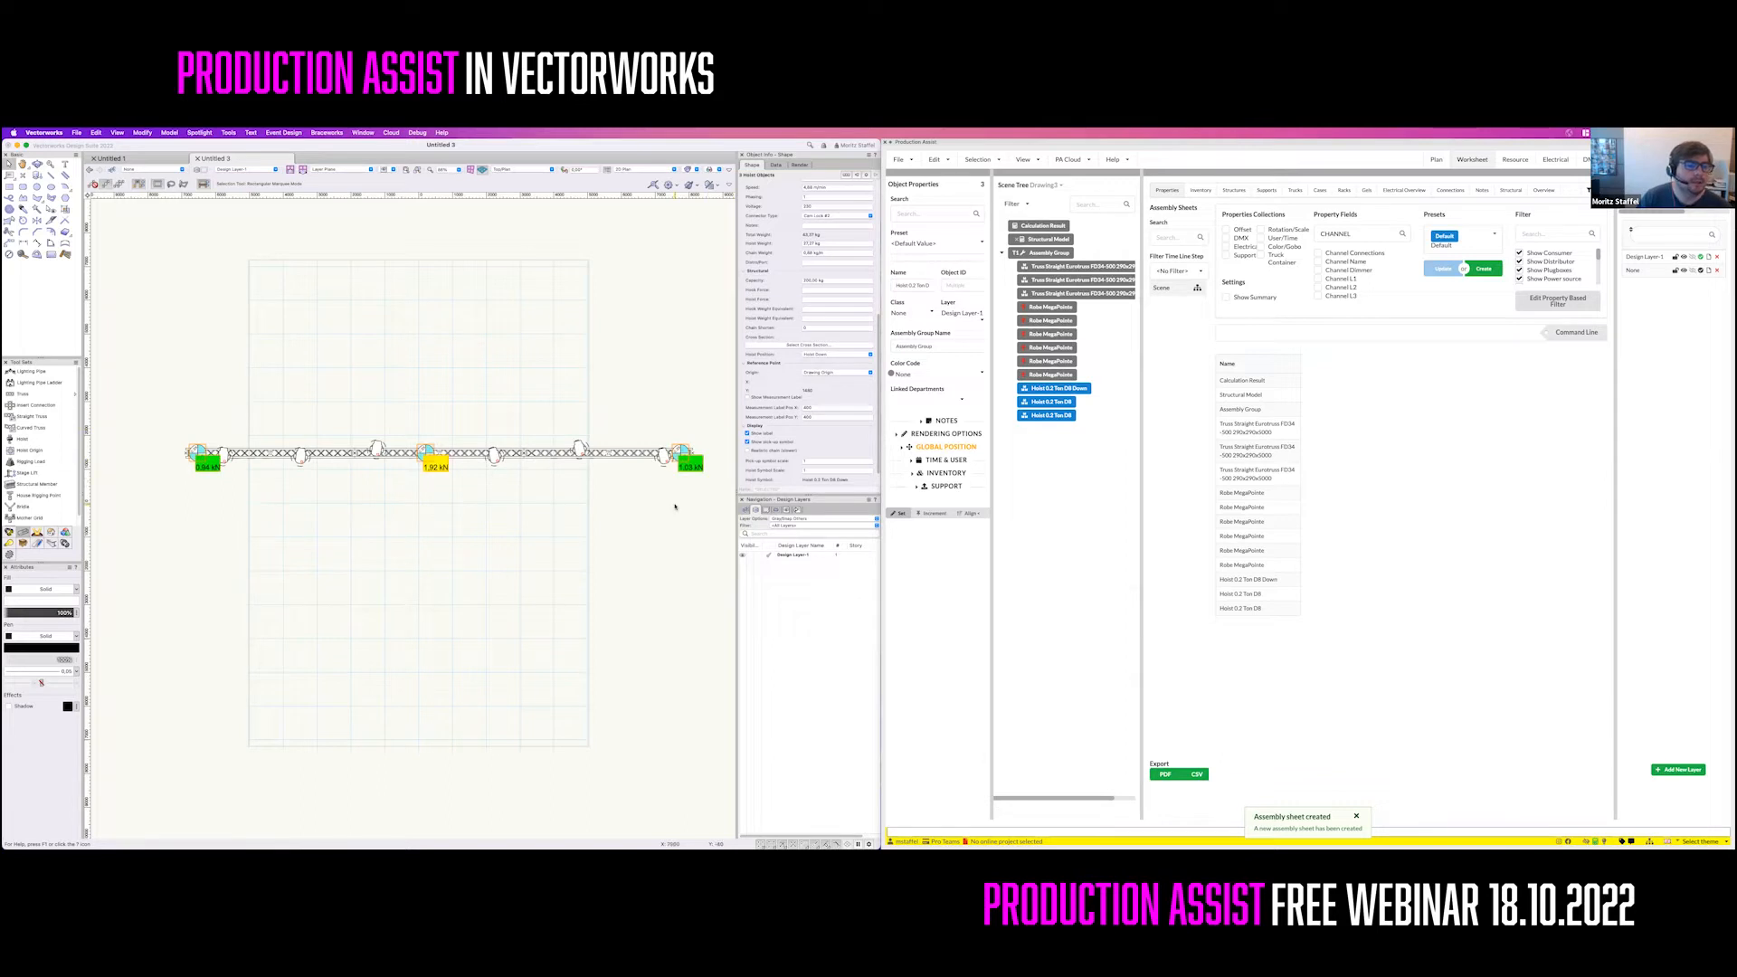
{"action": "mouse_move", "coordinate": [628, 492]}
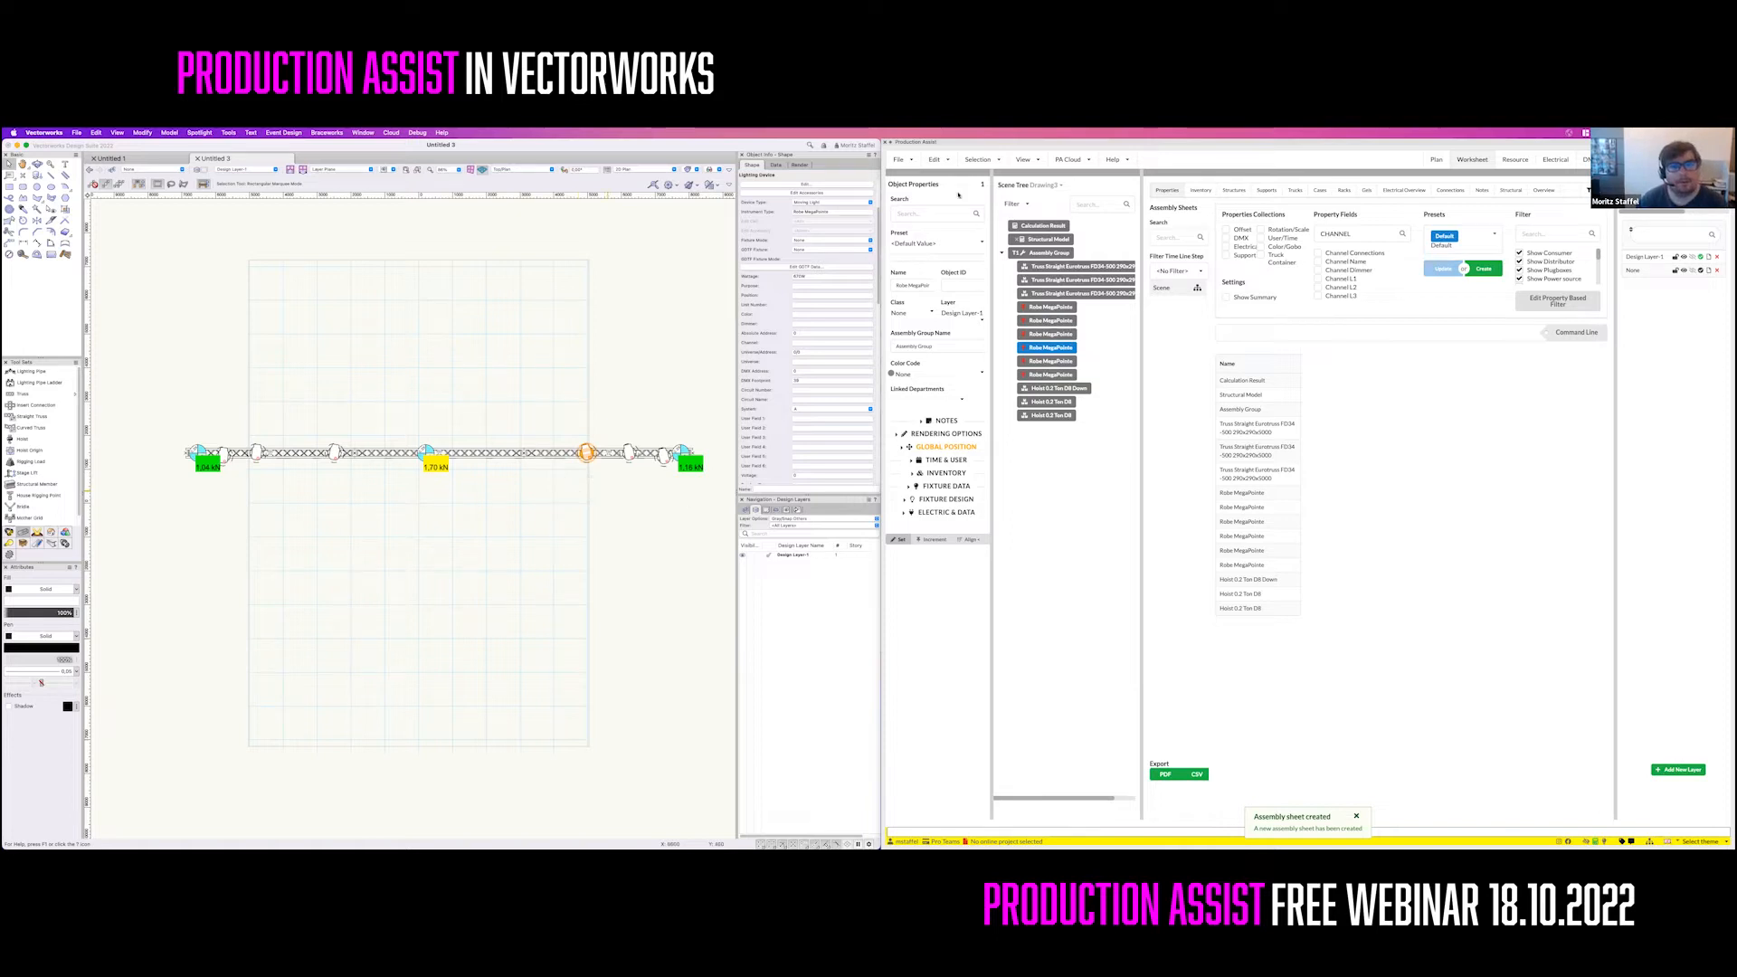
{"action": "left_click", "coordinate": [899, 159]}
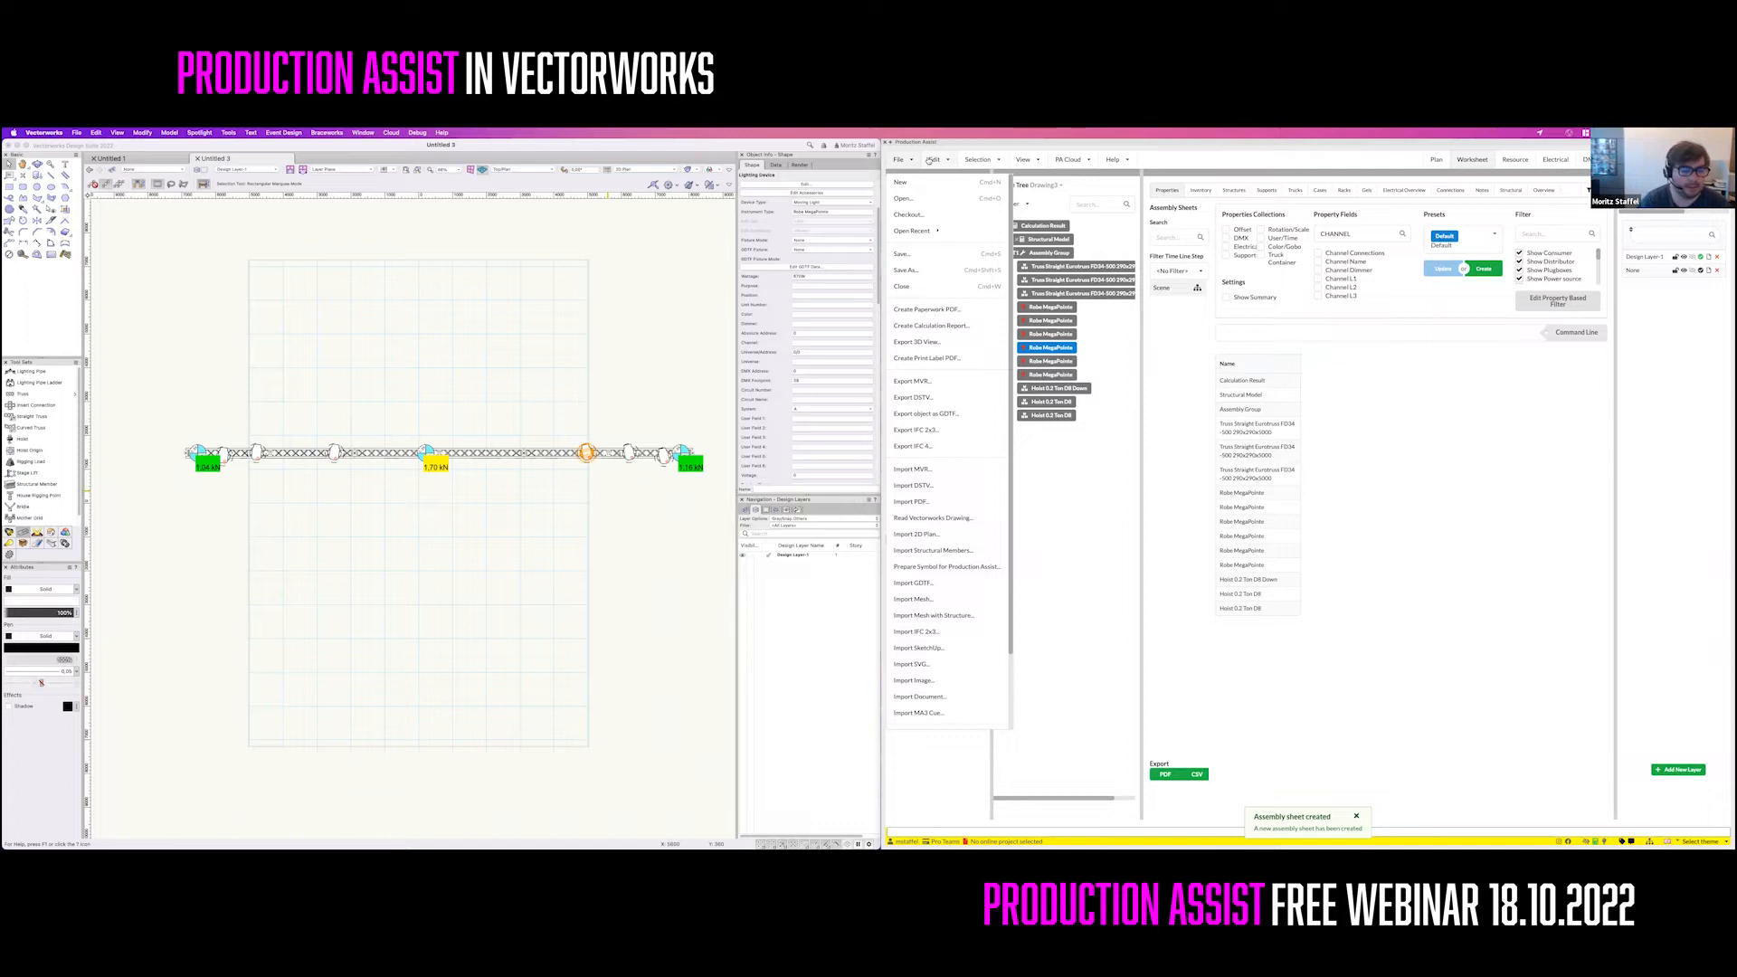
{"action": "mouse_move", "coordinate": [1066, 504]}
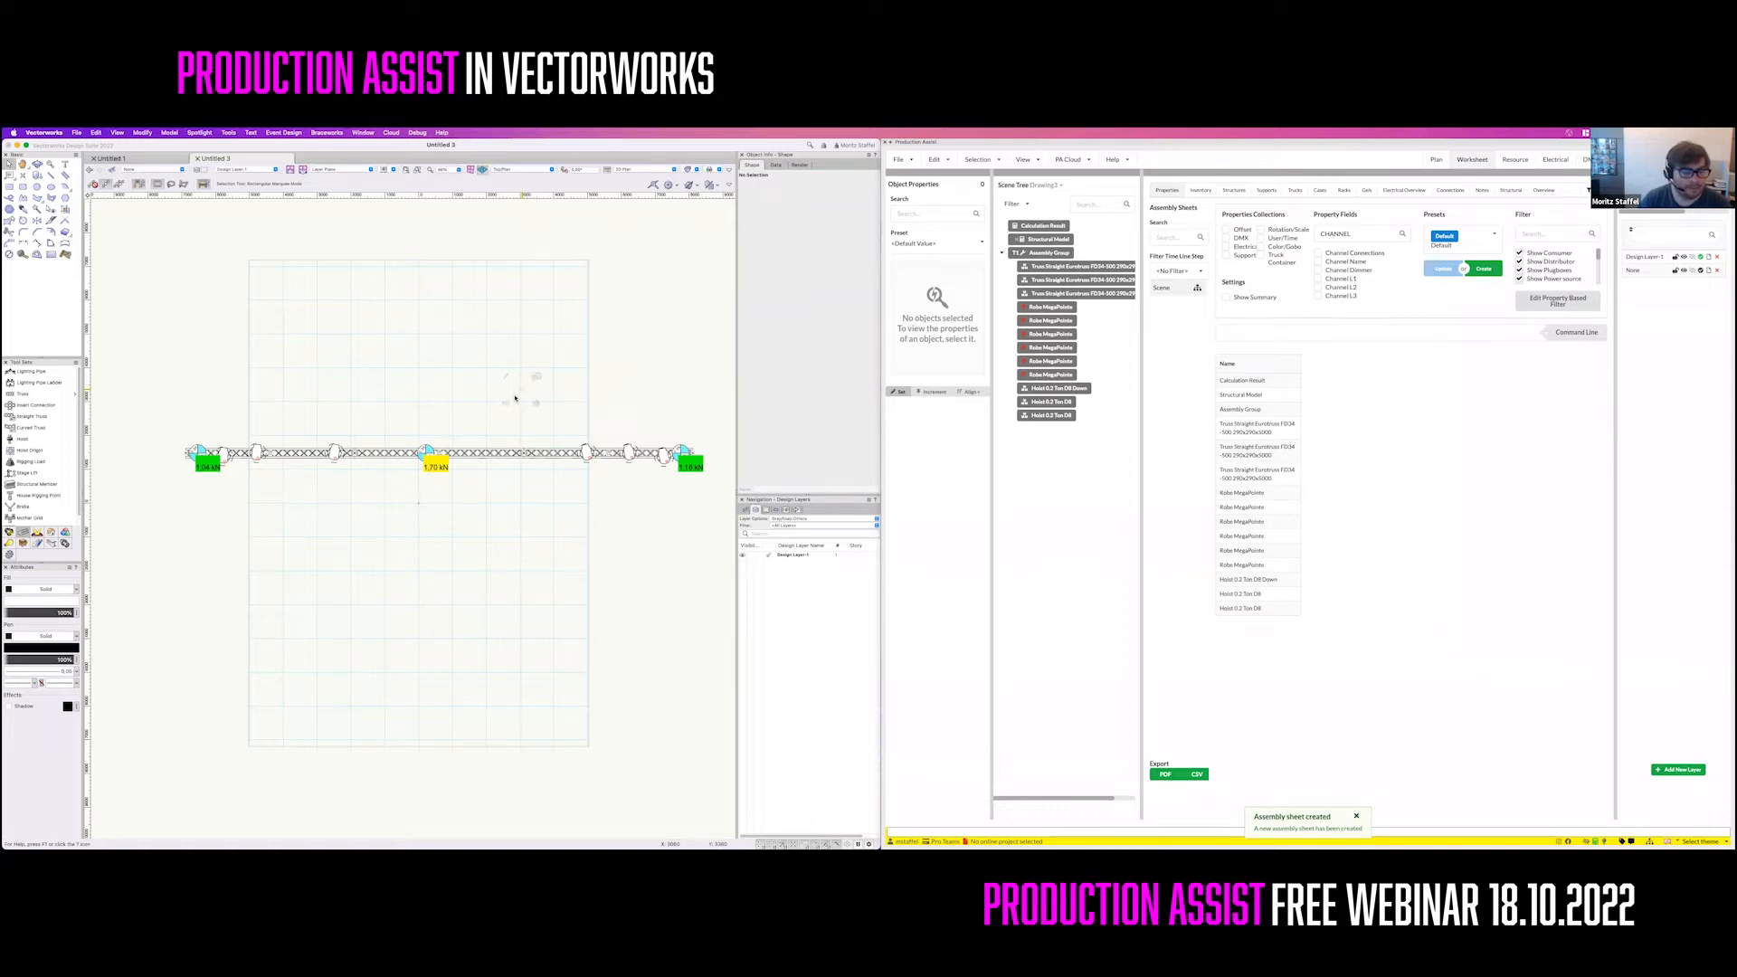
{"action": "mouse_move", "coordinate": [418, 451]}
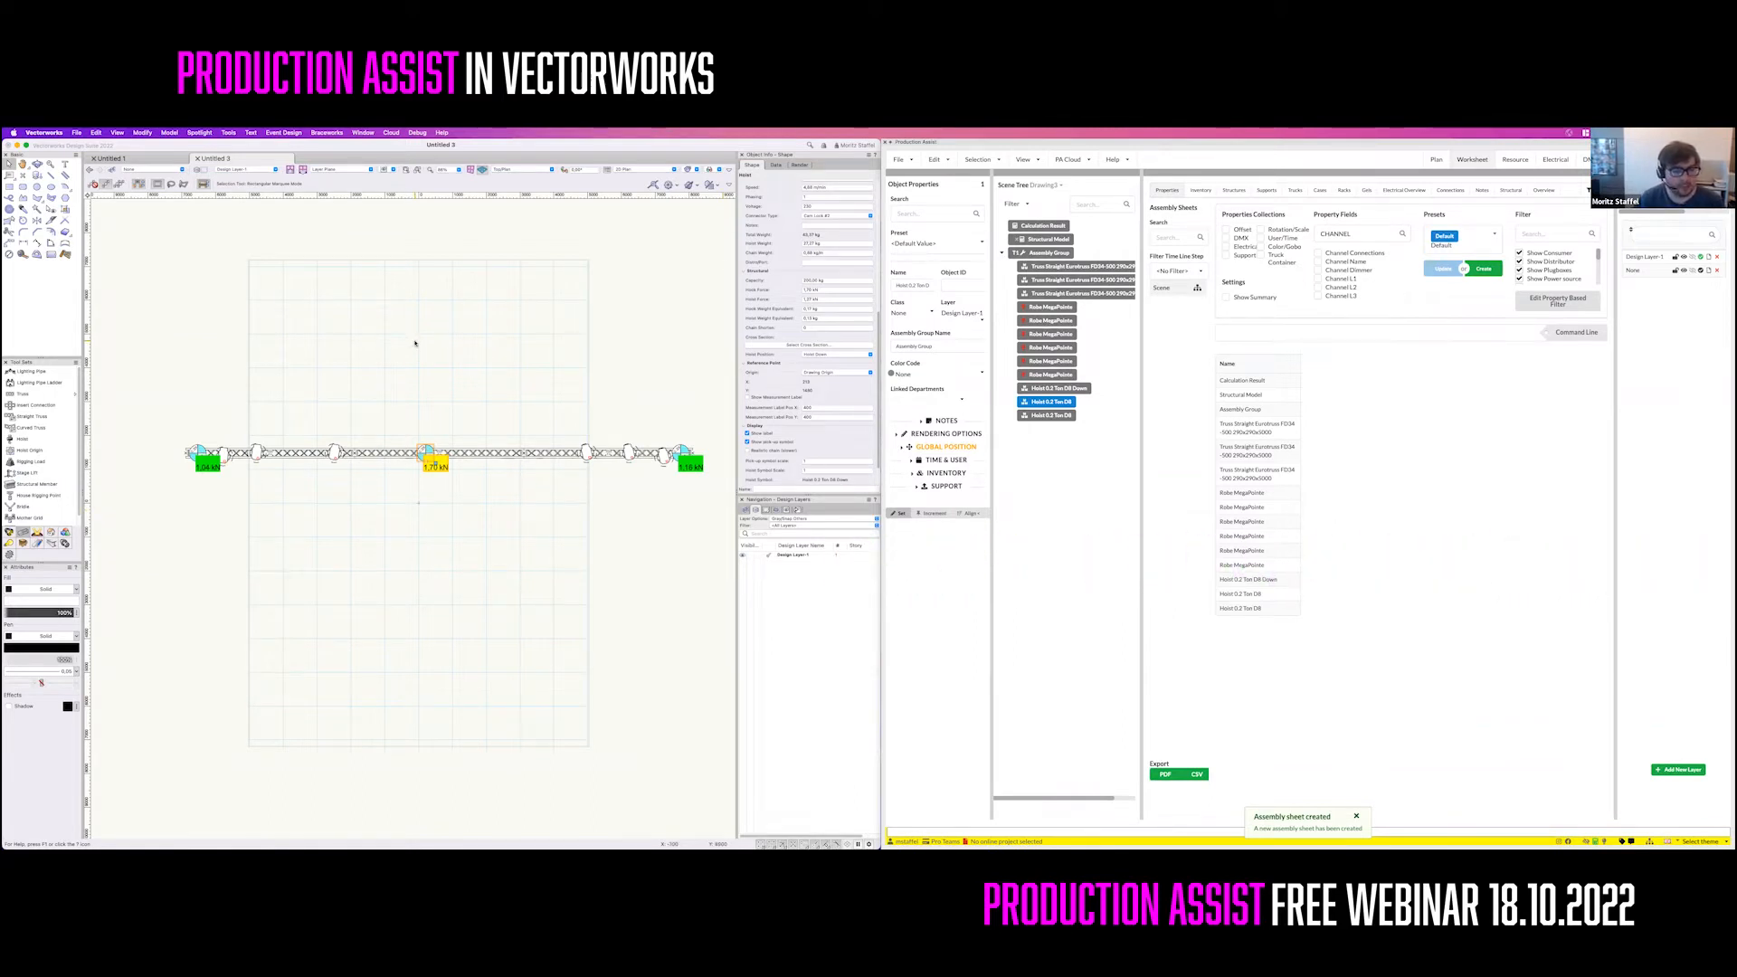
{"action": "mouse_move", "coordinate": [585, 454]}
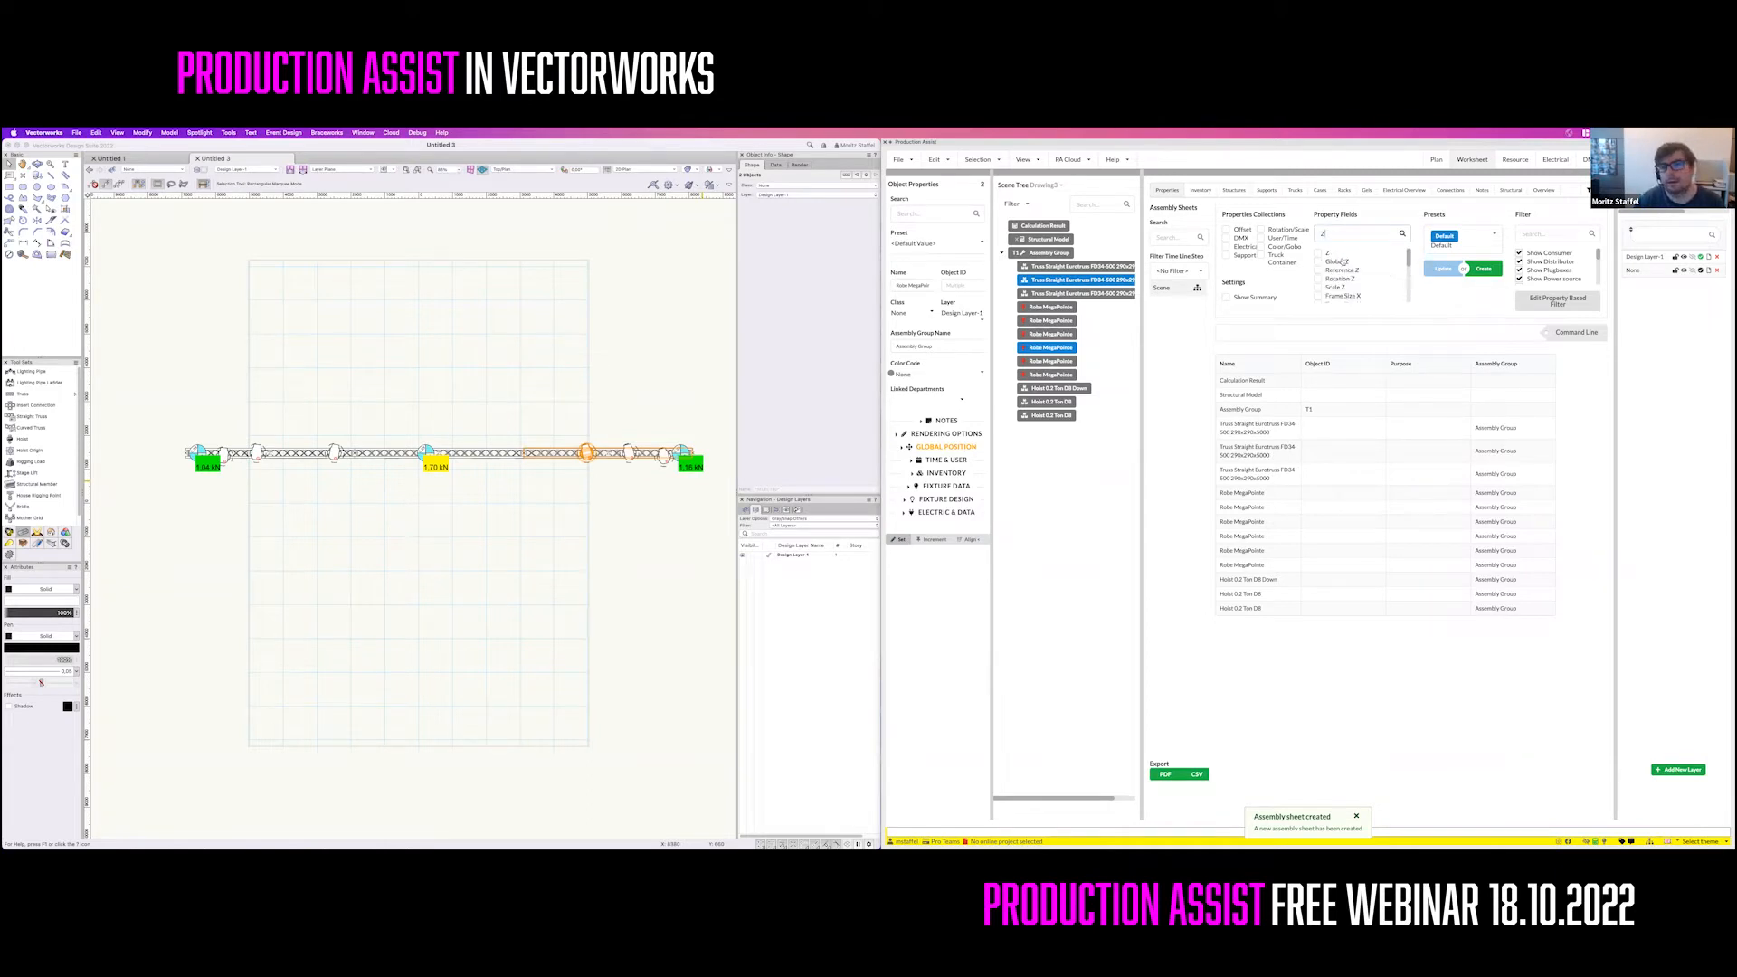
Create an assembly sheet for the truss assembly group from the Worksheet tab
{"action": "left_click", "coordinate": [1338, 261]}
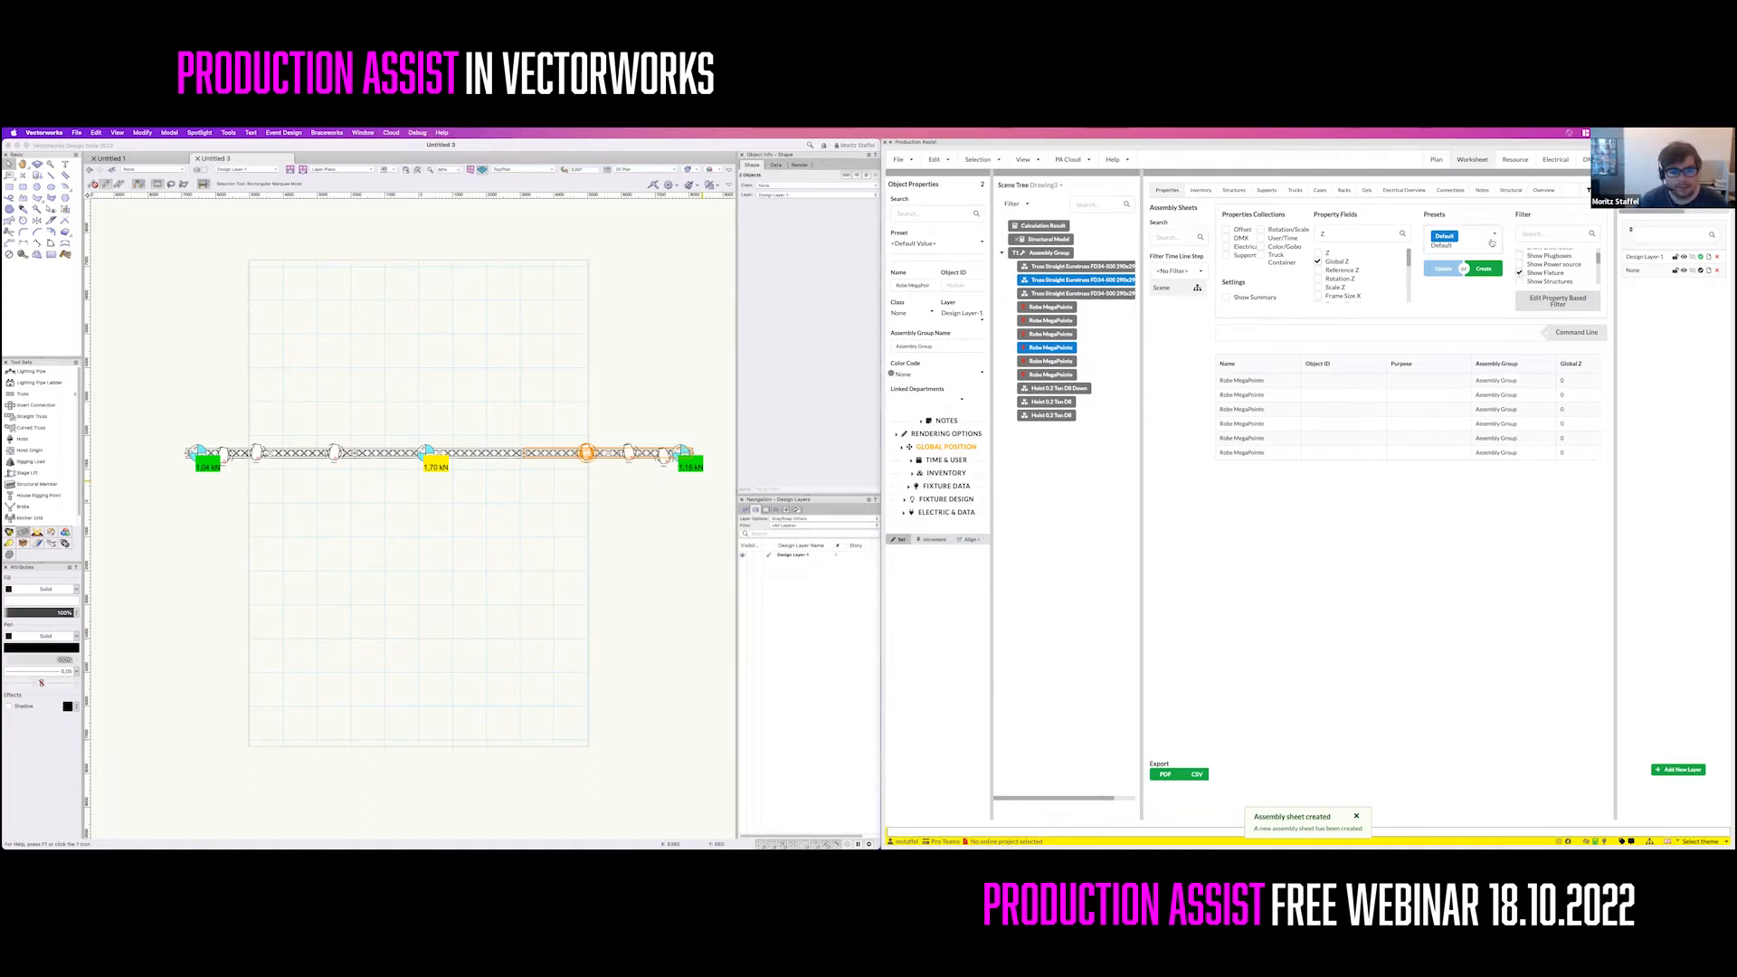
{"action": "left_click", "coordinate": [1493, 236]}
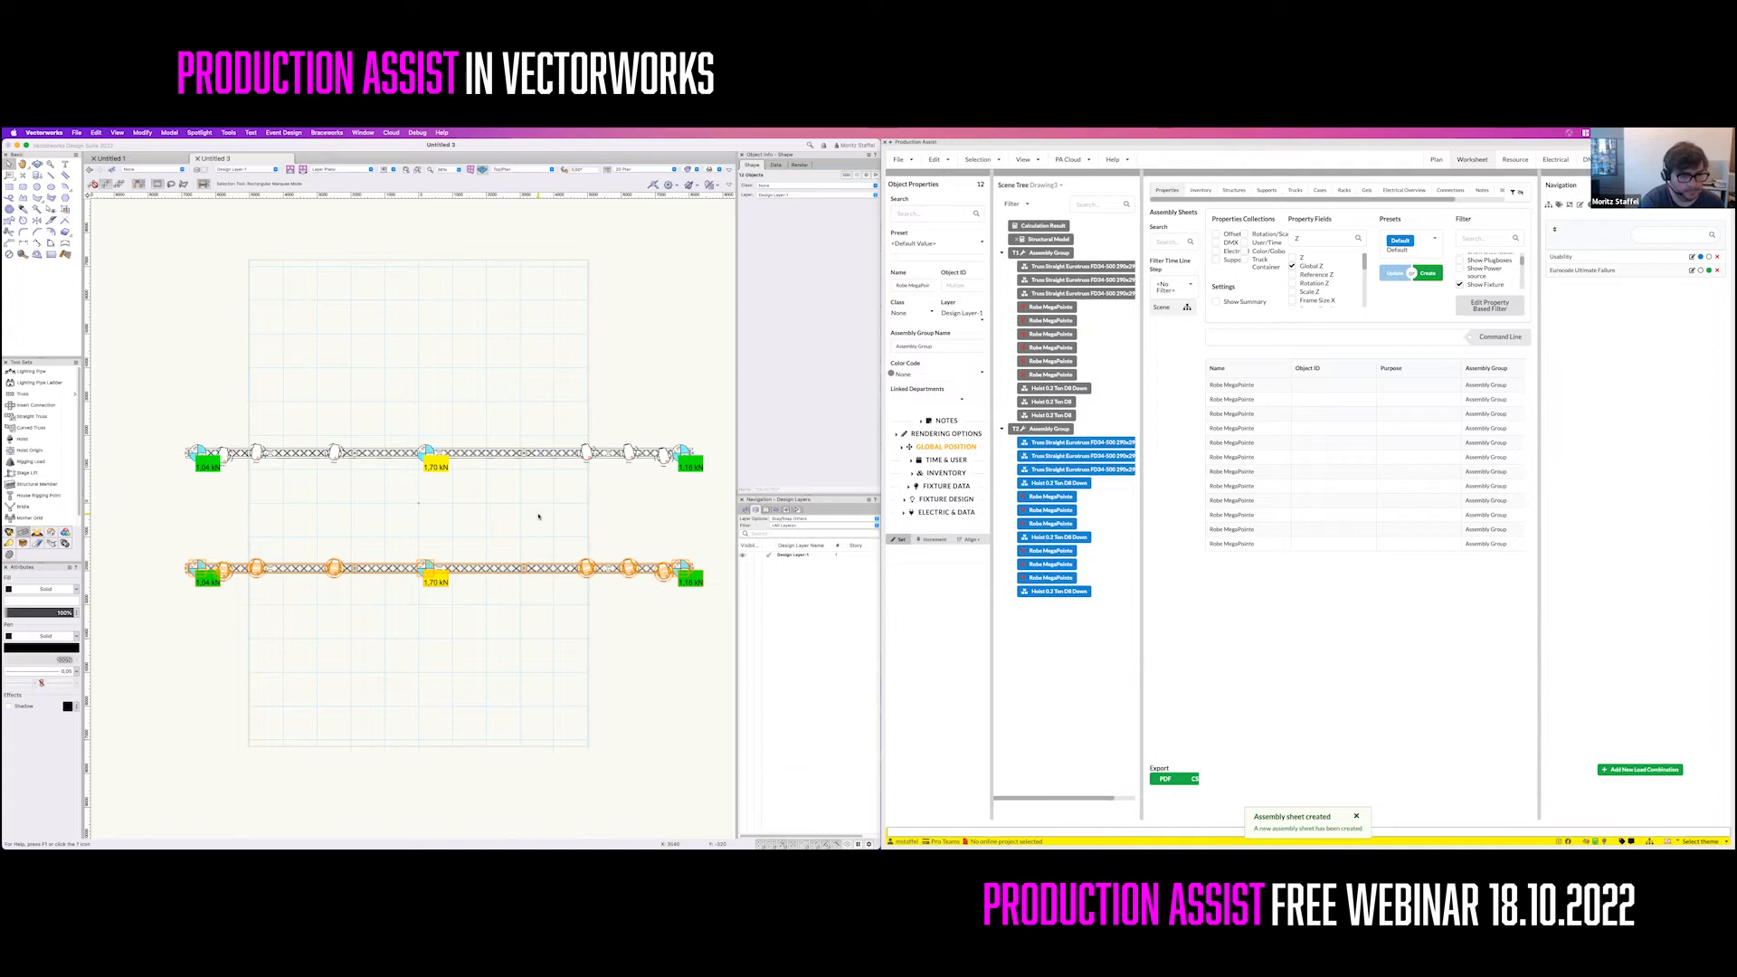
{"action": "mouse_move", "coordinate": [542, 515]}
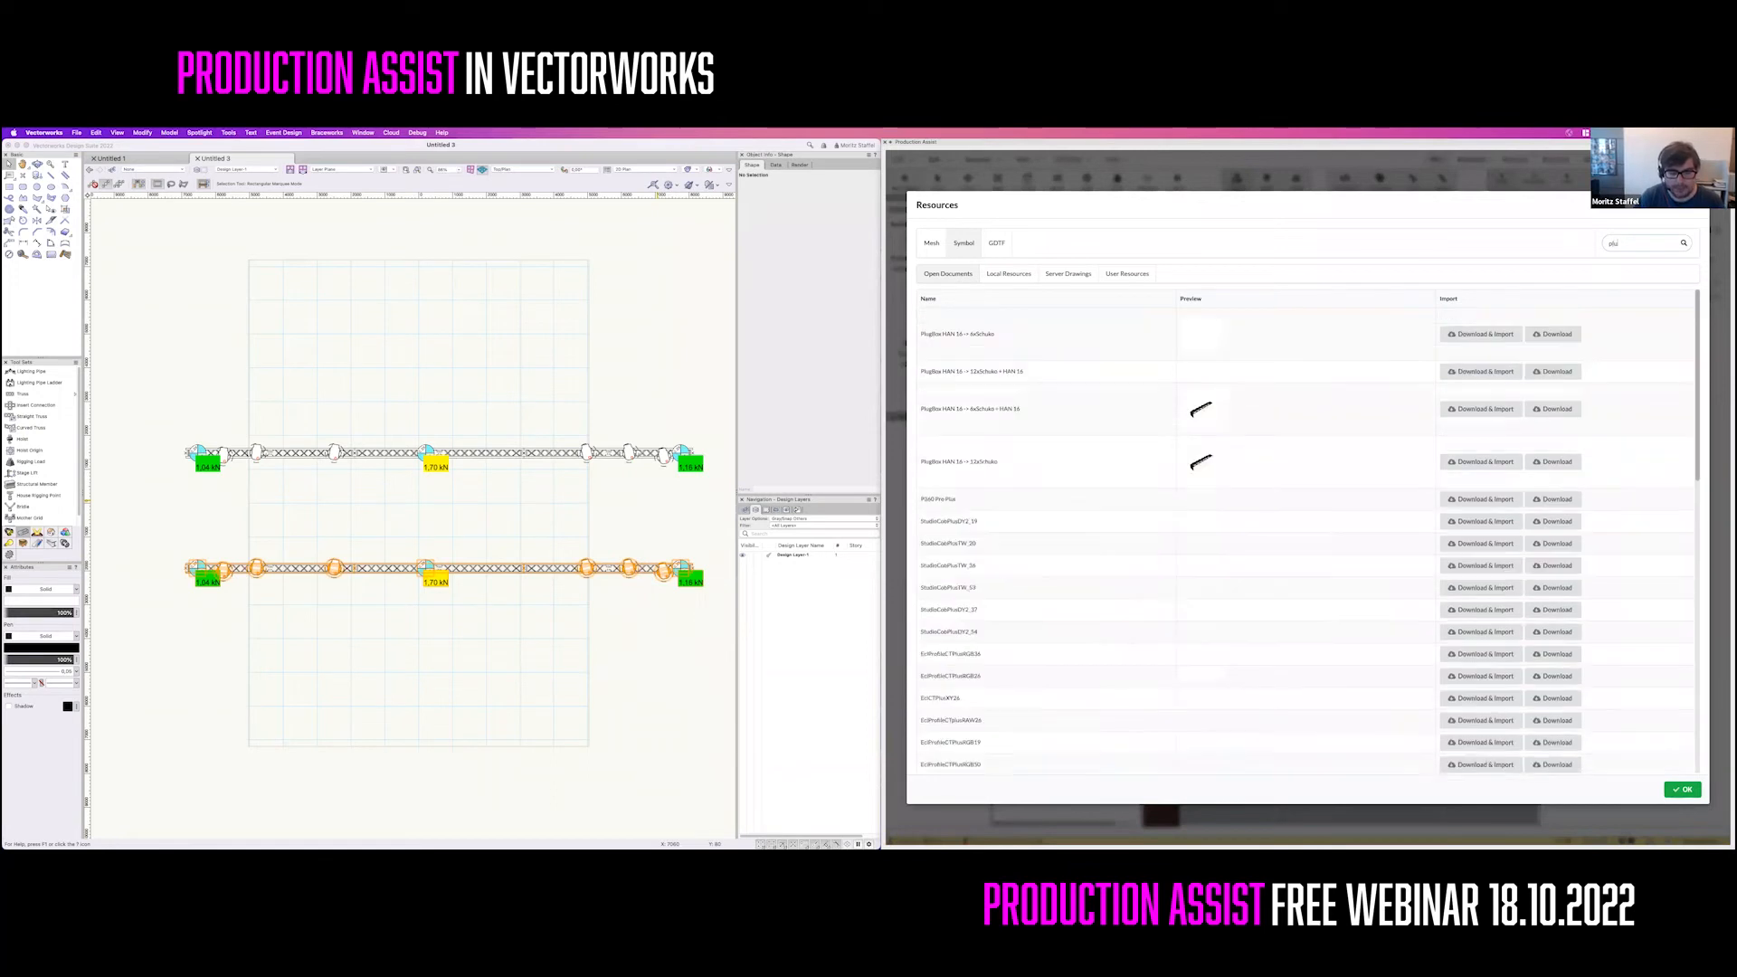
Search the resource symbols for 'plug' and import the first PlugBox
{"action": "type", "text": "plug"}
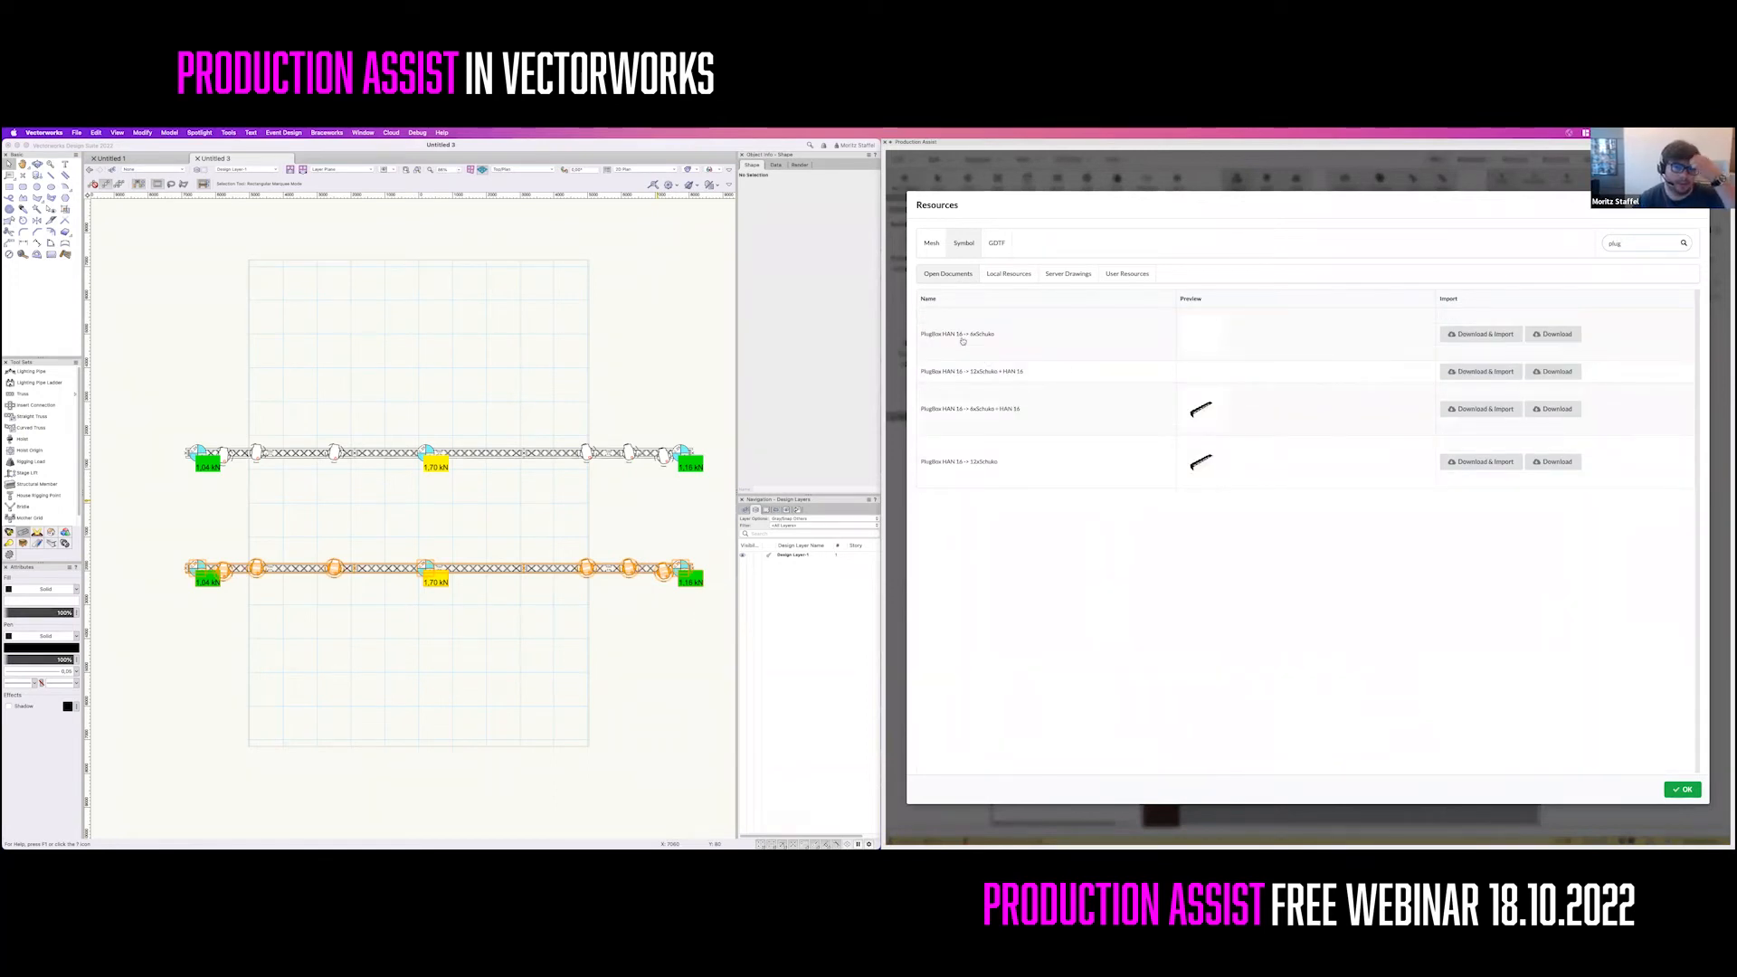
{"action": "left_click", "coordinate": [1681, 789]}
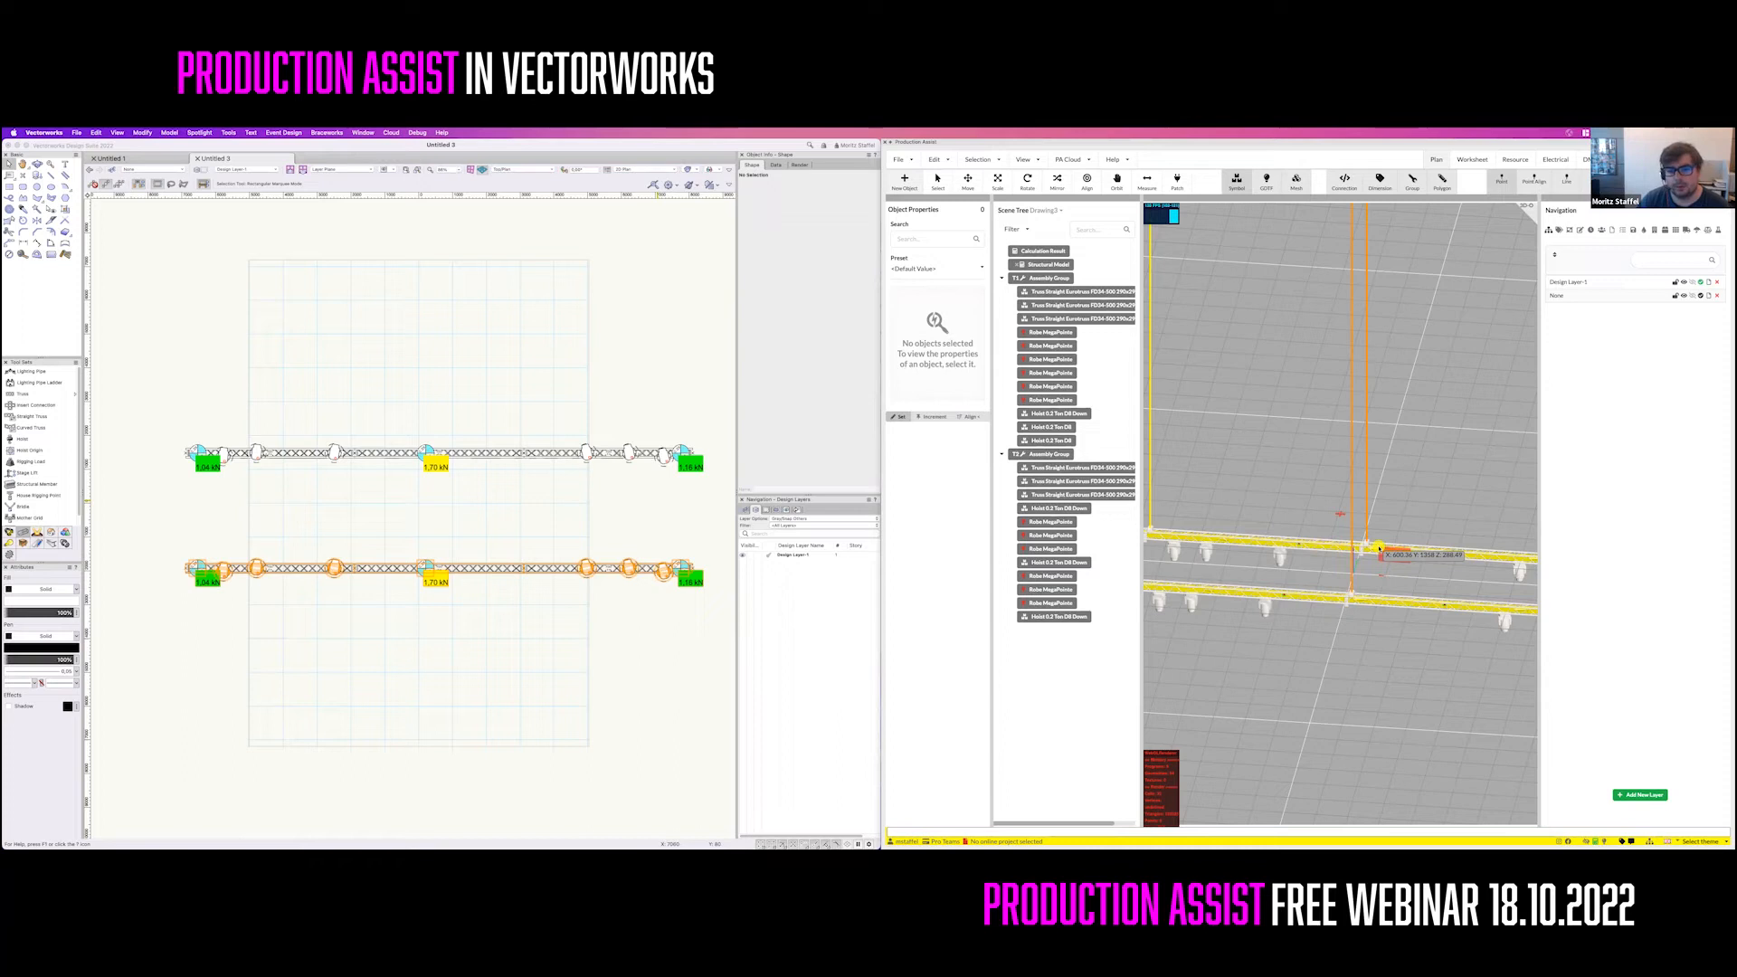
Place one PlugBox on the first truss and another on the second truss
{"action": "left_click", "coordinate": [443, 571]}
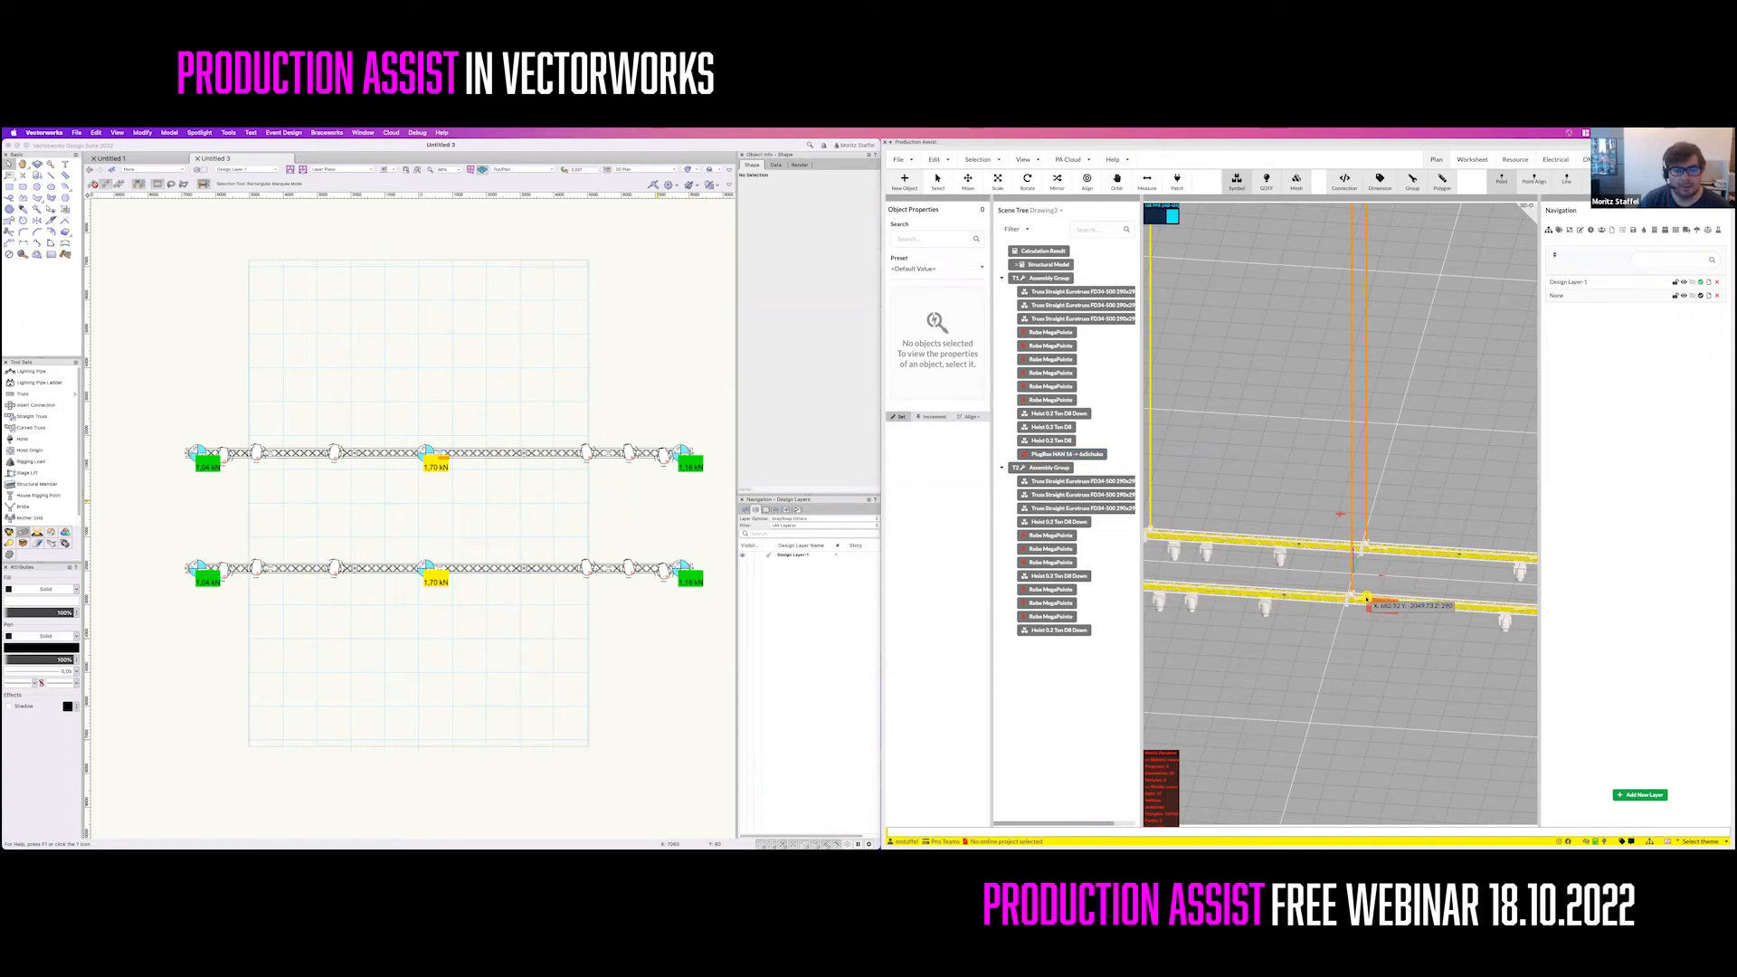
{"action": "left_click", "coordinate": [1061, 643]}
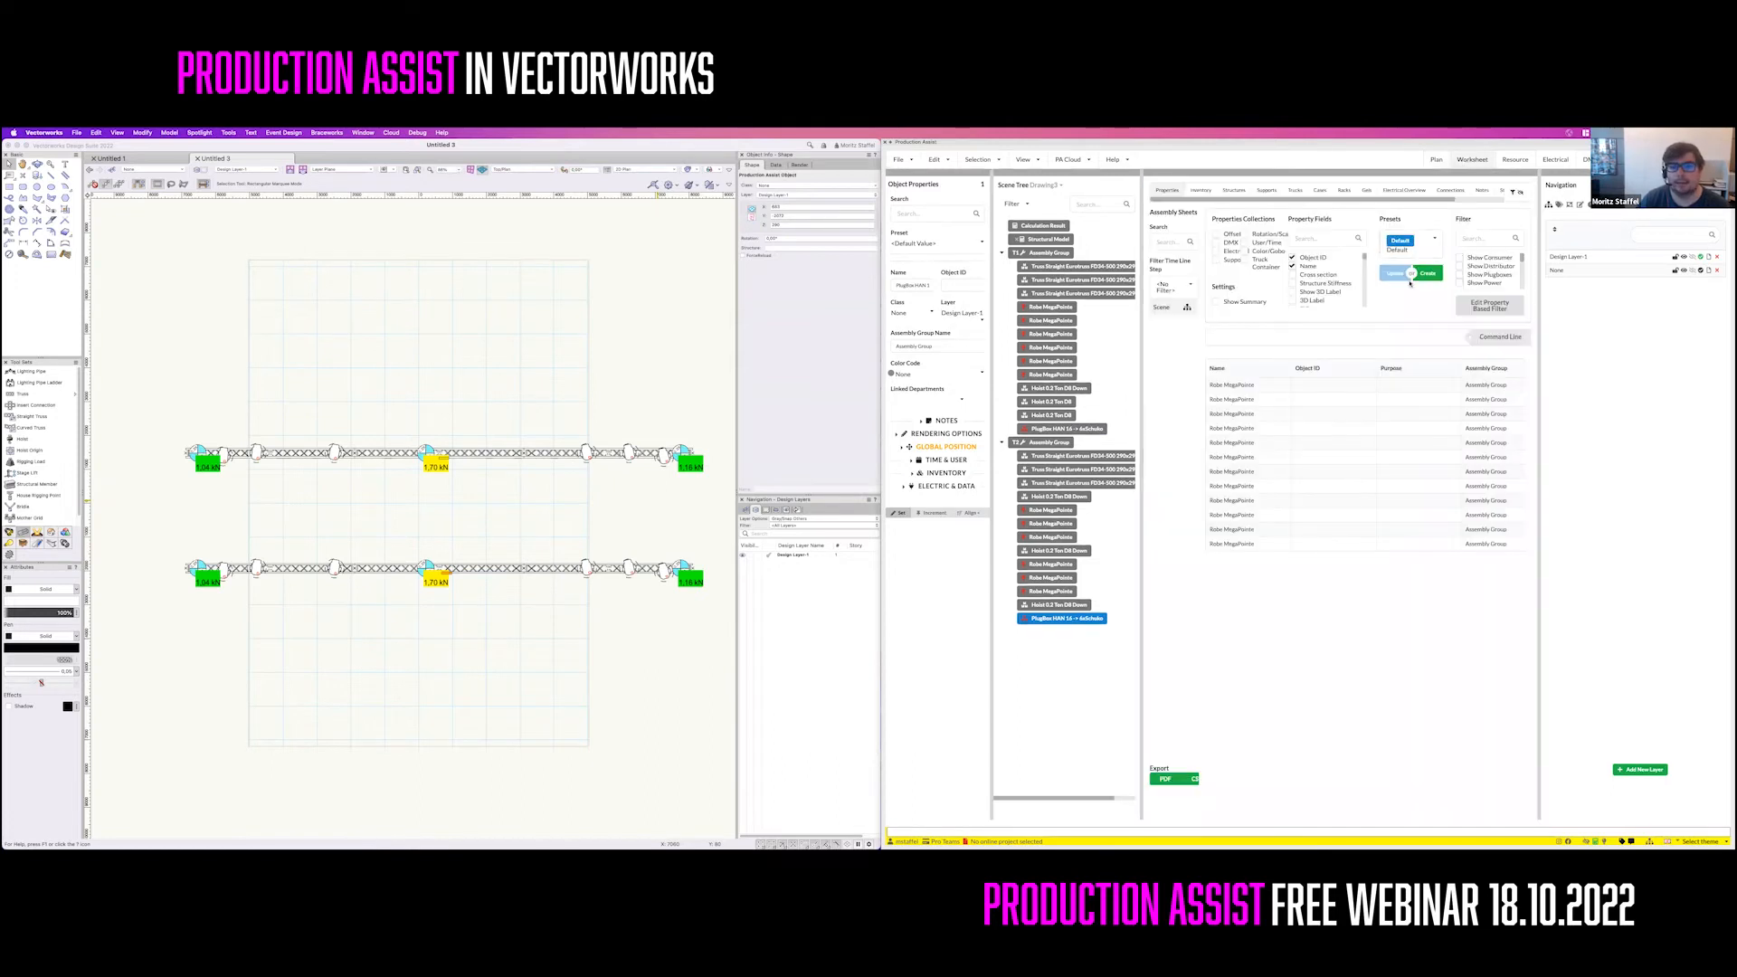
Switch the sheet to the power preset and assign distributor outputs to the MegaPointes
{"action": "left_click", "coordinate": [1409, 239]}
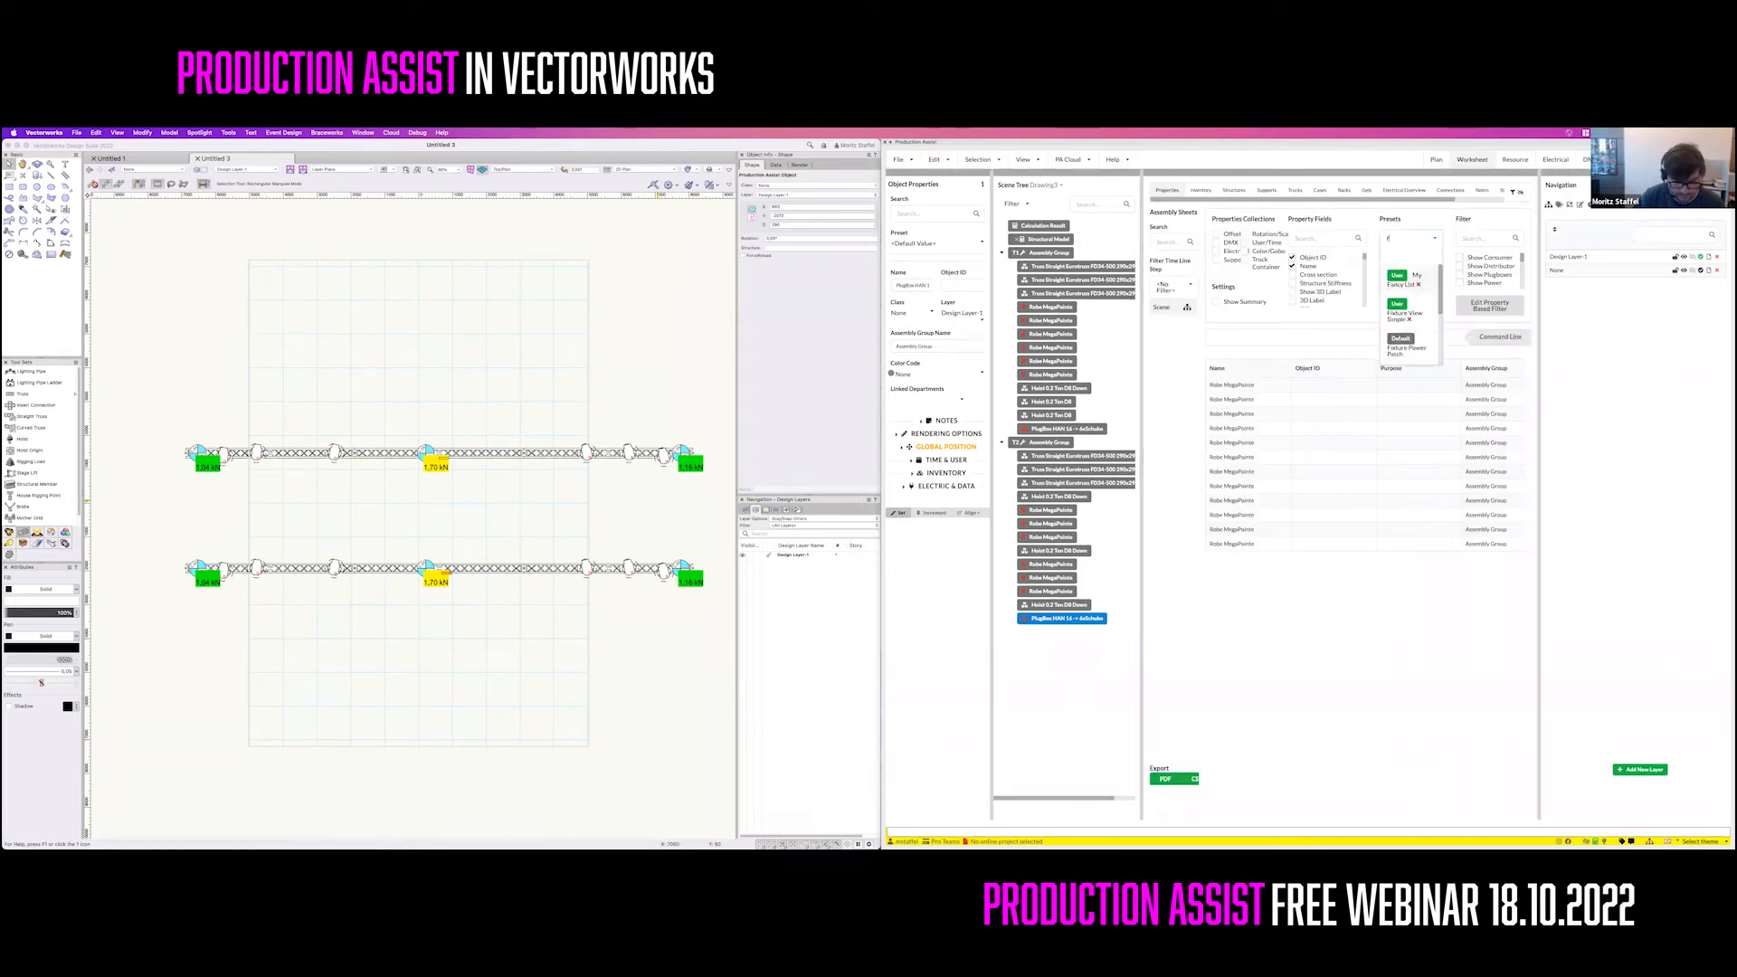
{"action": "left_click", "coordinate": [1410, 256]}
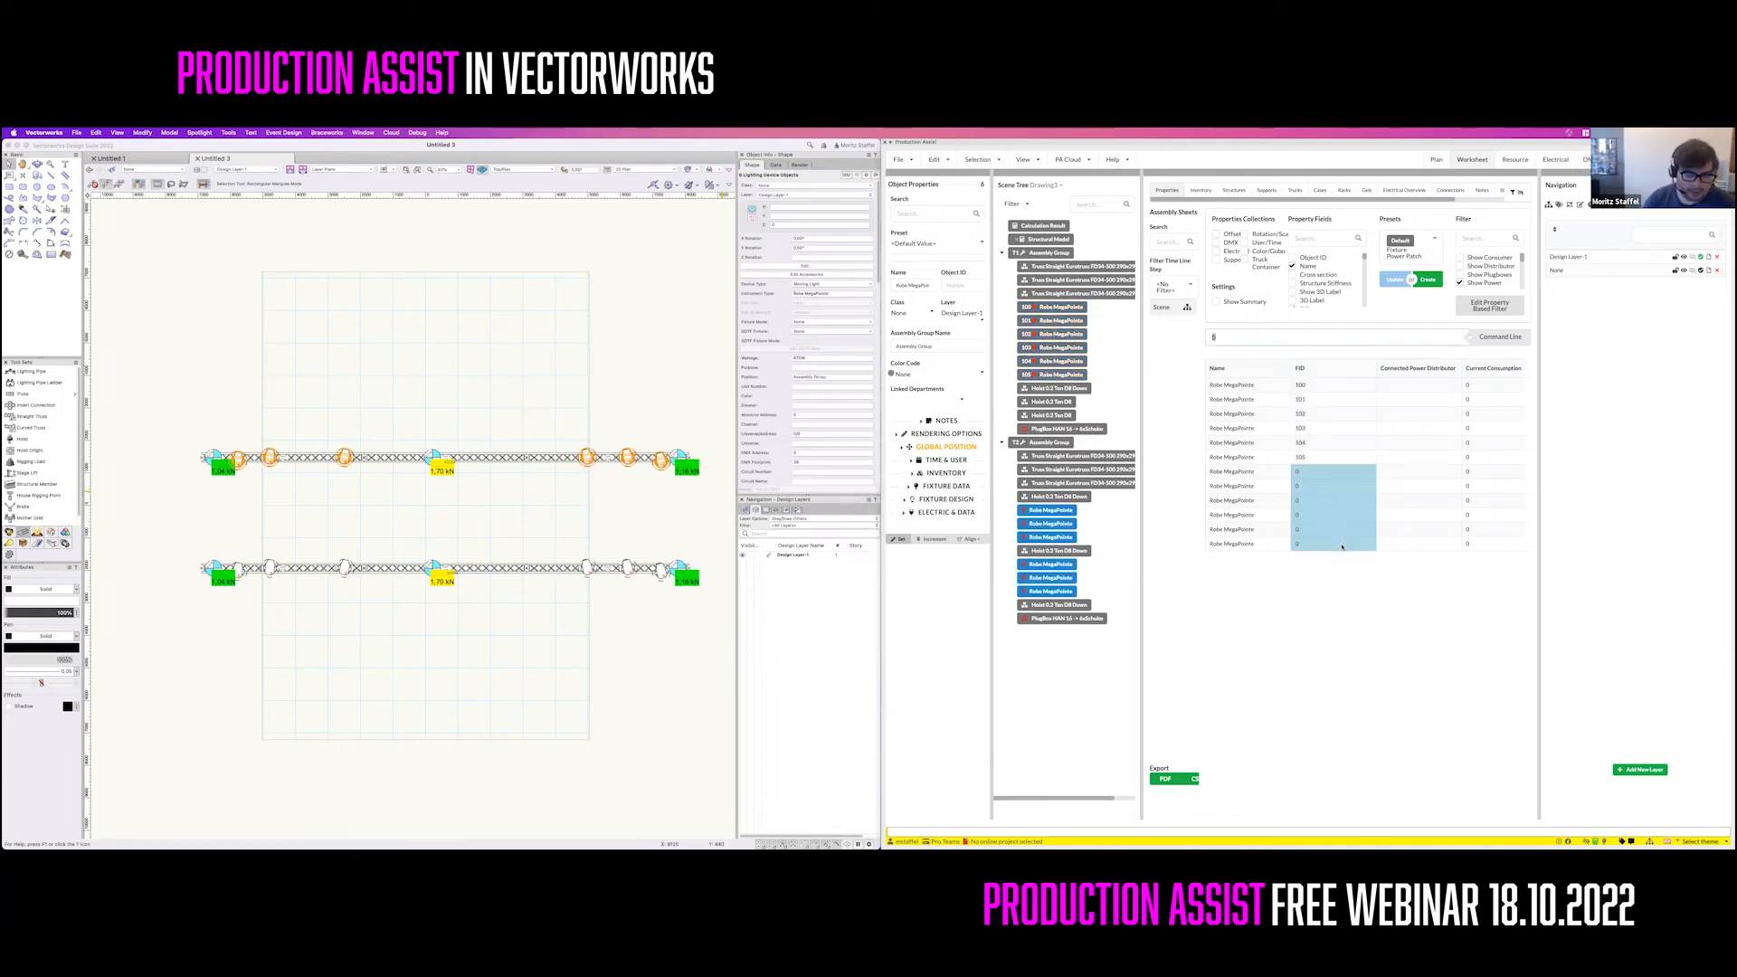
{"action": "type", "text": "203"}
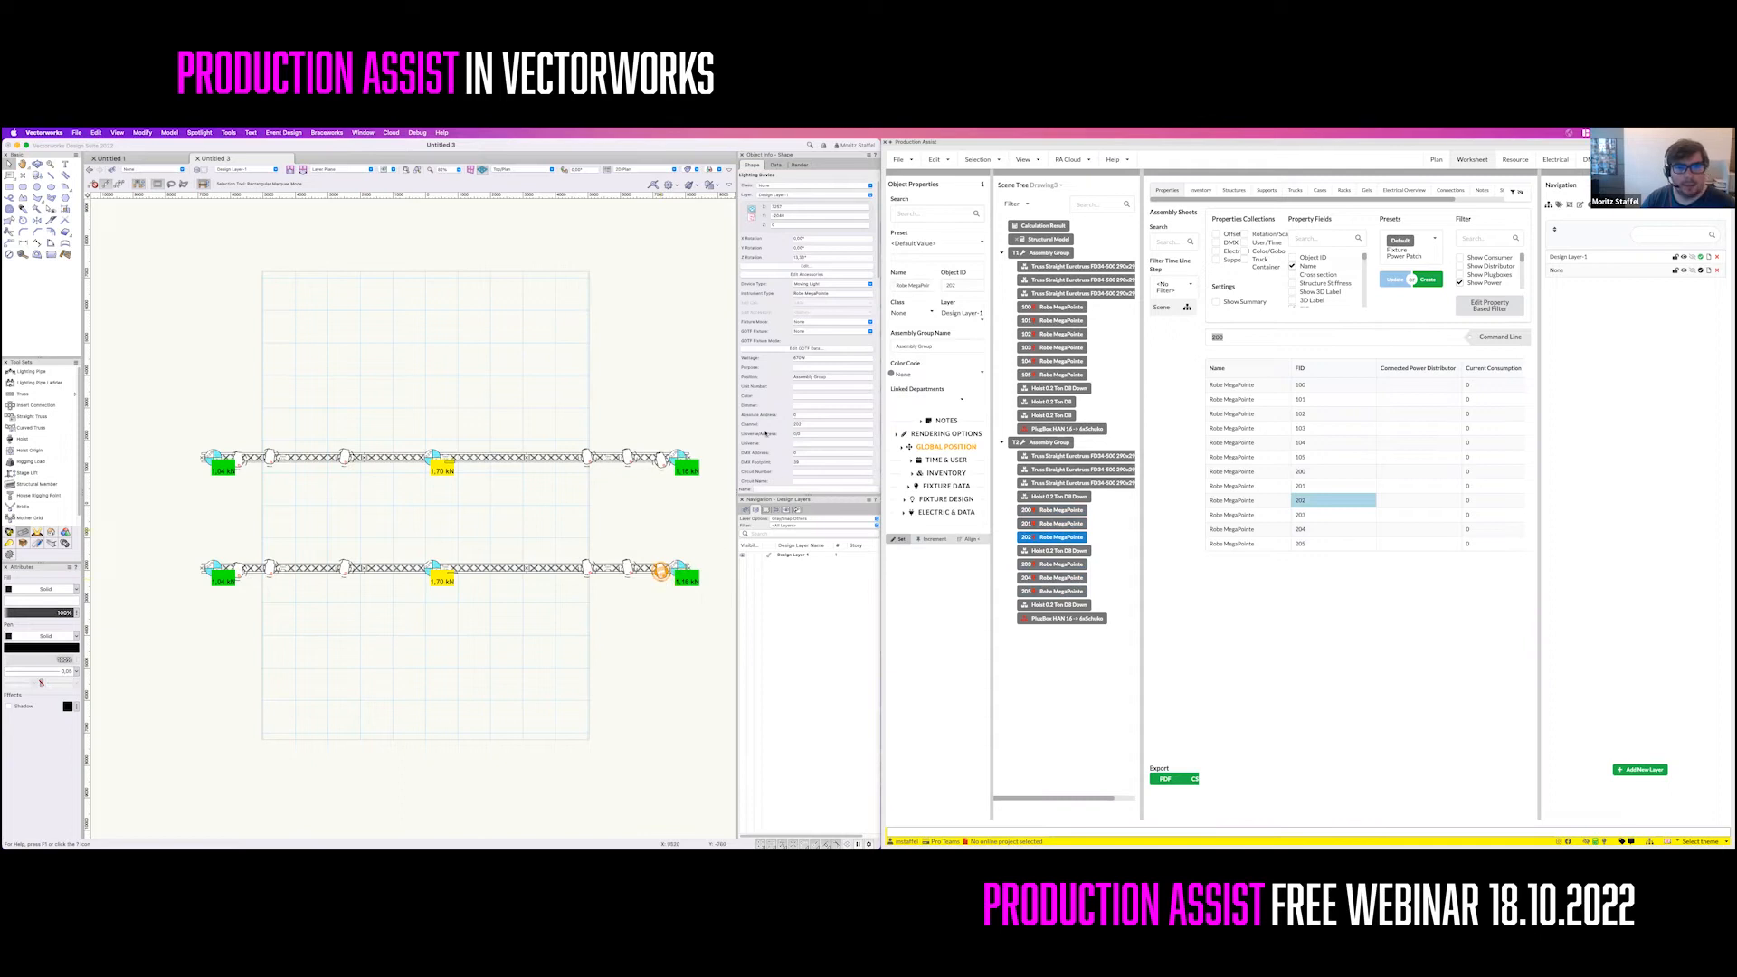
{"action": "left_click", "coordinate": [829, 424]}
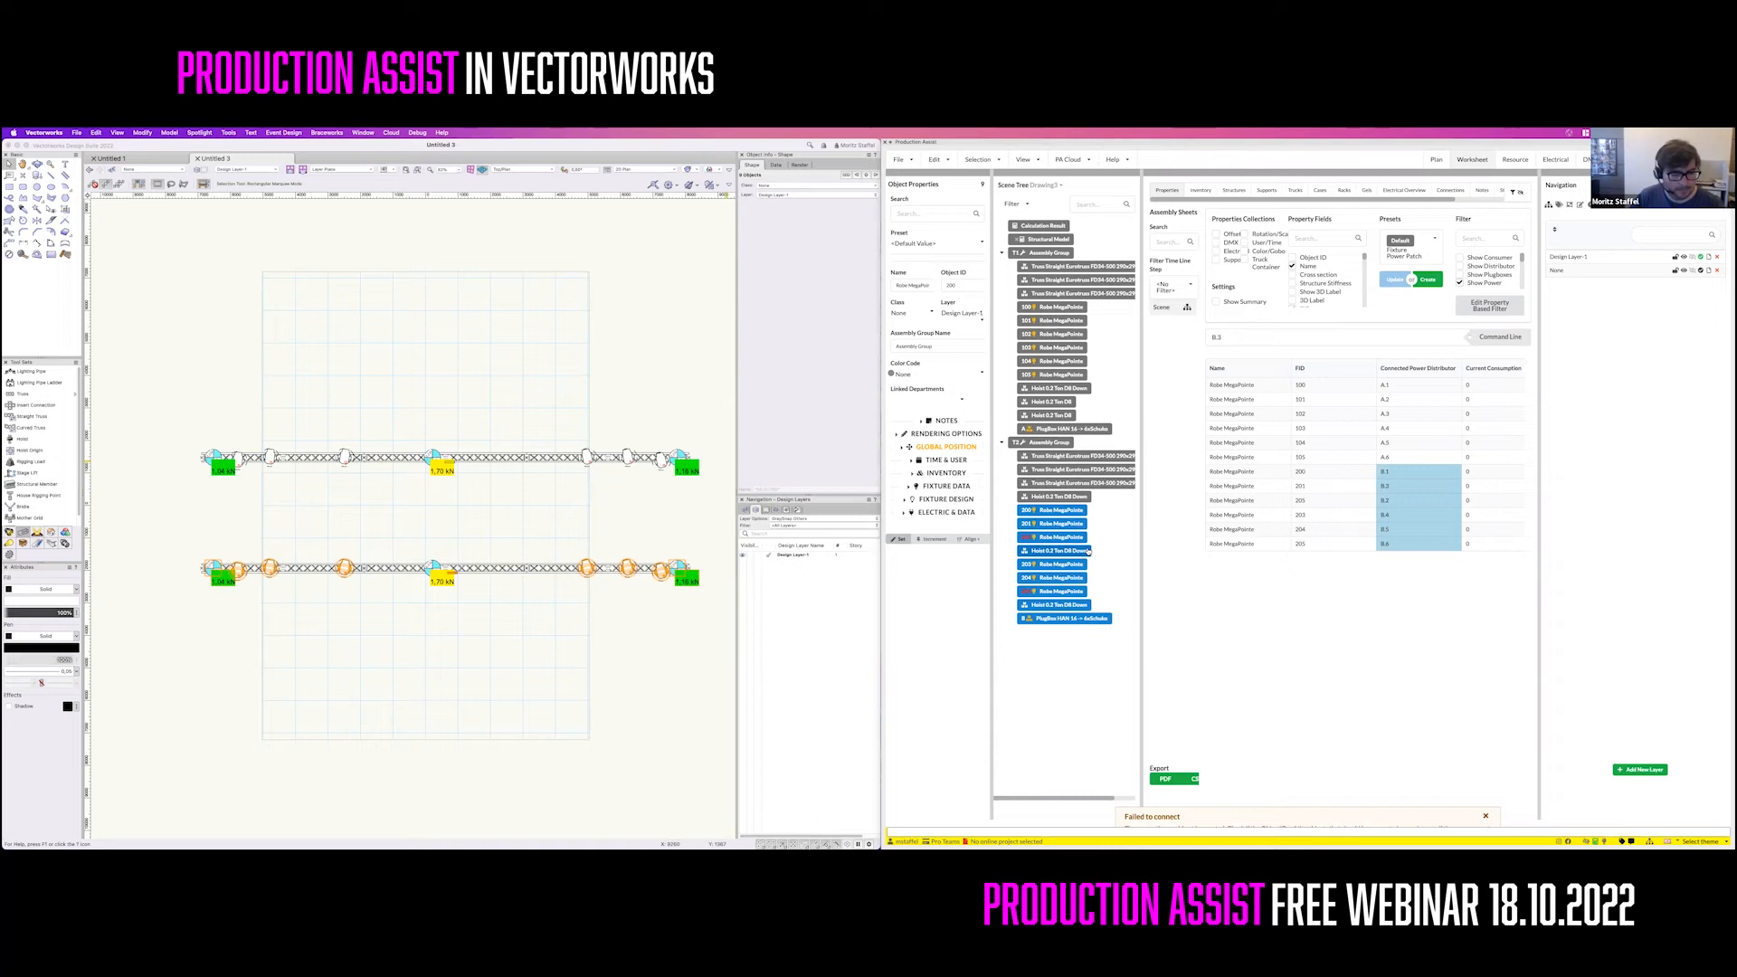
Search Resources for '32A' and import the 32A CEE generator and distributor symbols
{"action": "left_click", "coordinate": [1485, 816]}
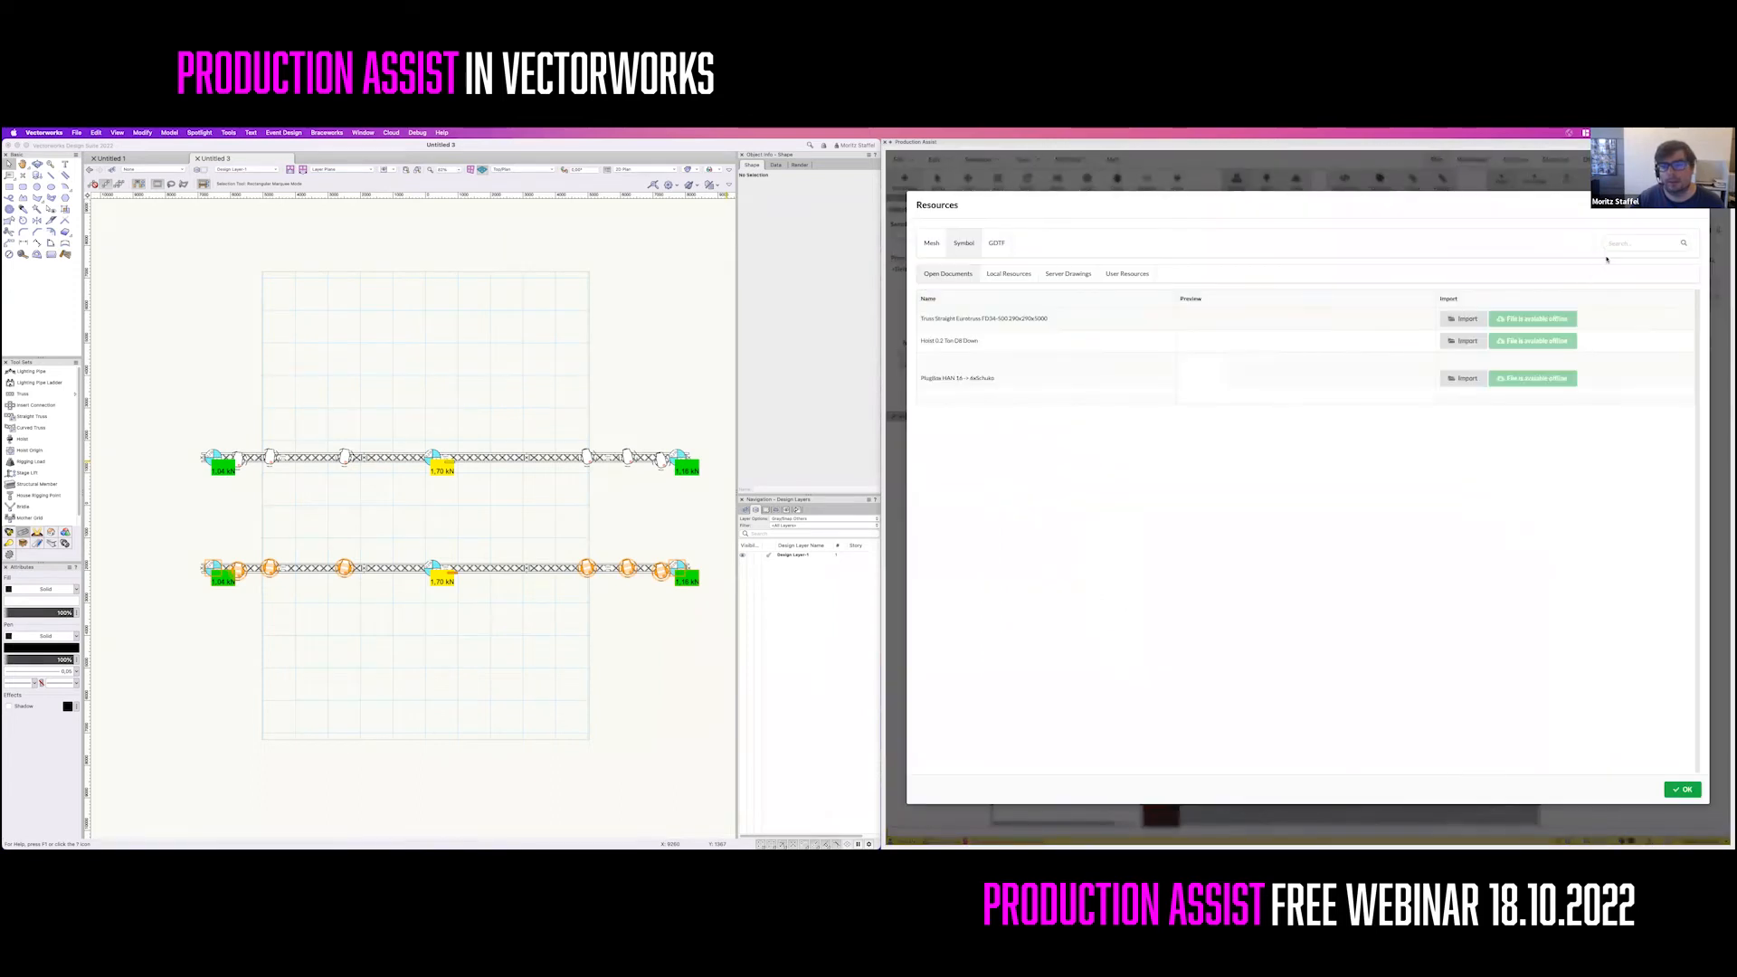
{"action": "type", "text": "12"}
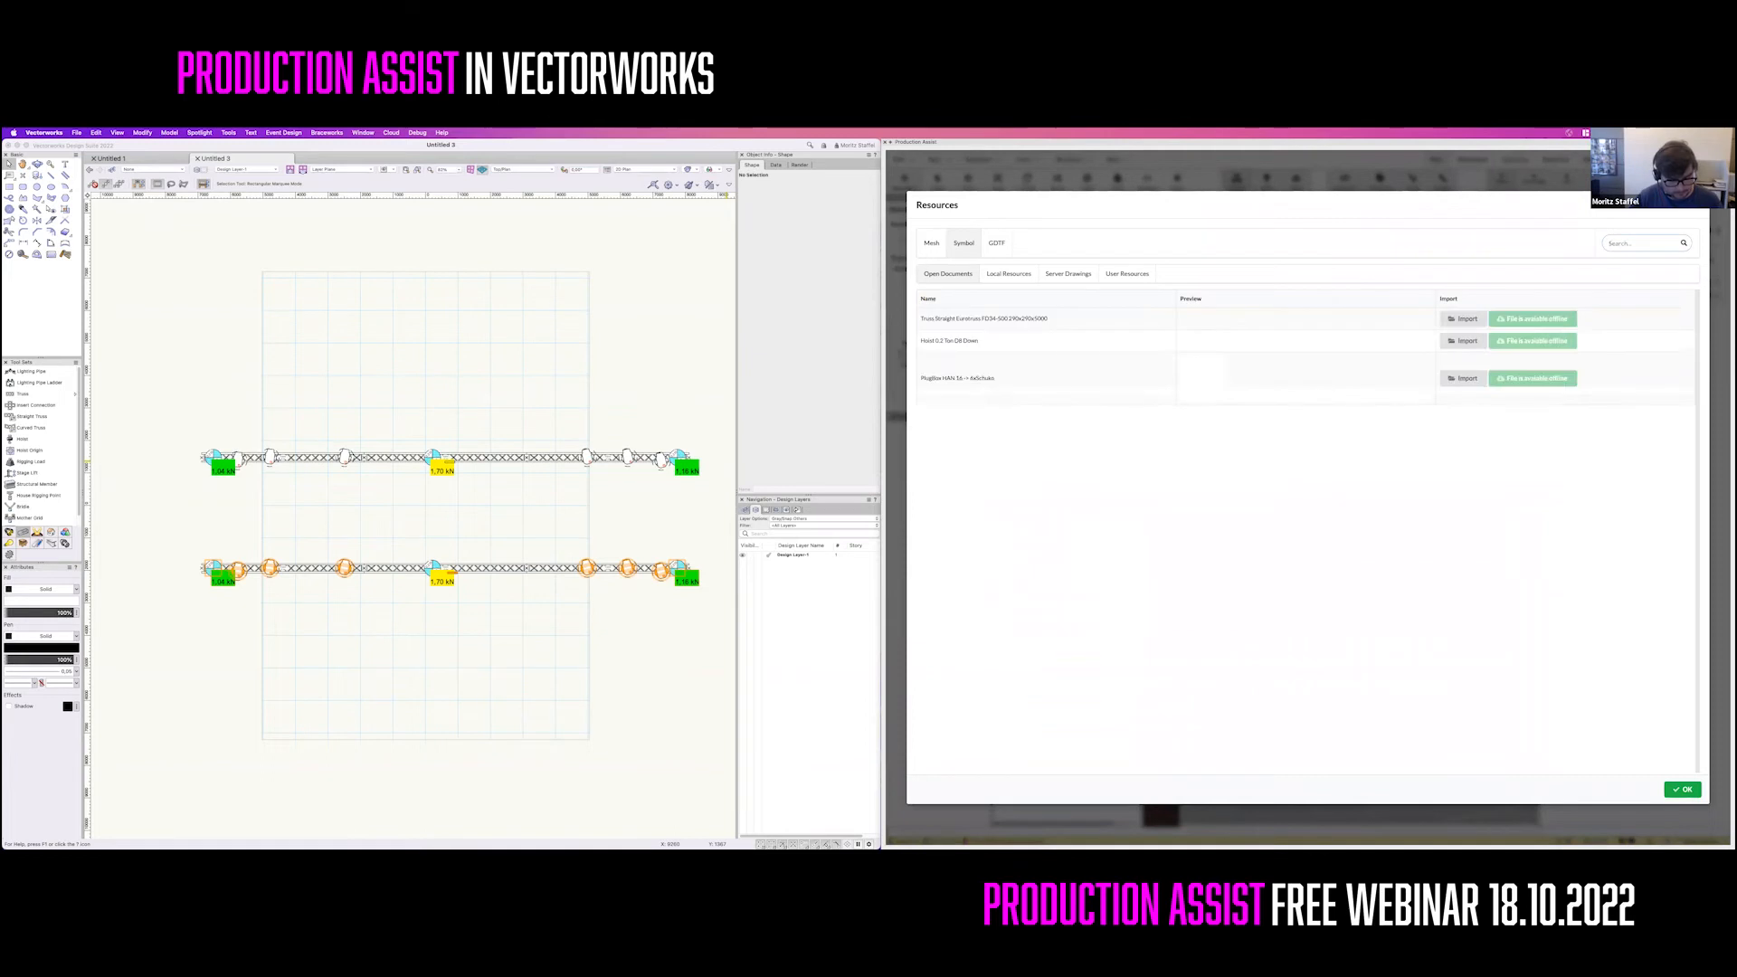
{"action": "type", "text": "32A"}
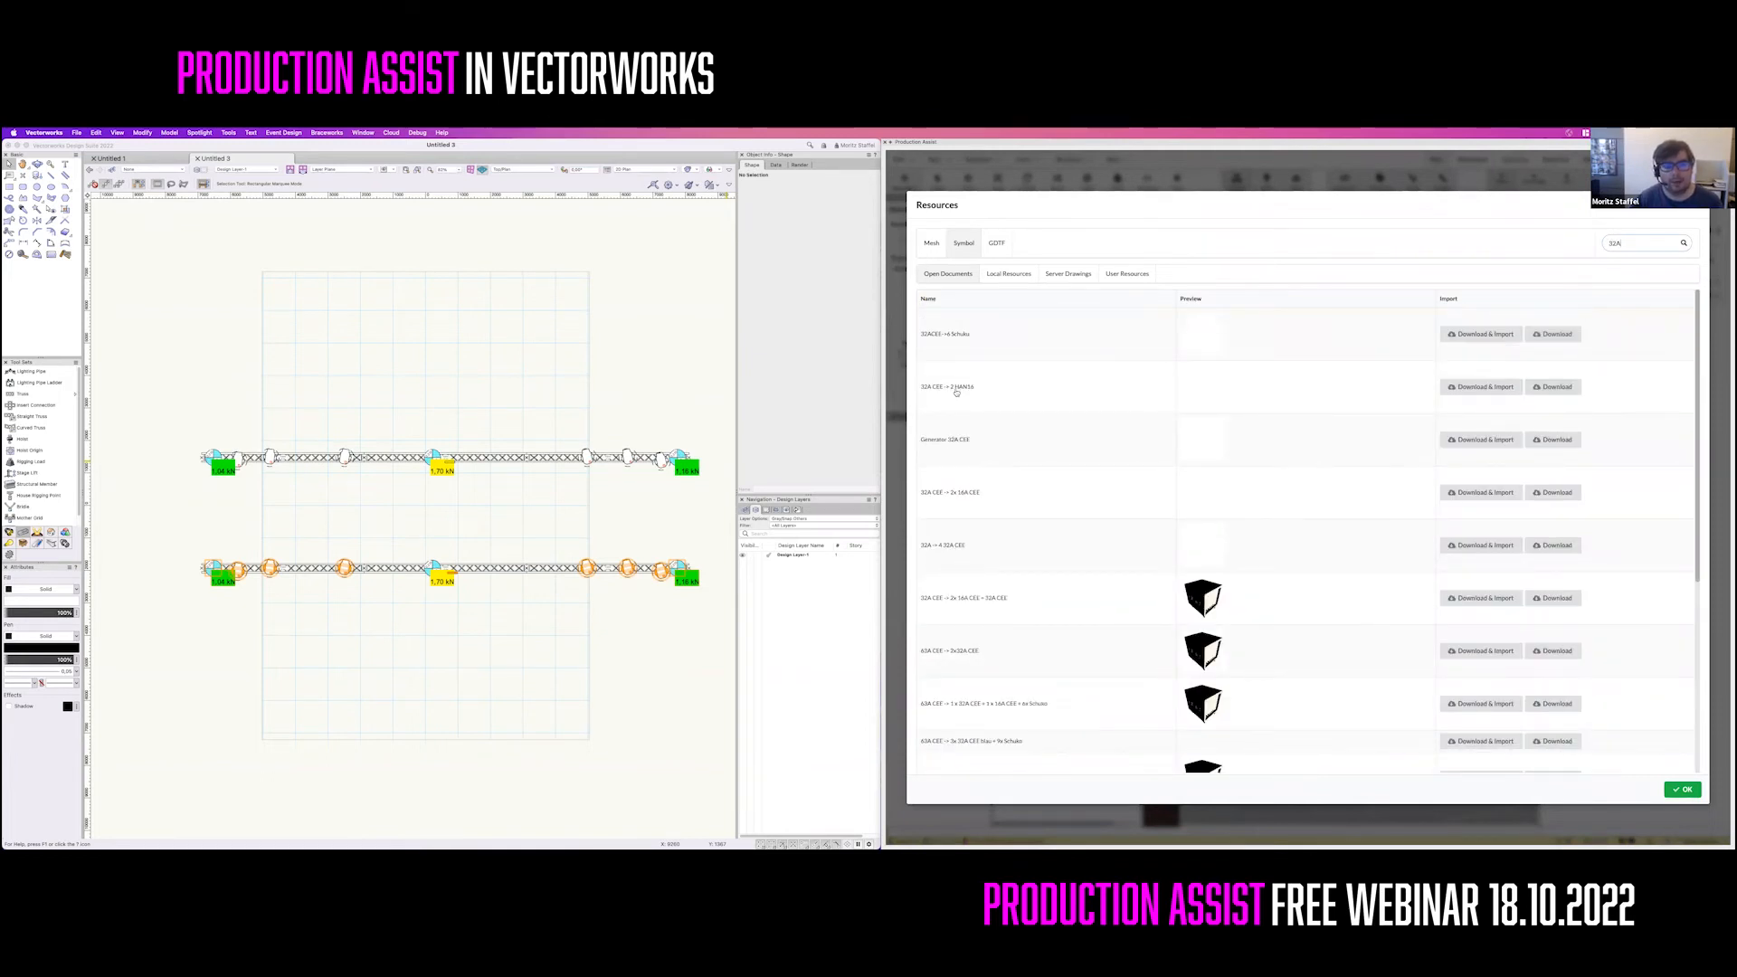
{"action": "left_click", "coordinate": [1681, 789]}
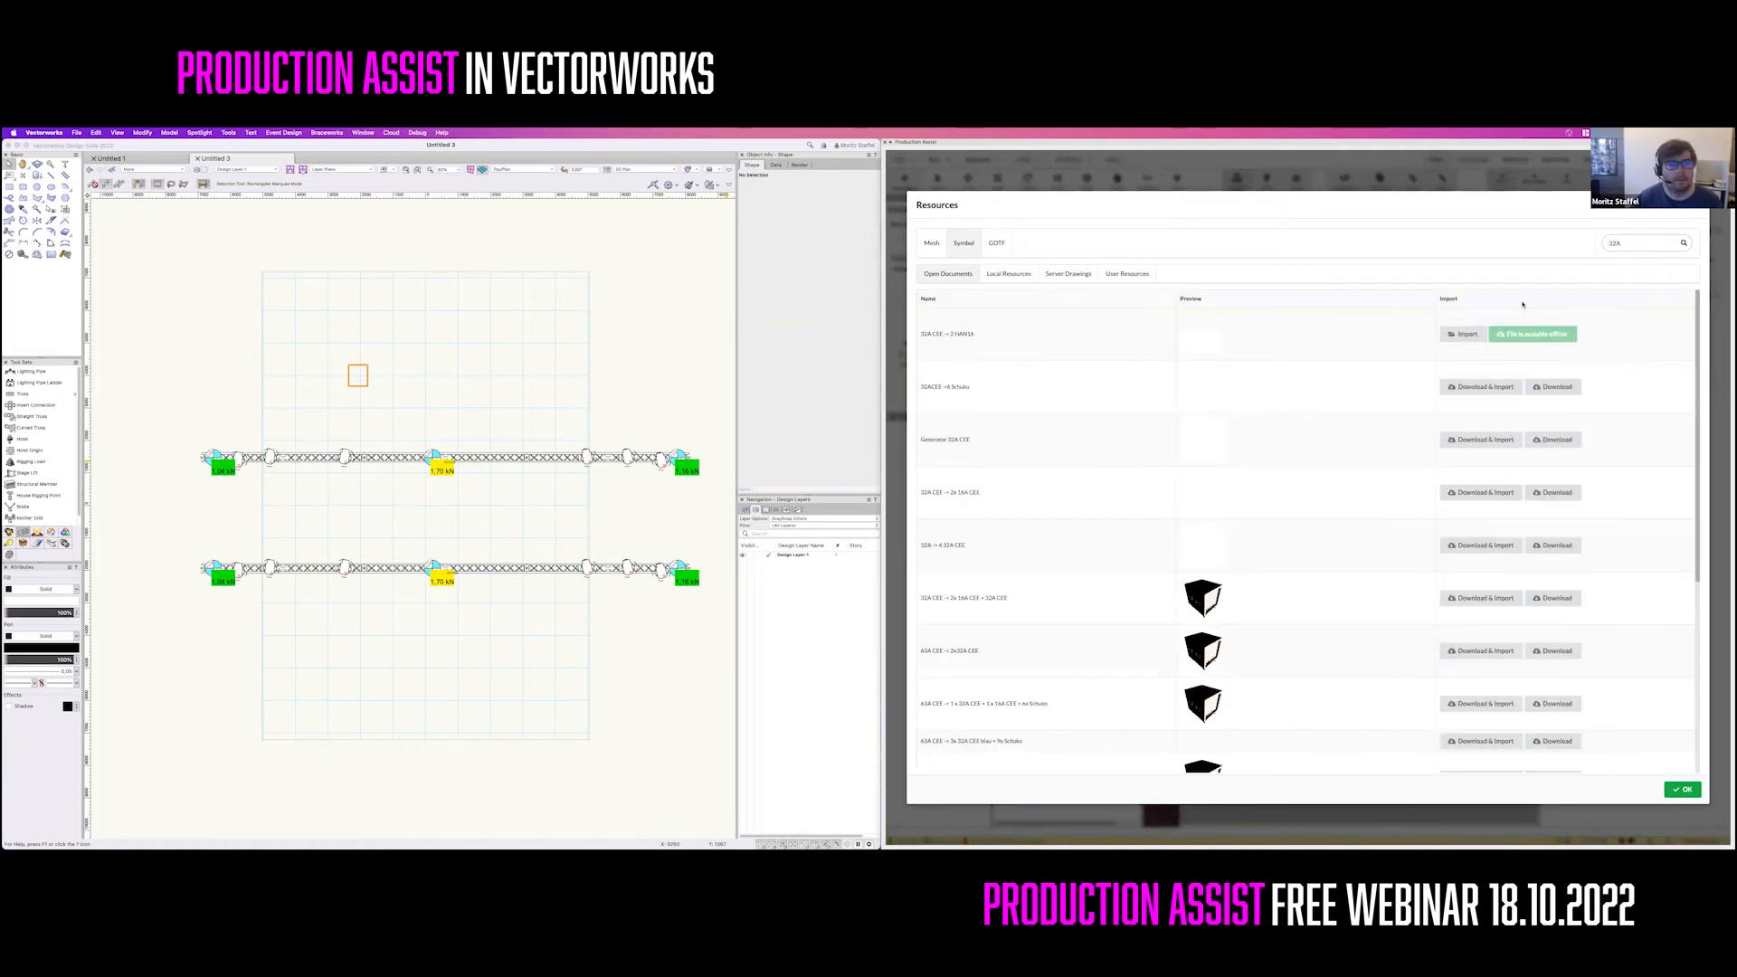
{"action": "left_click", "coordinate": [1682, 789]}
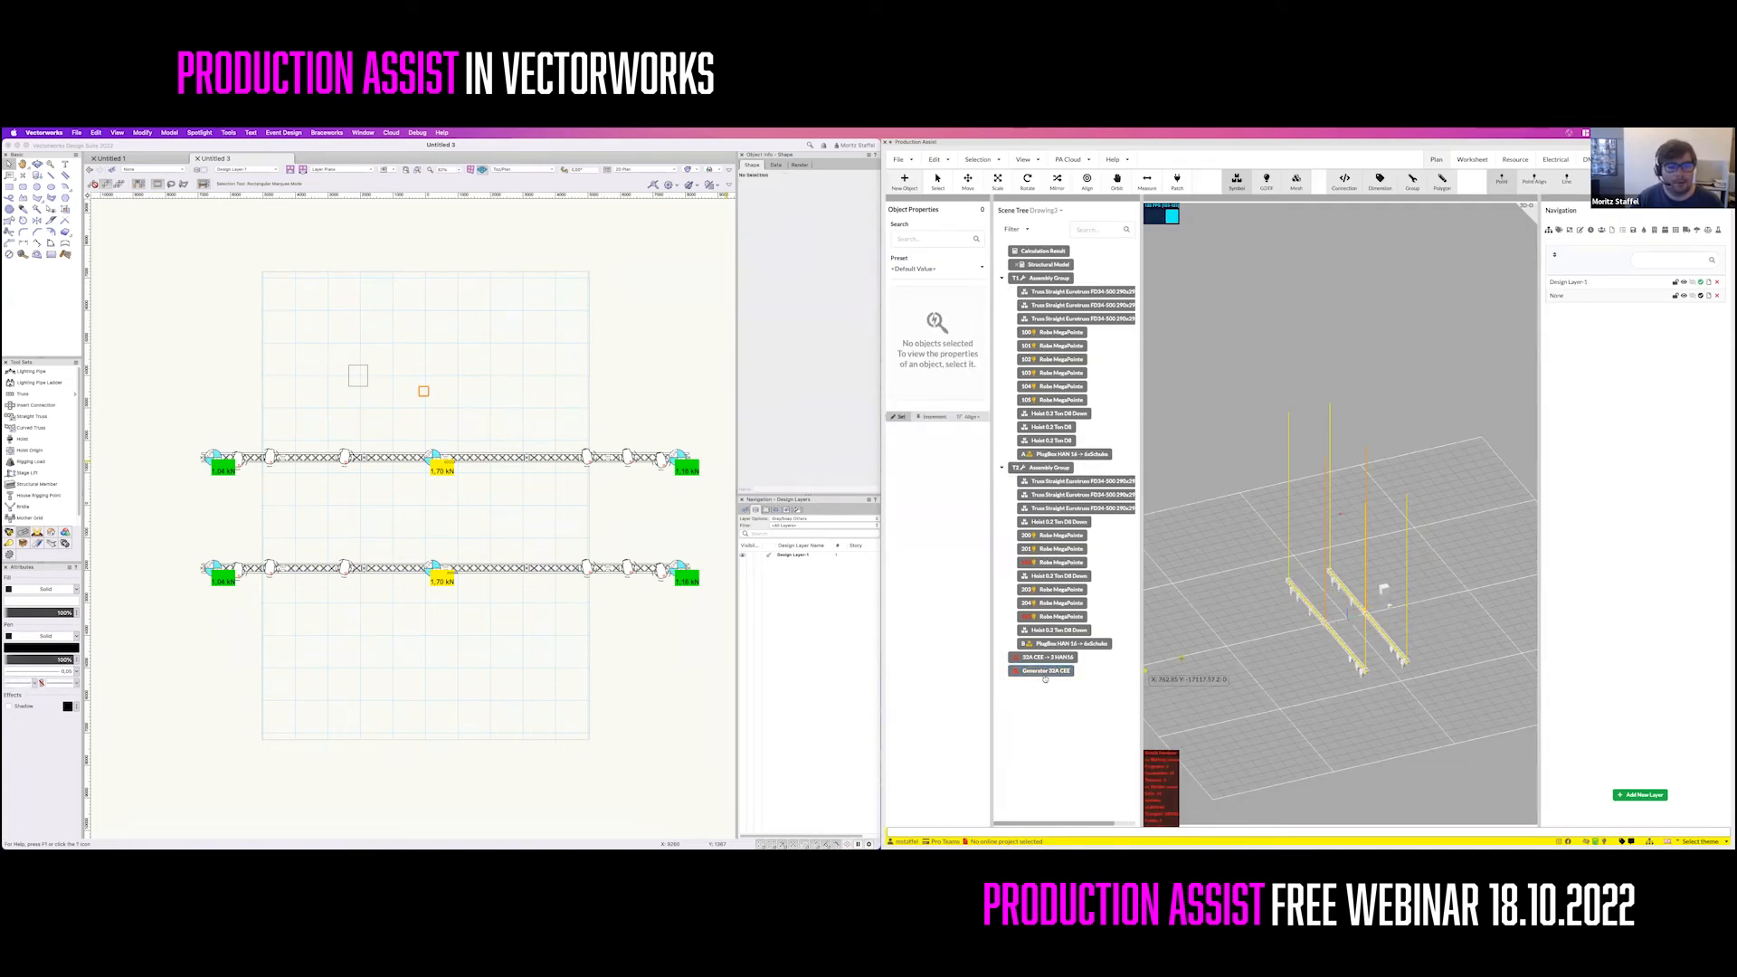
Set the 32A CEE distributor's Power Source to the Generator 32A CEE under Electric & Data
{"action": "left_click", "coordinate": [1041, 656]}
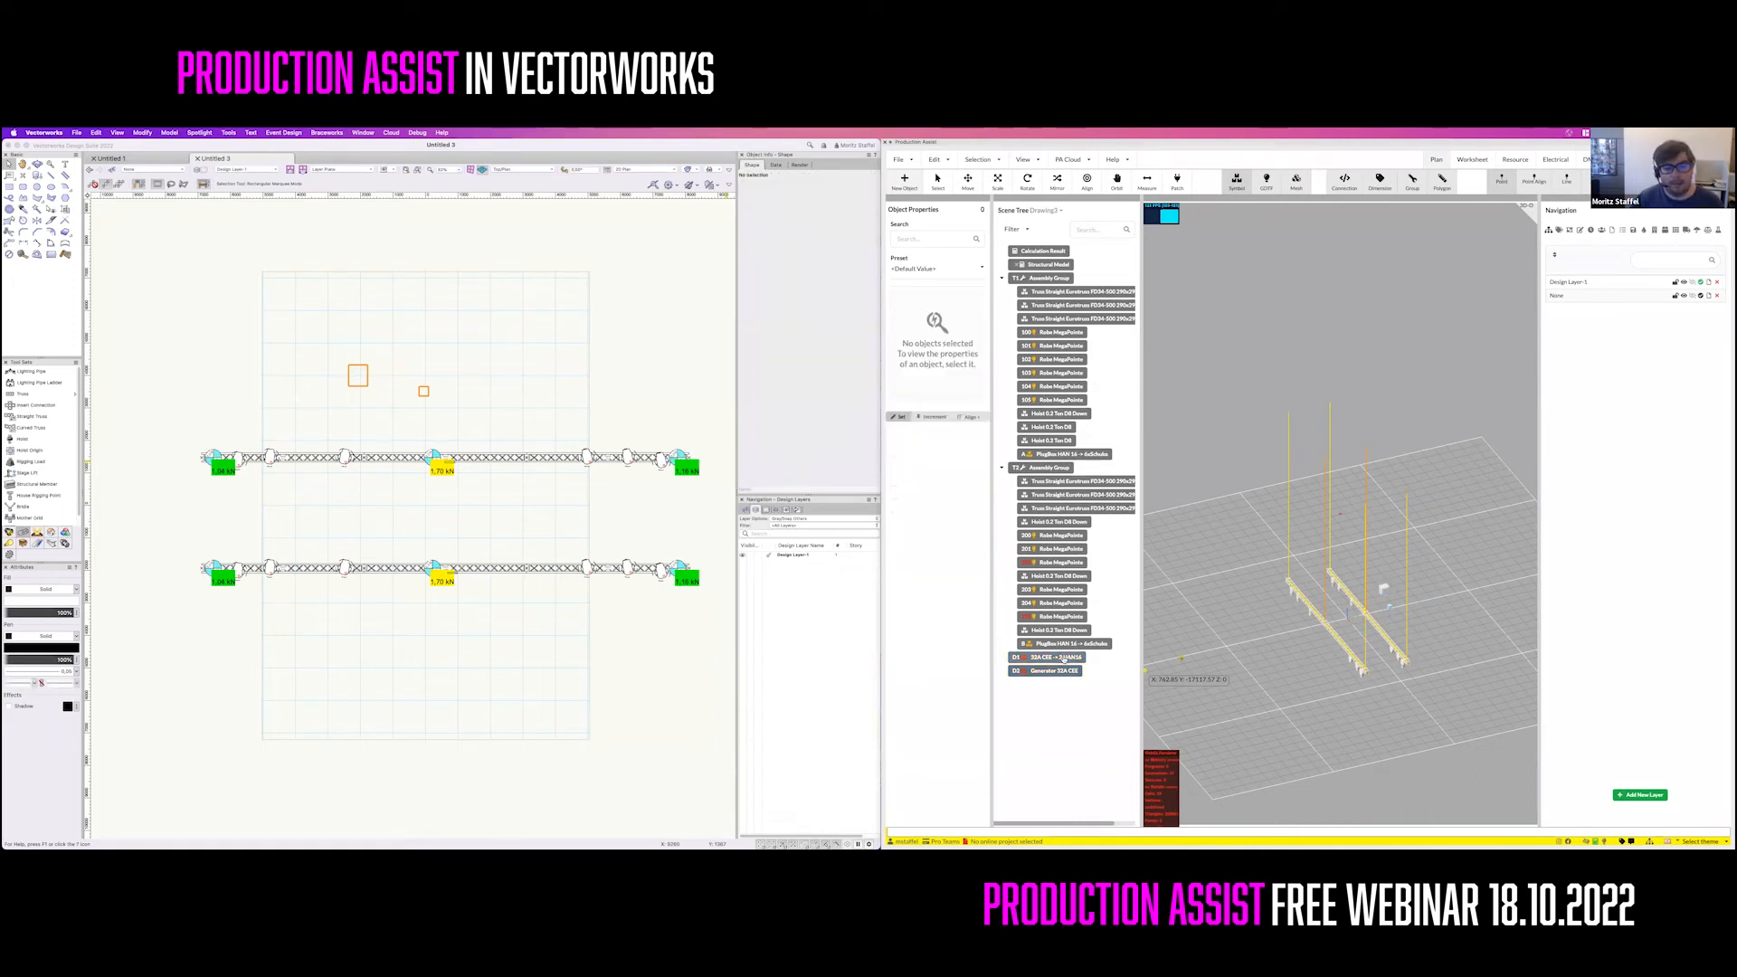
{"action": "left_click", "coordinate": [1047, 670]}
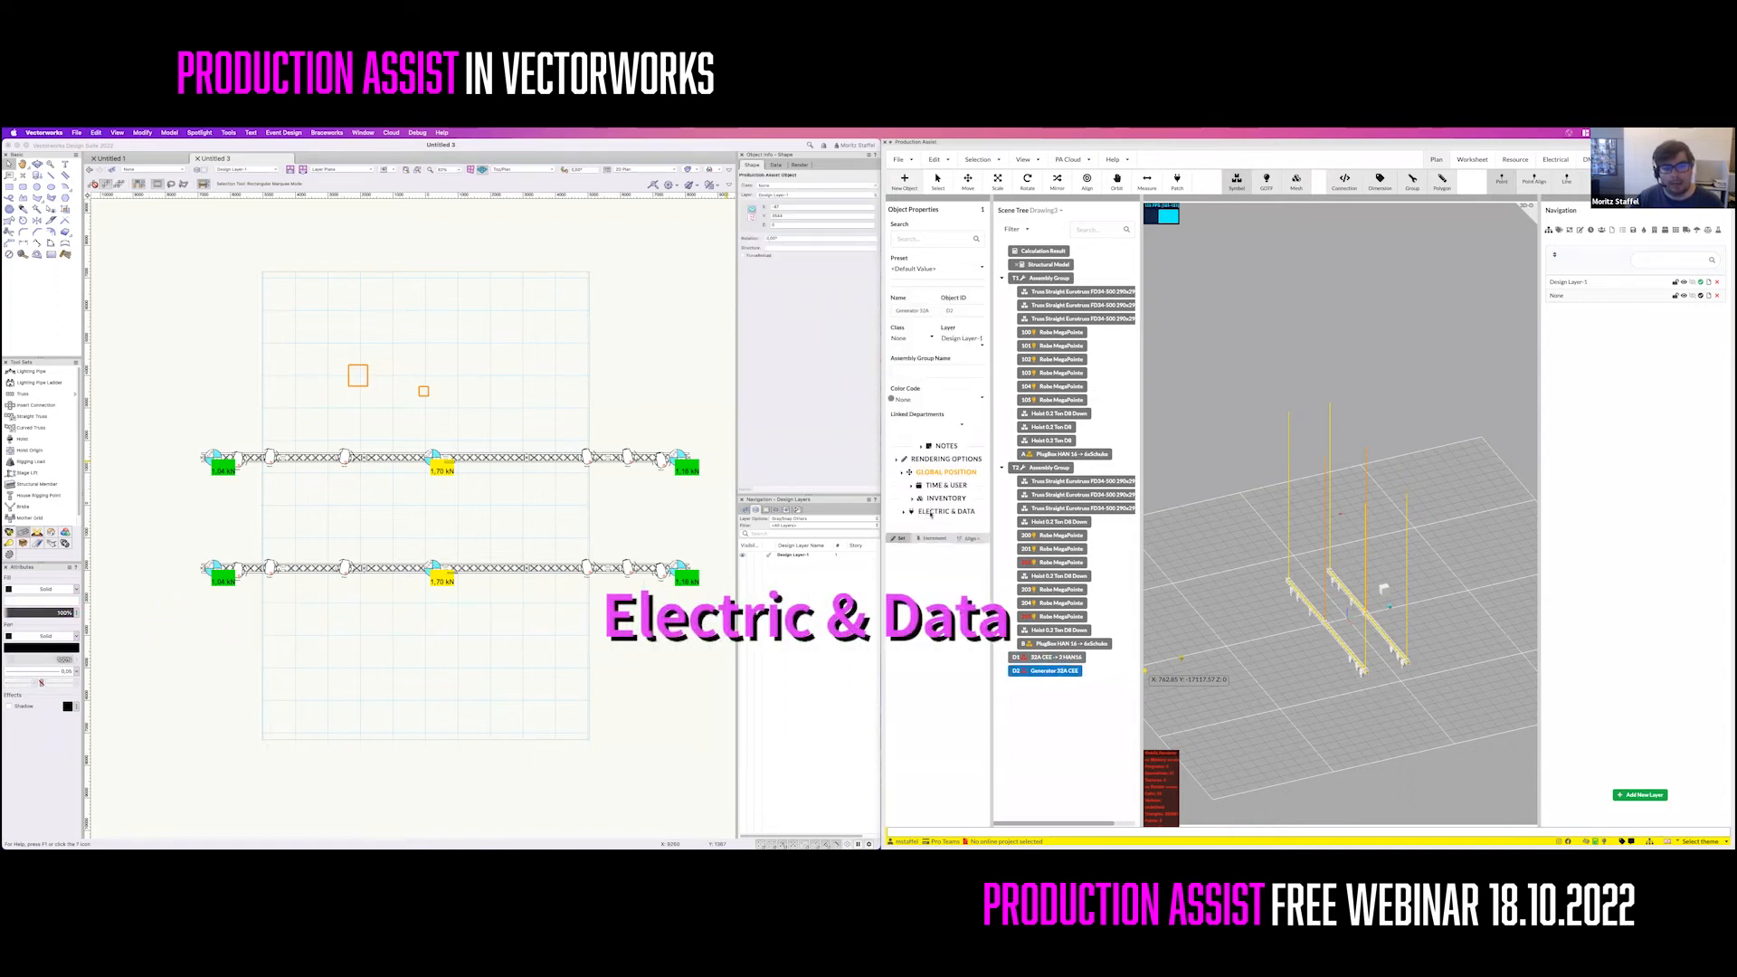
{"action": "left_click", "coordinate": [946, 510]}
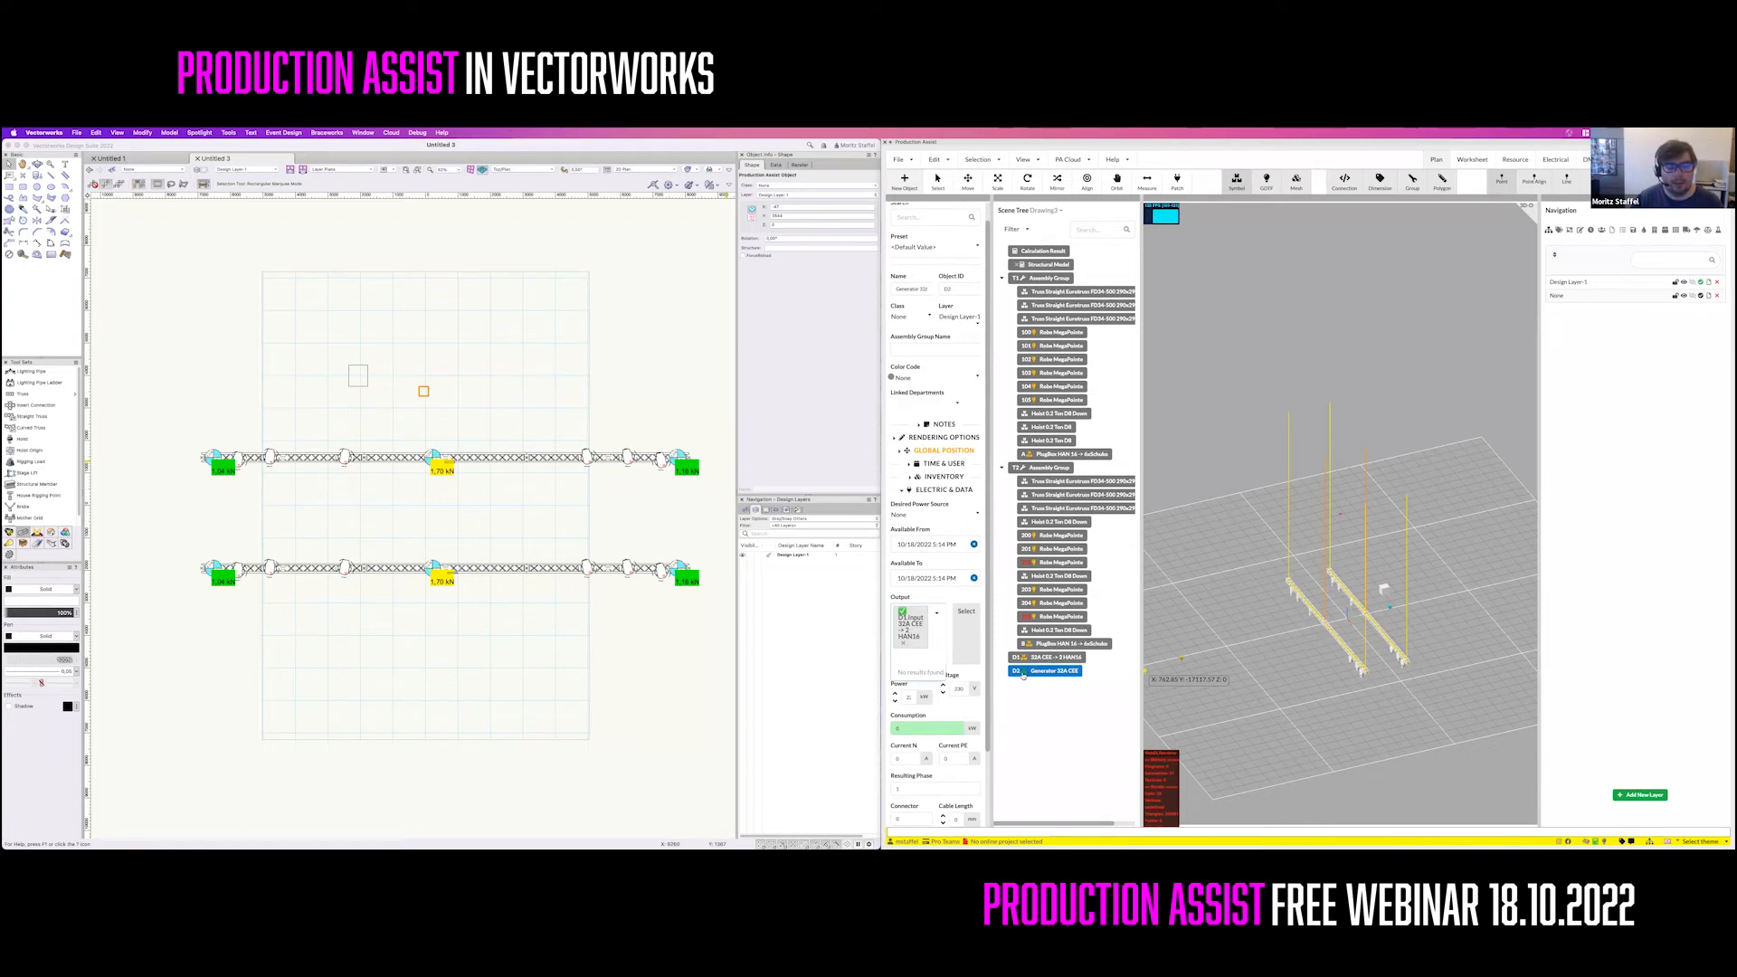
{"action": "left_click", "coordinate": [1051, 656]}
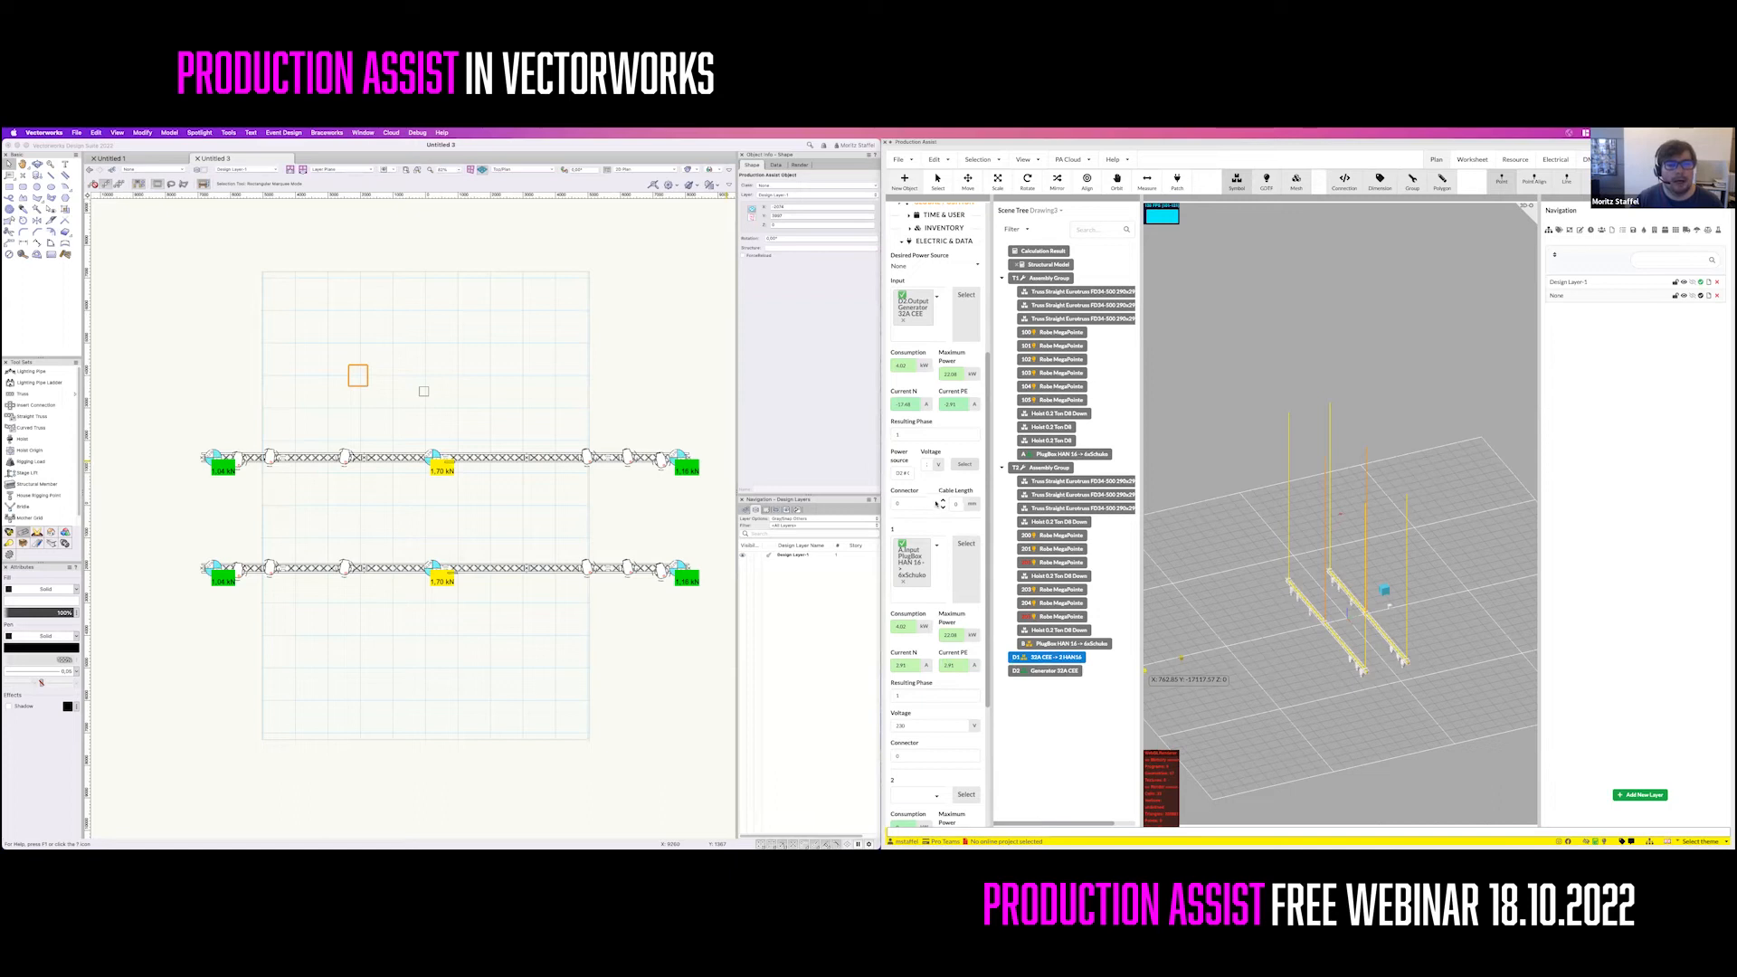
{"action": "scroll", "scroll_direction": "down", "scroll_amount": 3}
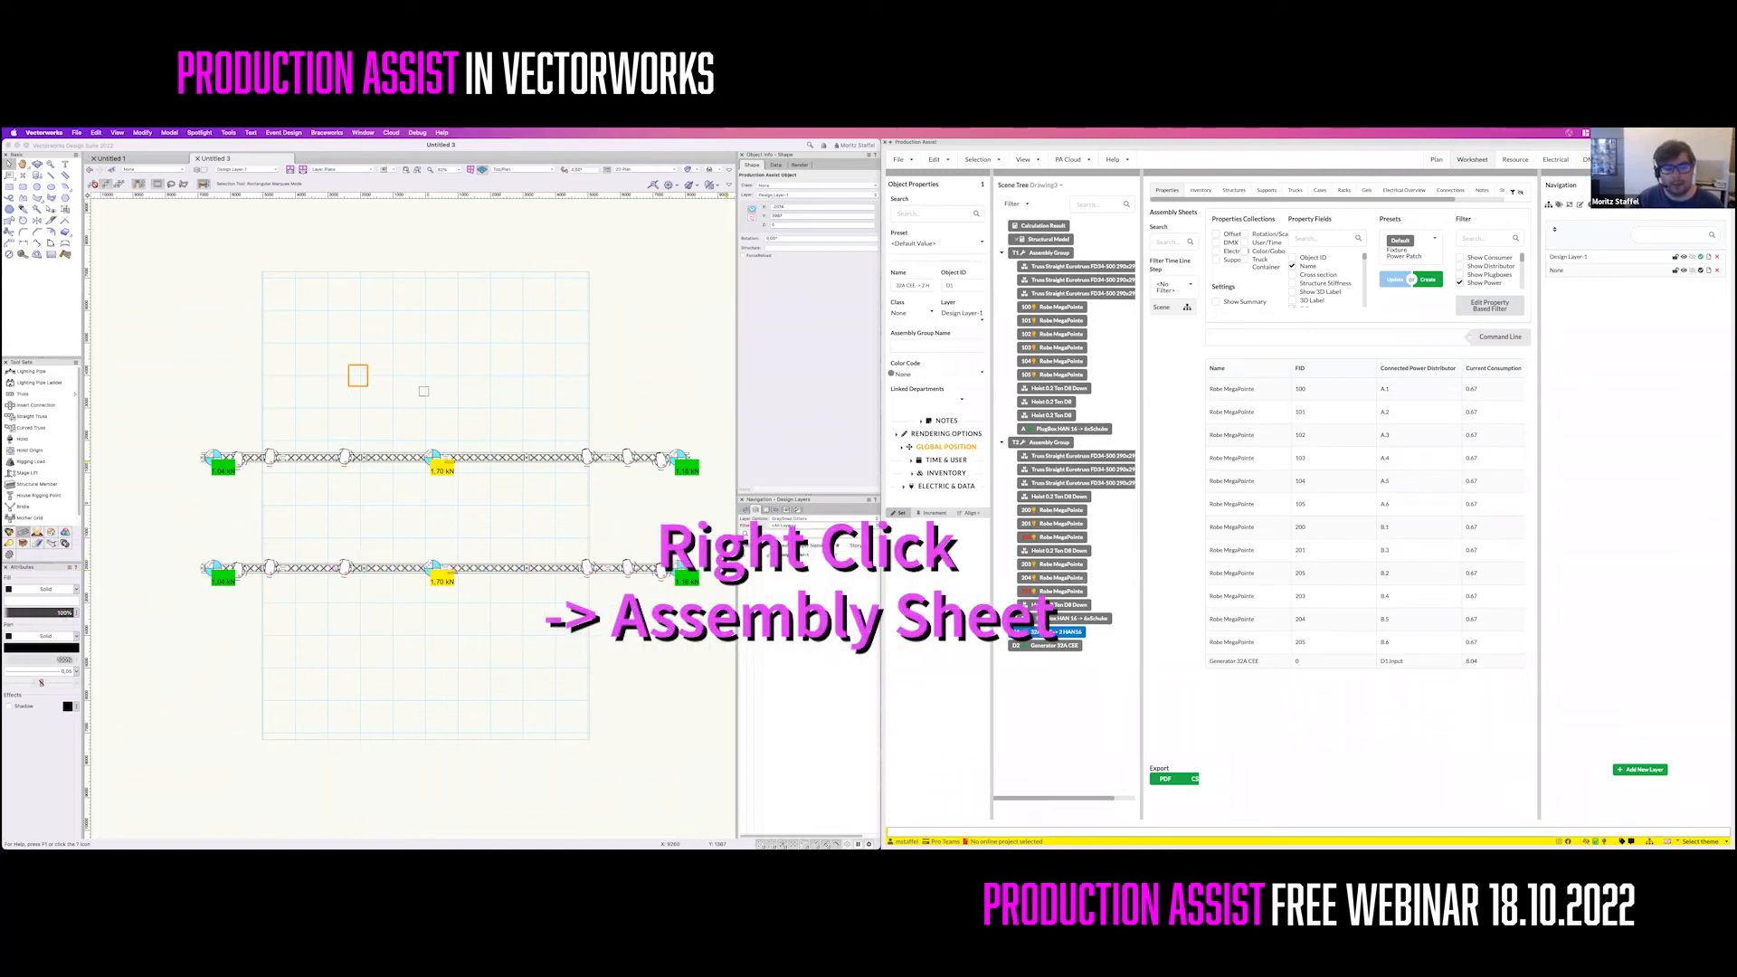
Create a 'Channel Load' assembly sheet for the 32A CEE distributor from the Scene Tree
{"action": "right_click", "coordinate": [1036, 632]}
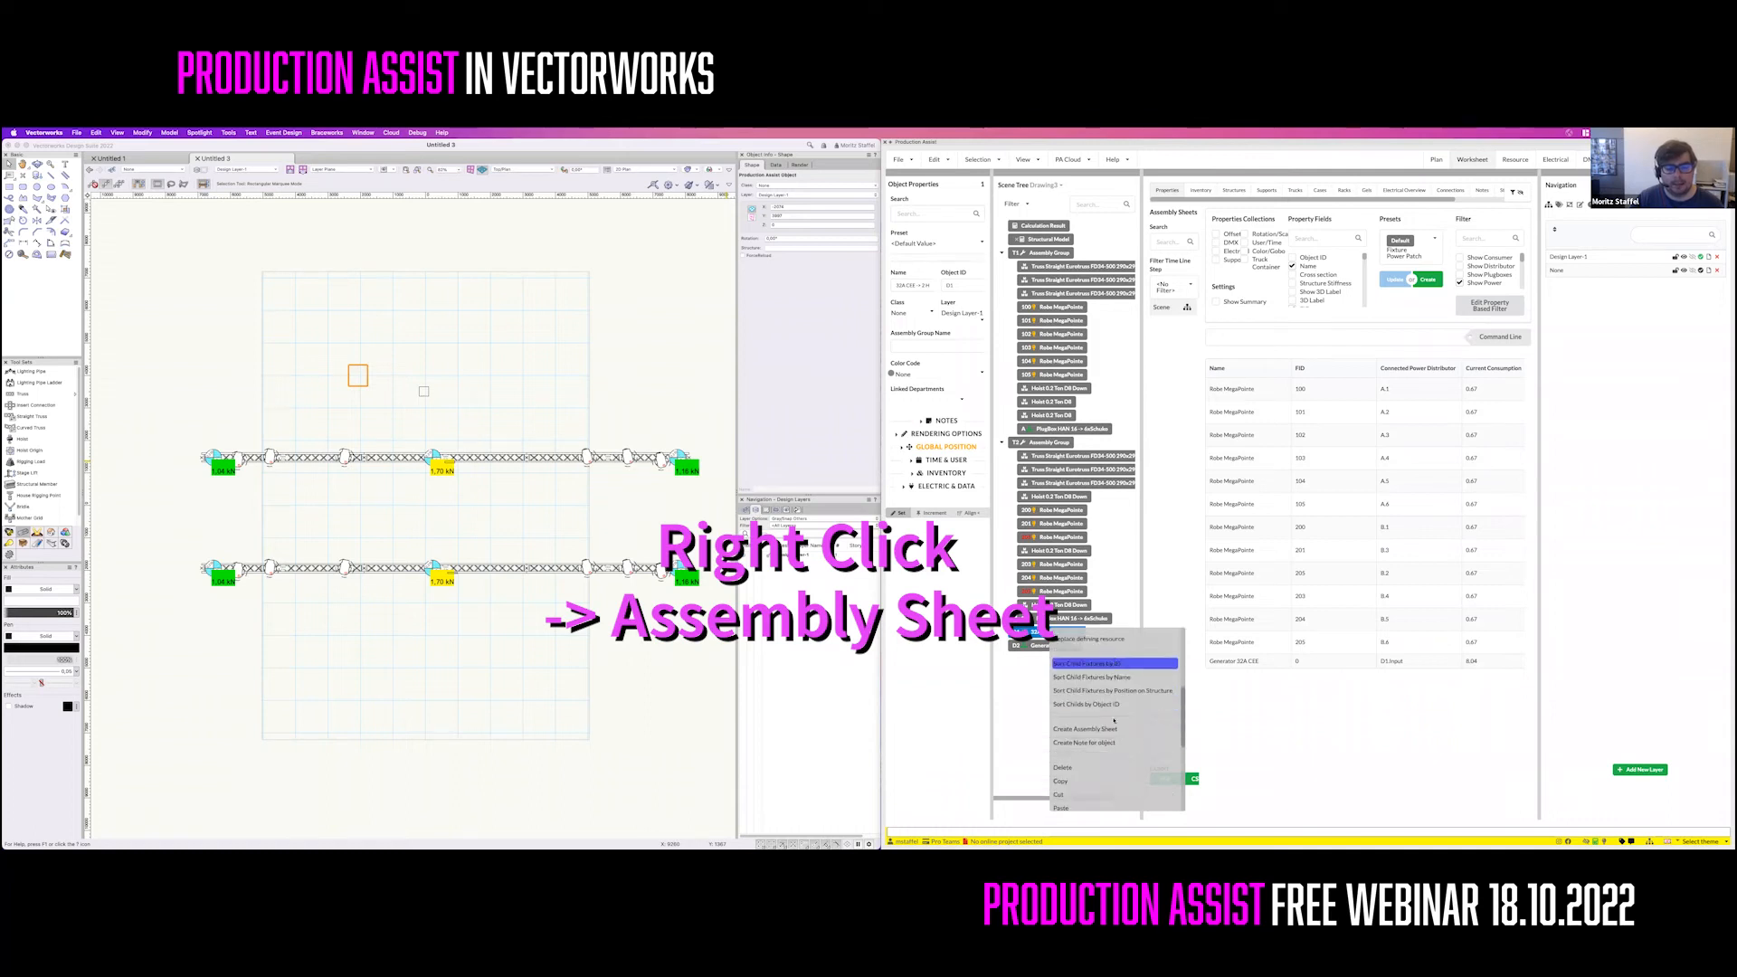
{"action": "left_click", "coordinate": [1084, 729]}
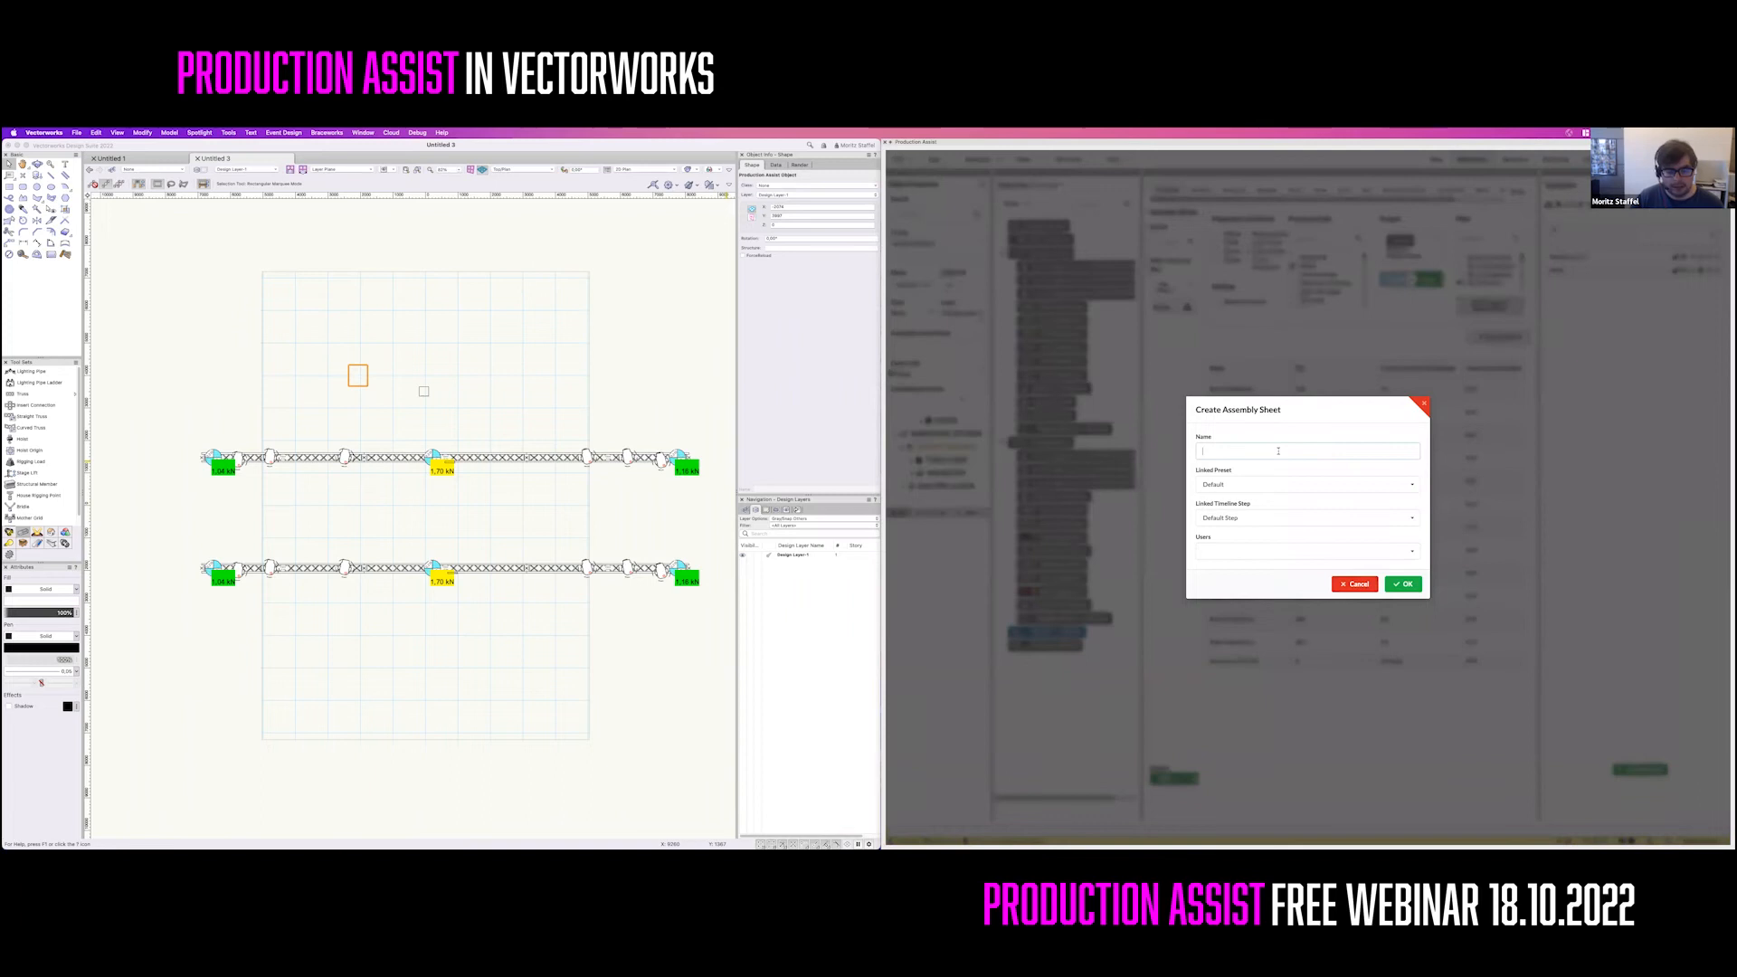
{"action": "type", "text": "Channel Load"}
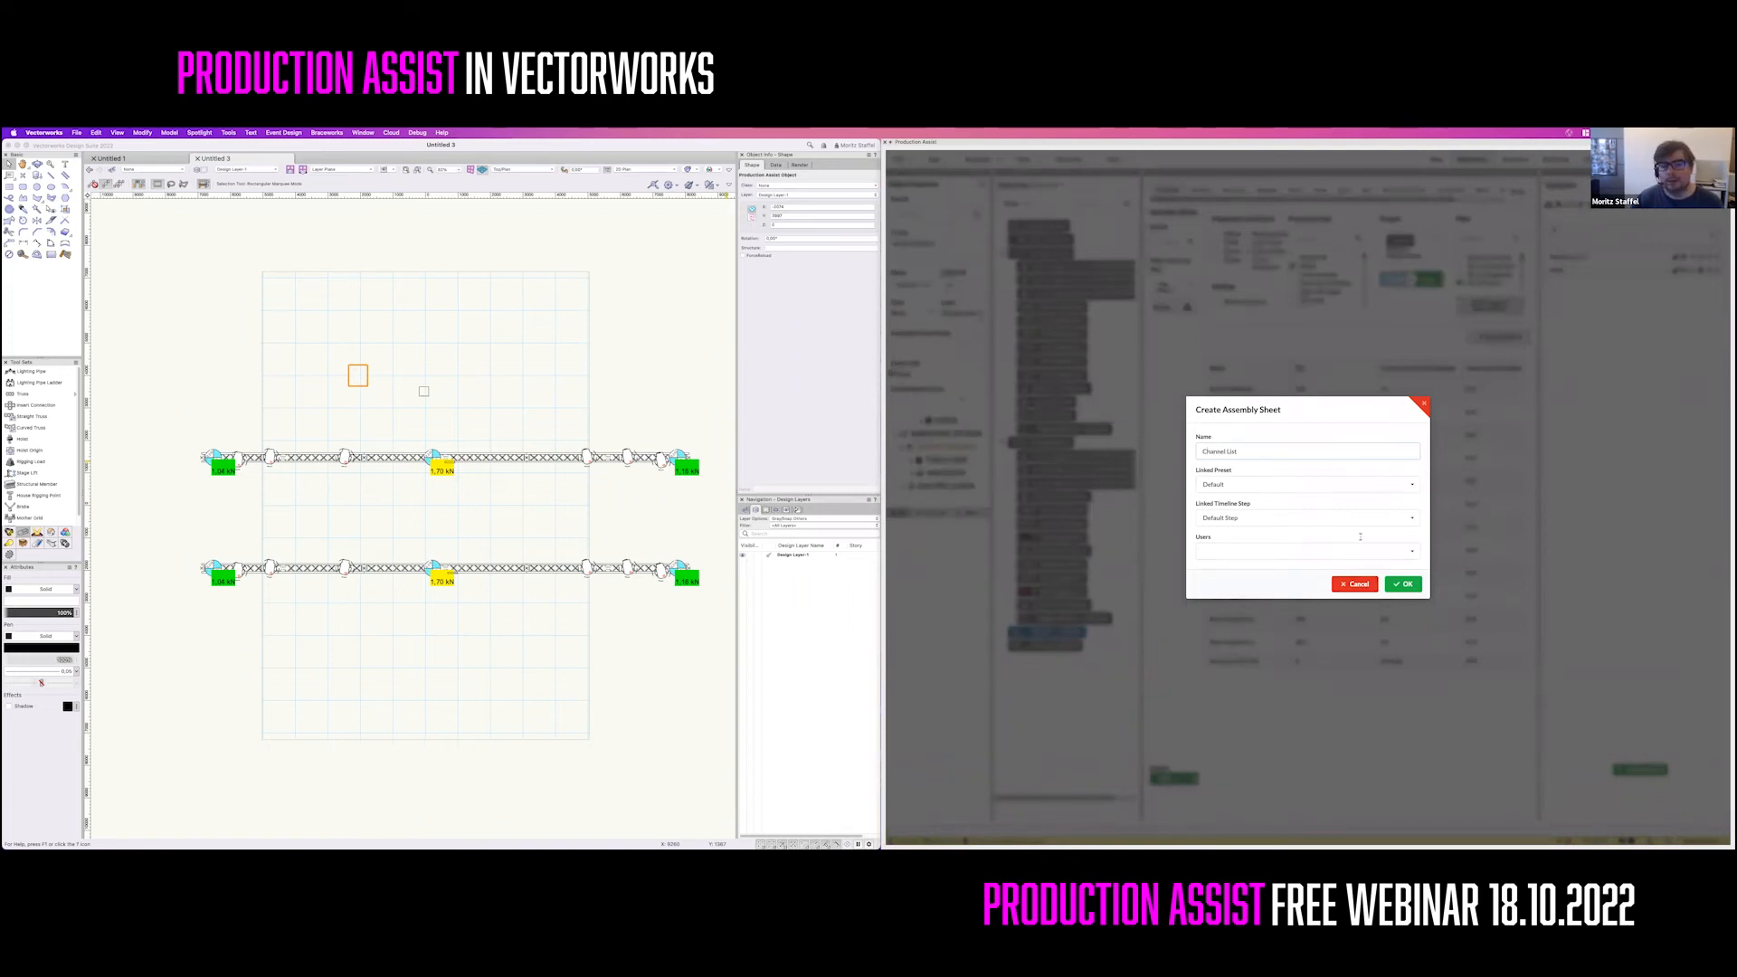
{"action": "left_click", "coordinate": [1402, 583]}
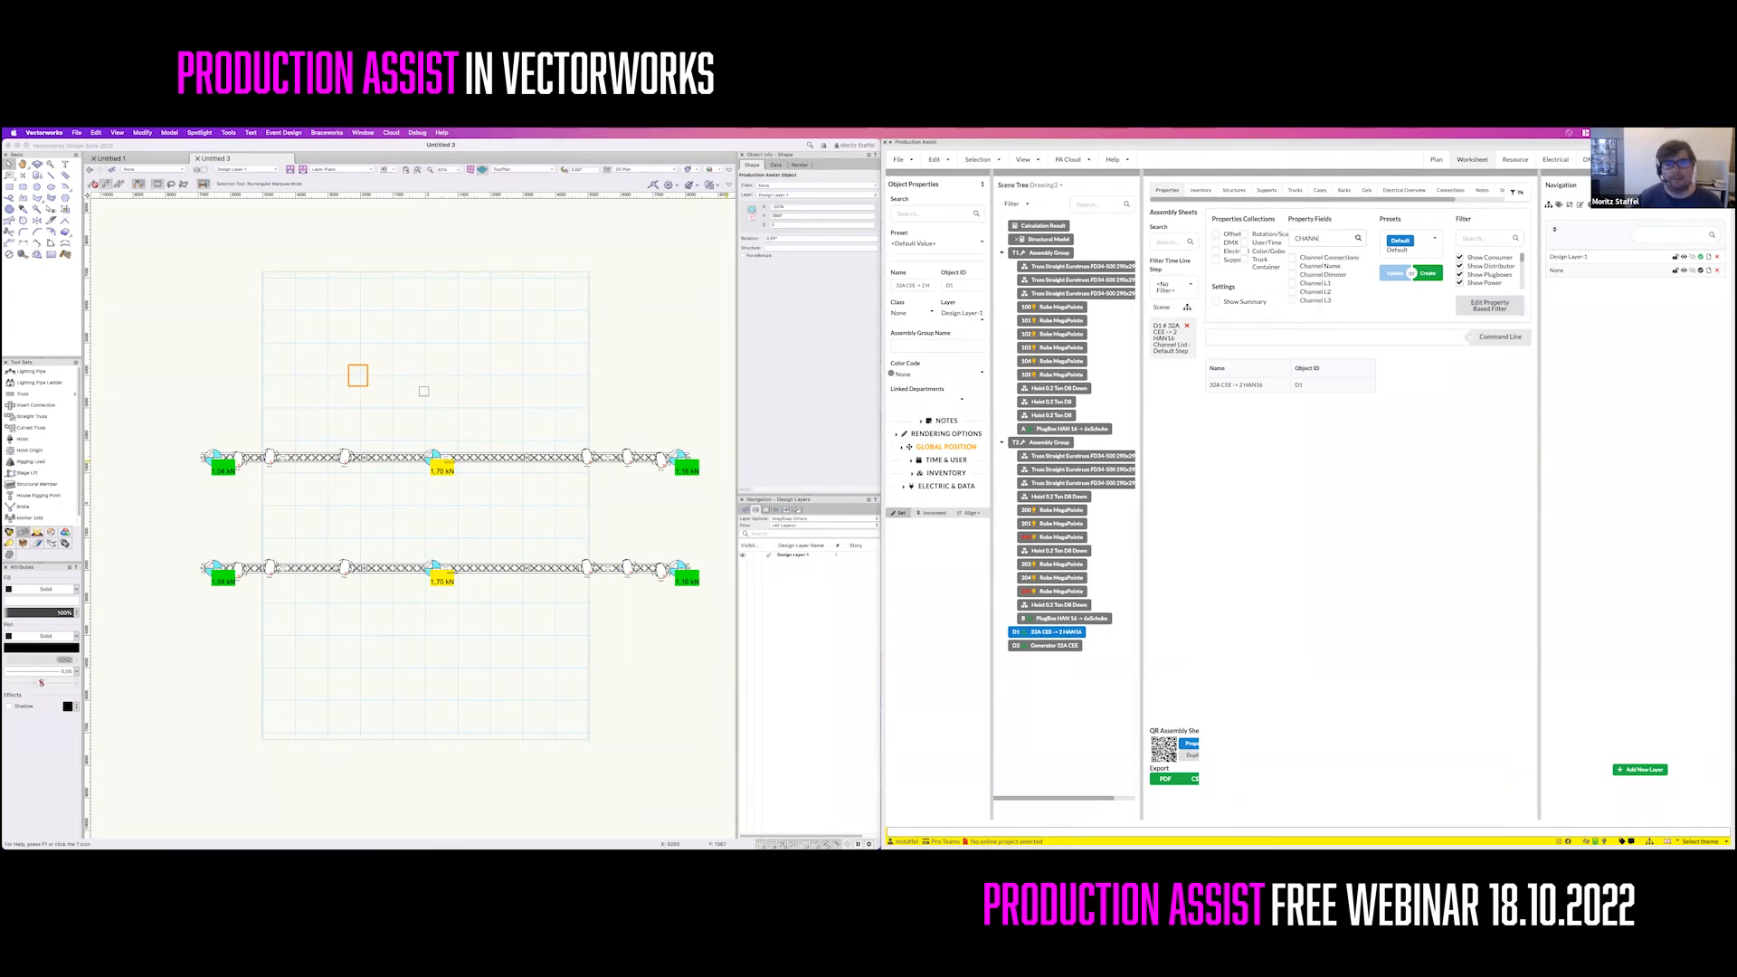
Add Channel Connections and per-phase channel load columns to the sheet, then begin PDF export
{"action": "left_click", "coordinate": [1292, 257]}
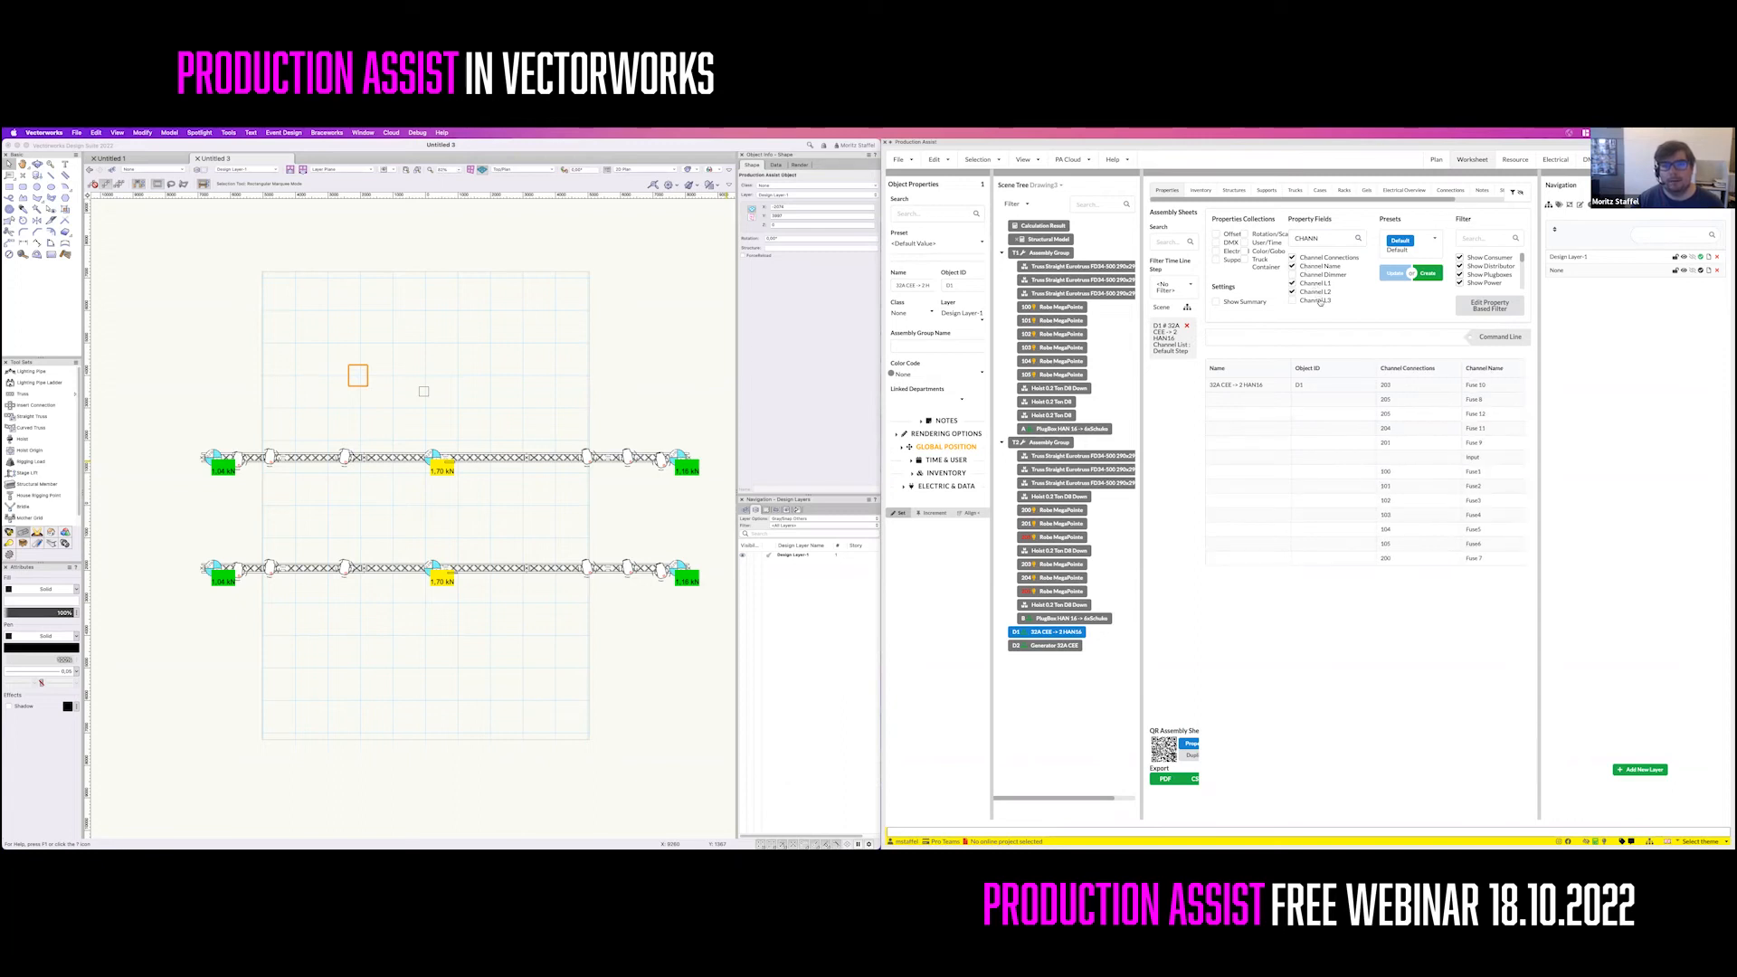
{"action": "left_click", "coordinate": [1291, 300]}
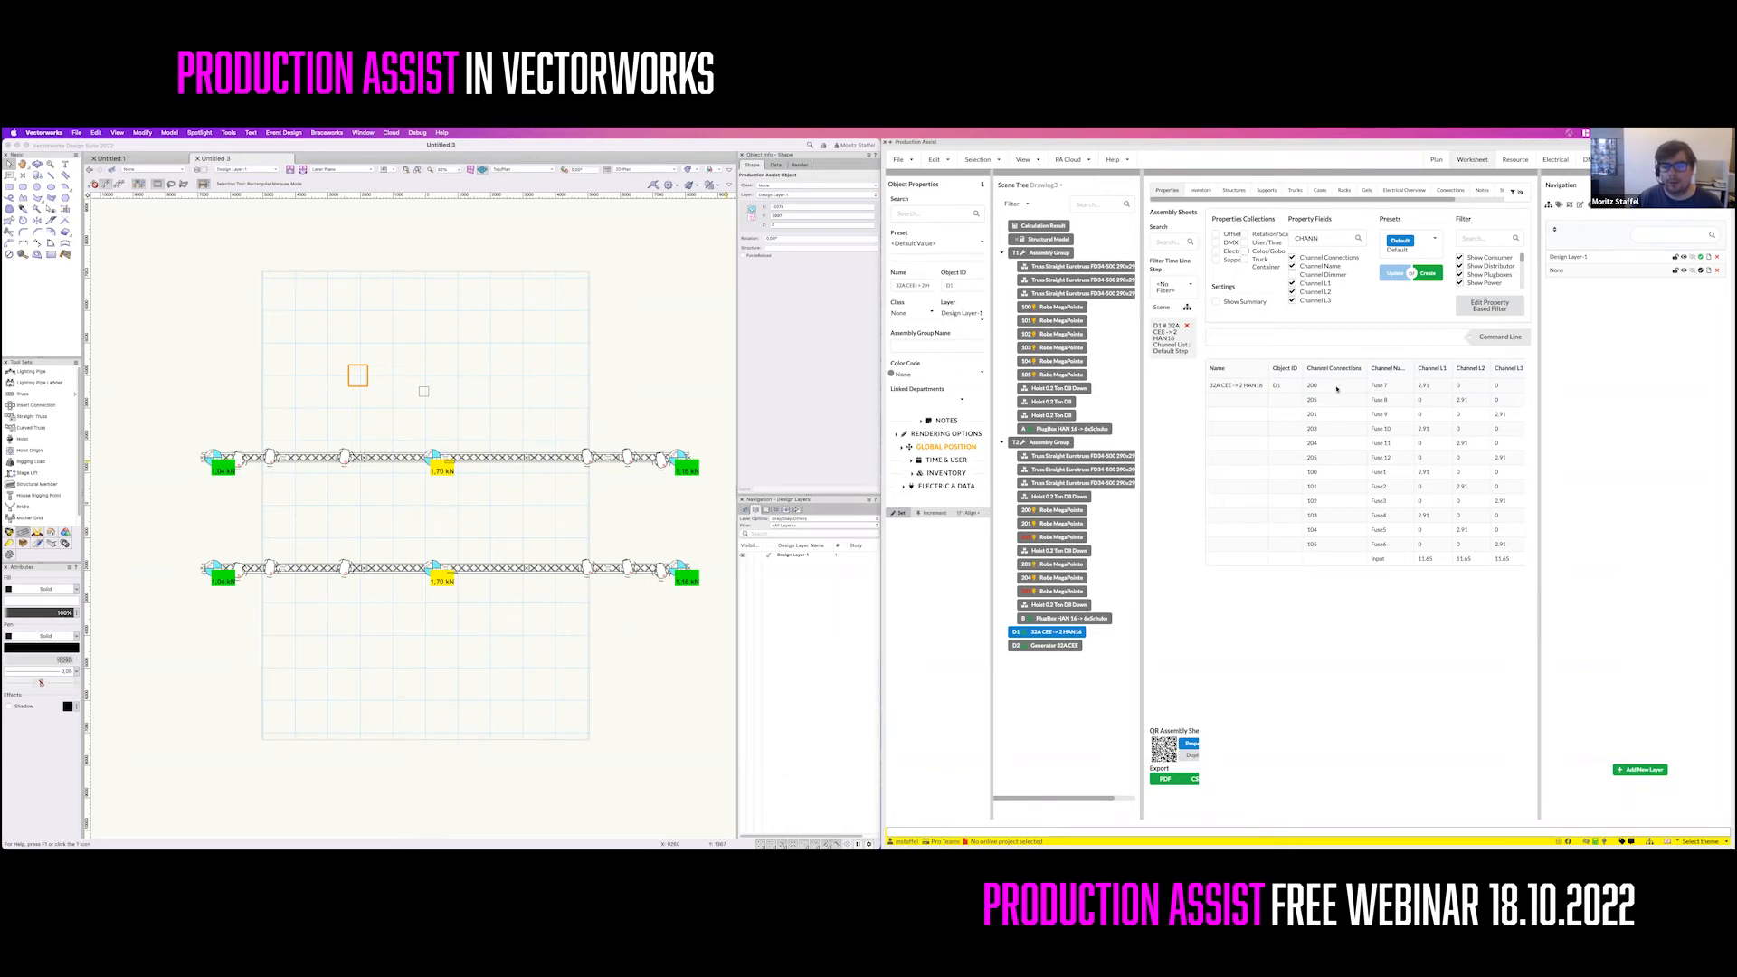
{"action": "mouse_move", "coordinate": [1435, 389]}
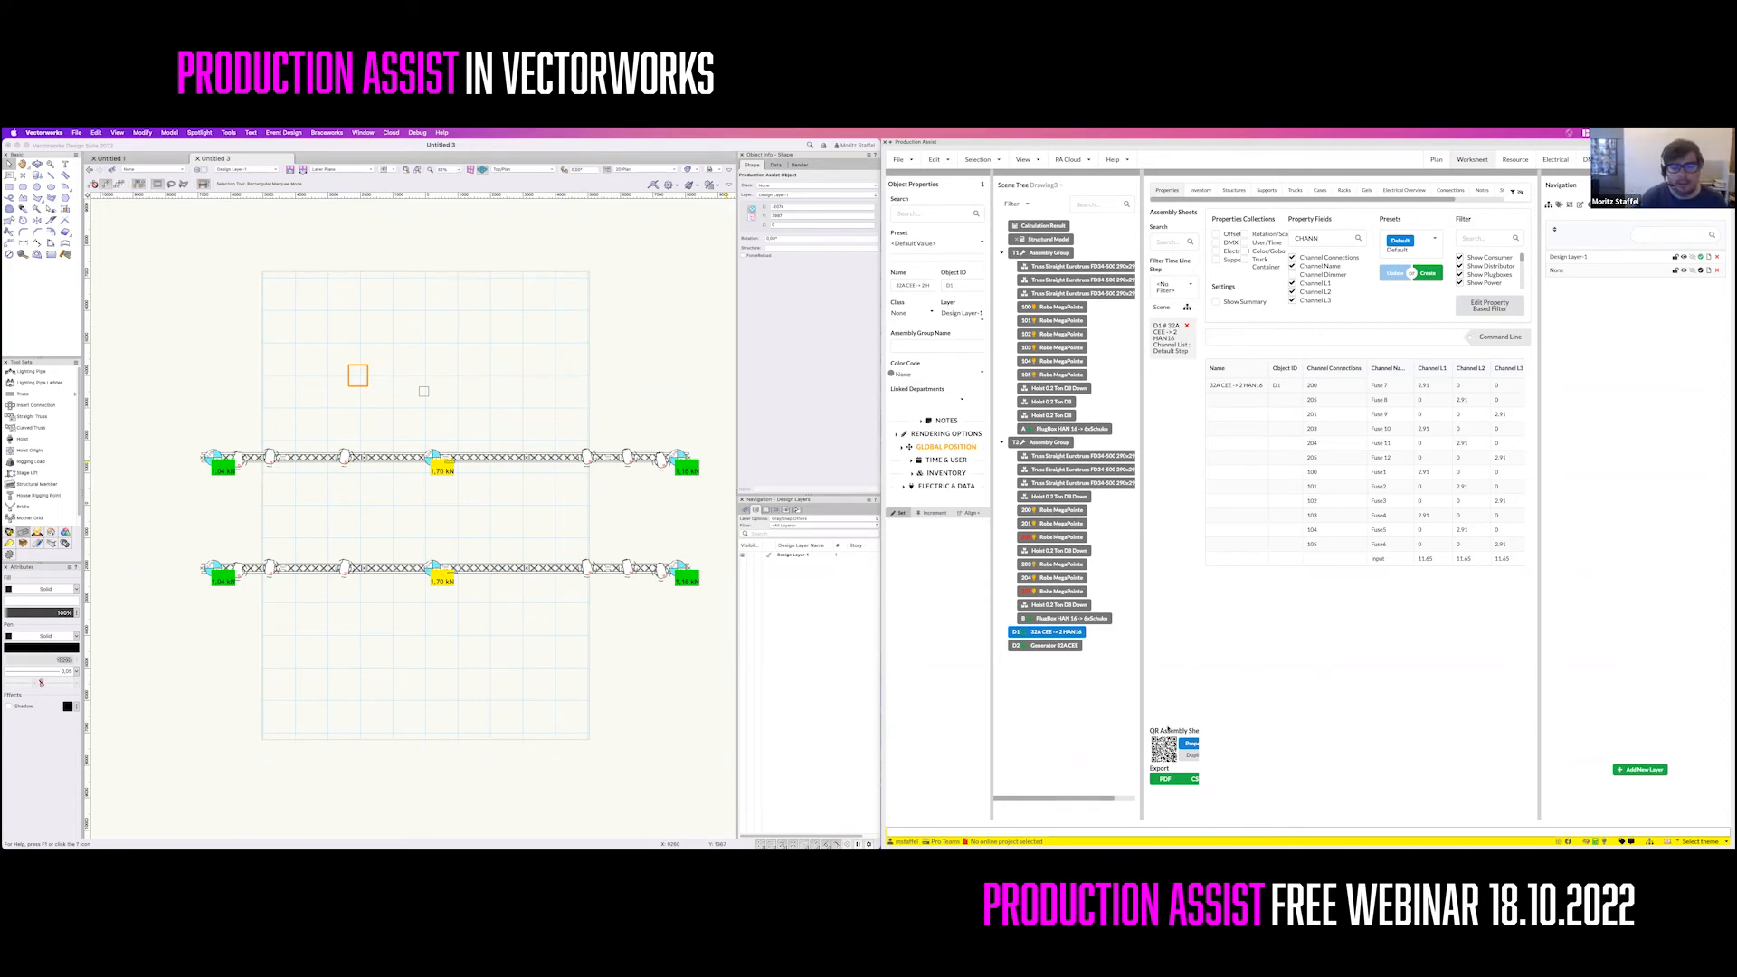
{"action": "left_click", "coordinate": [1163, 779]}
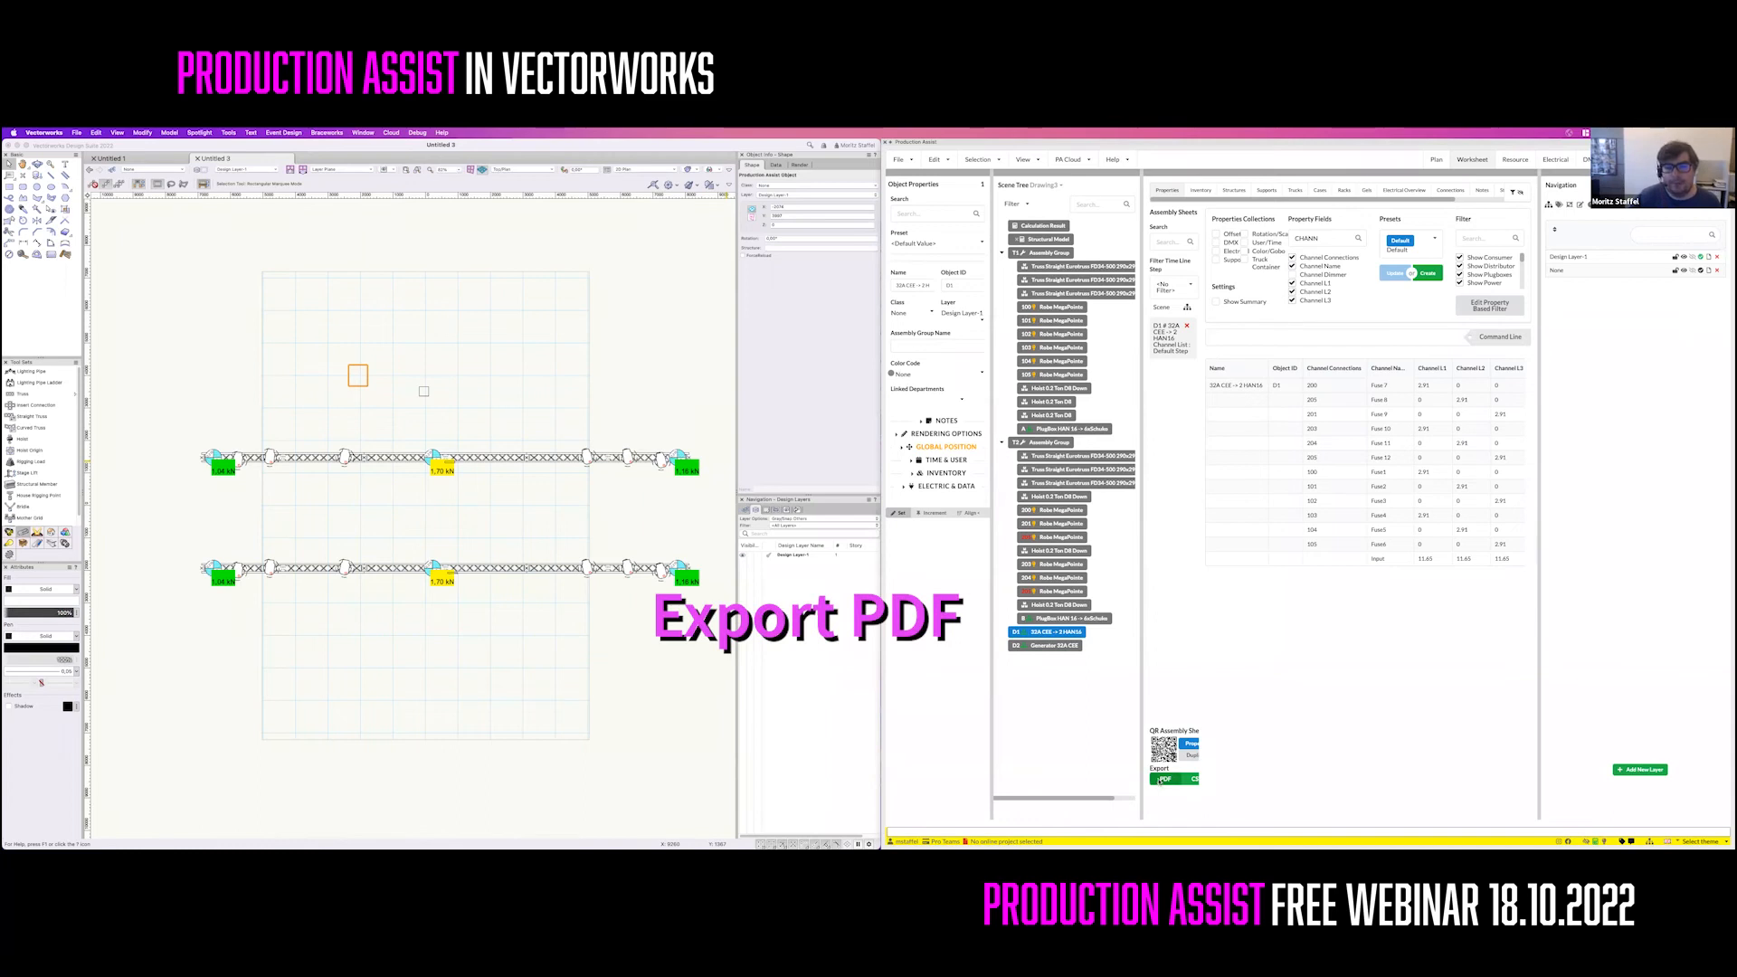
Export the Channel Load sheet as a PDF with adjusted page margins and save it
{"action": "left_click", "coordinate": [1161, 778]}
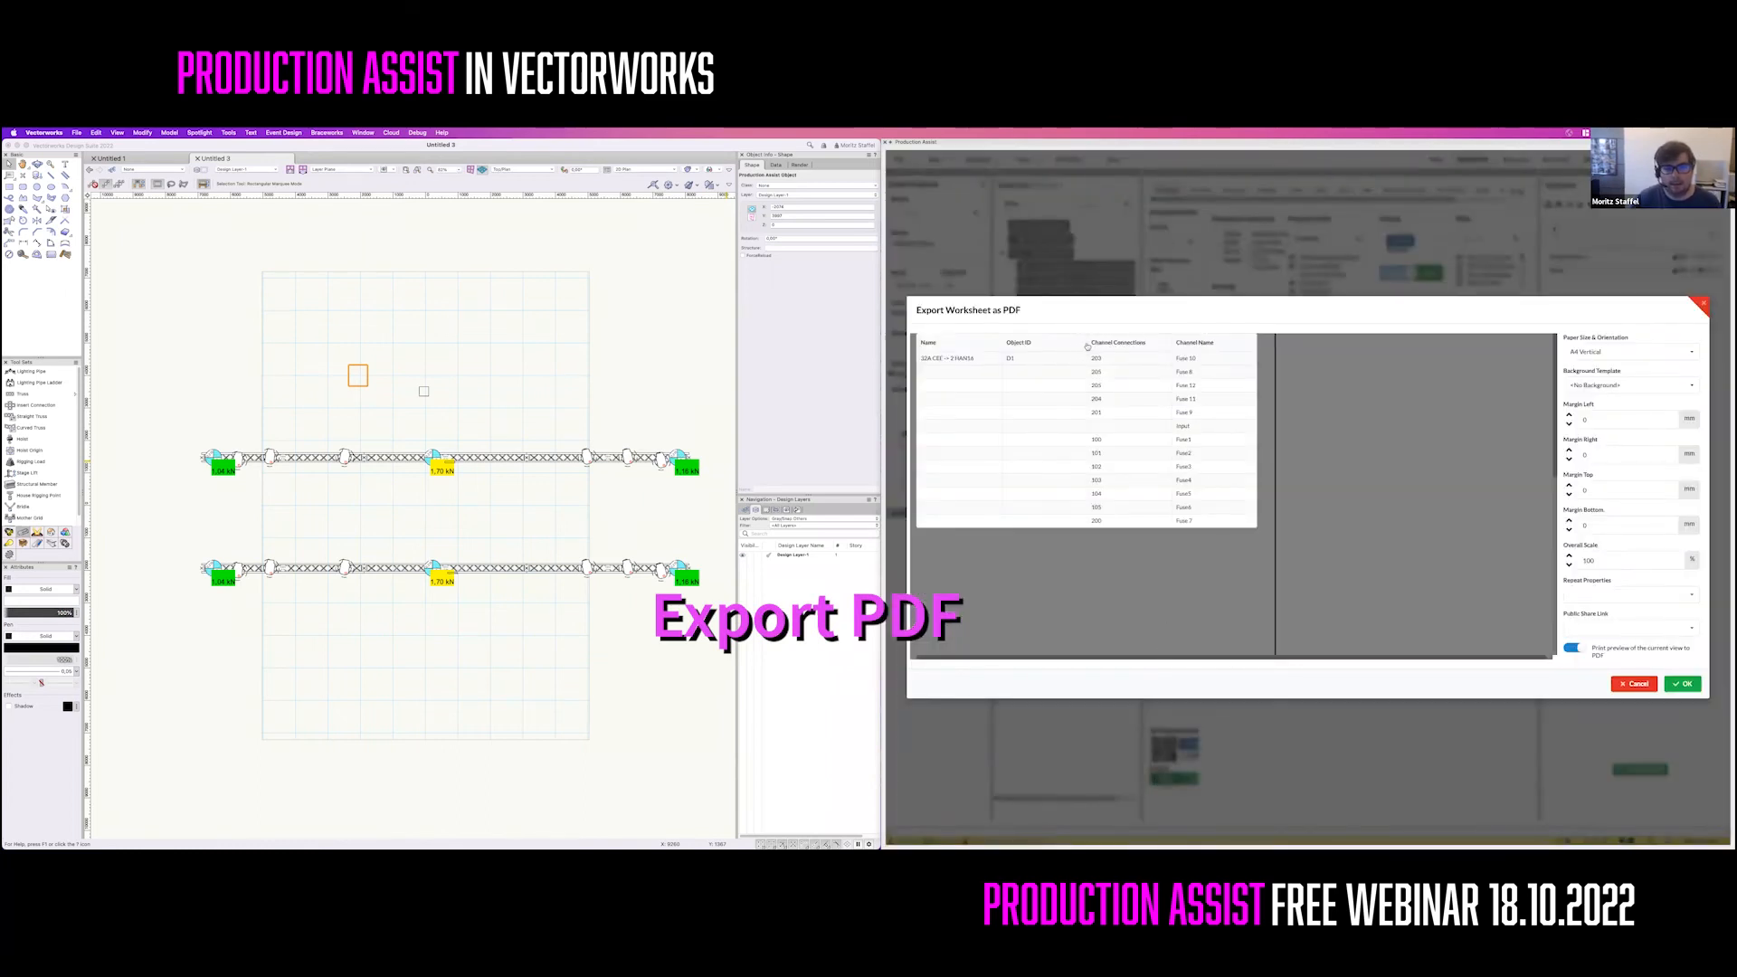
{"action": "left_click", "coordinate": [1120, 342]}
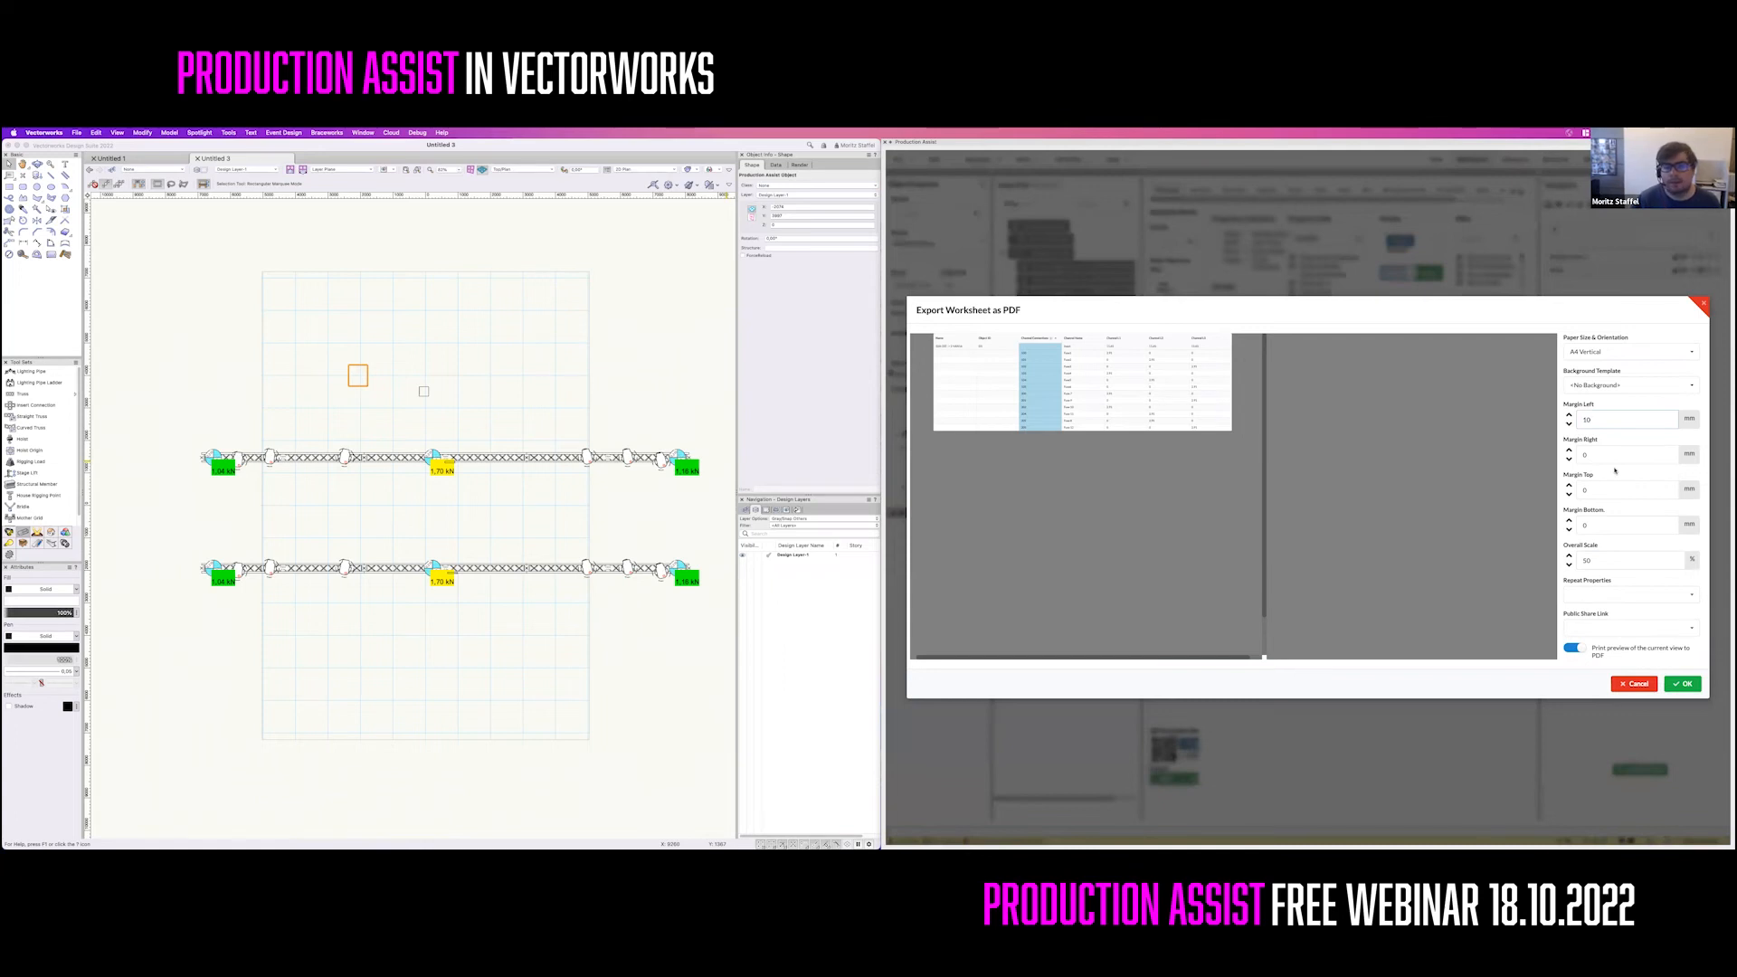
{"action": "left_click", "coordinate": [1682, 684]}
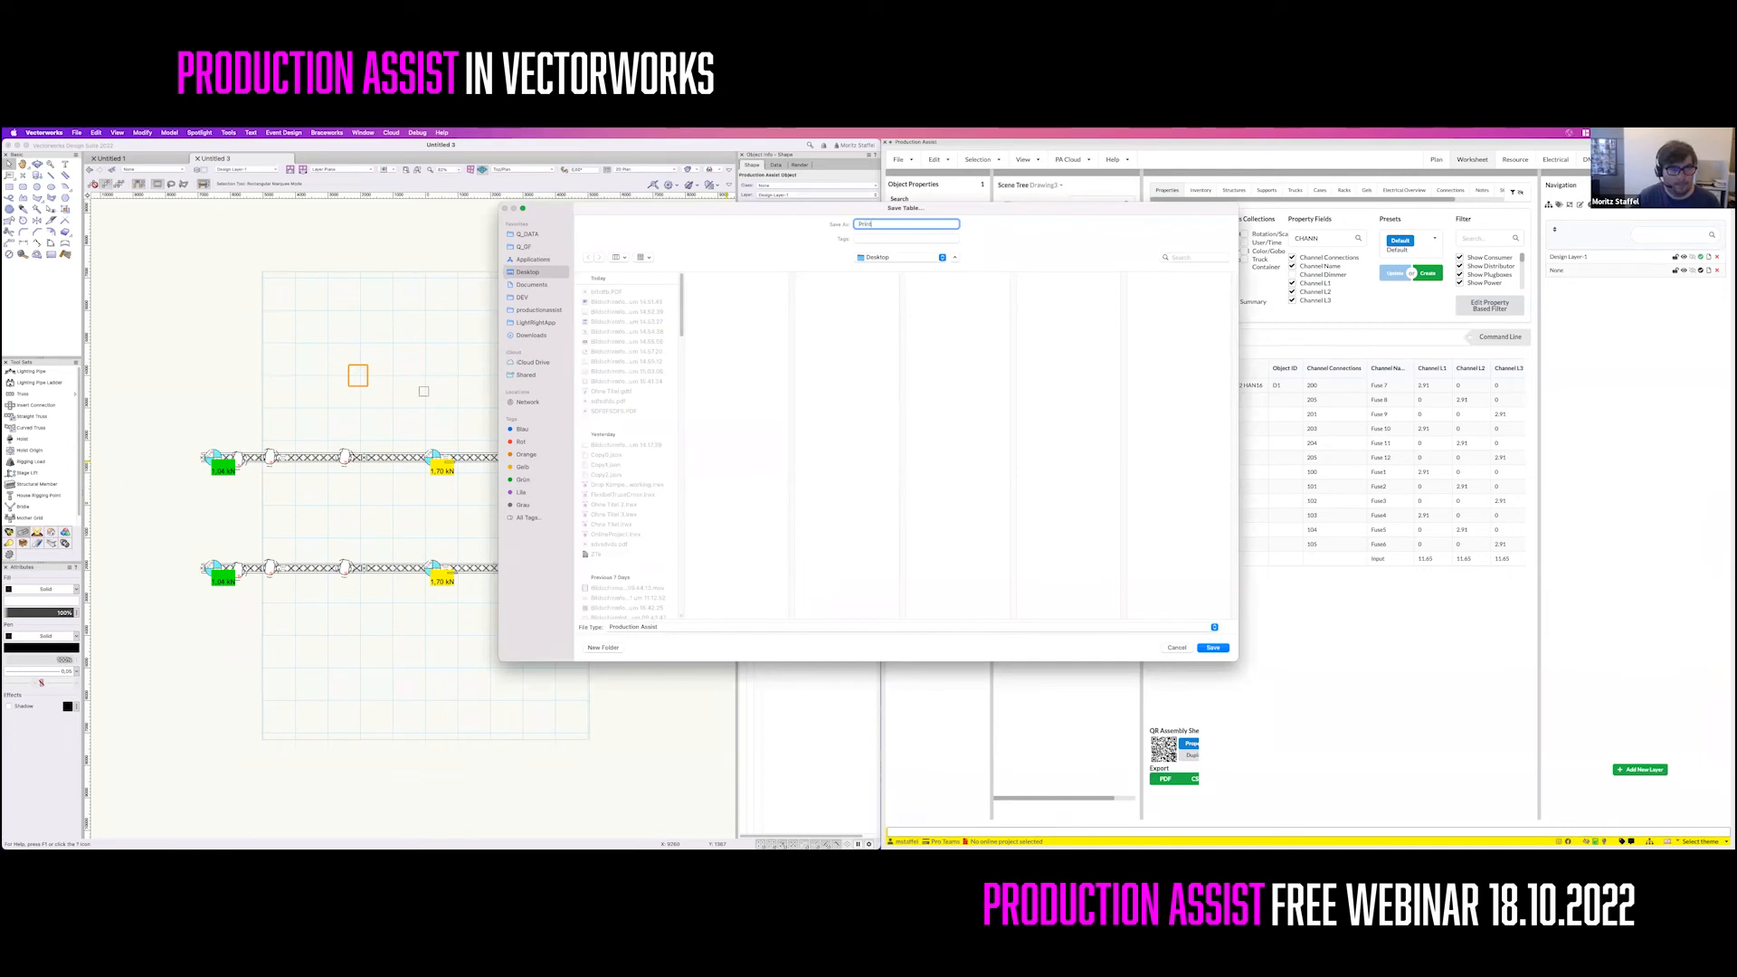
{"action": "left_click", "coordinate": [1212, 647]}
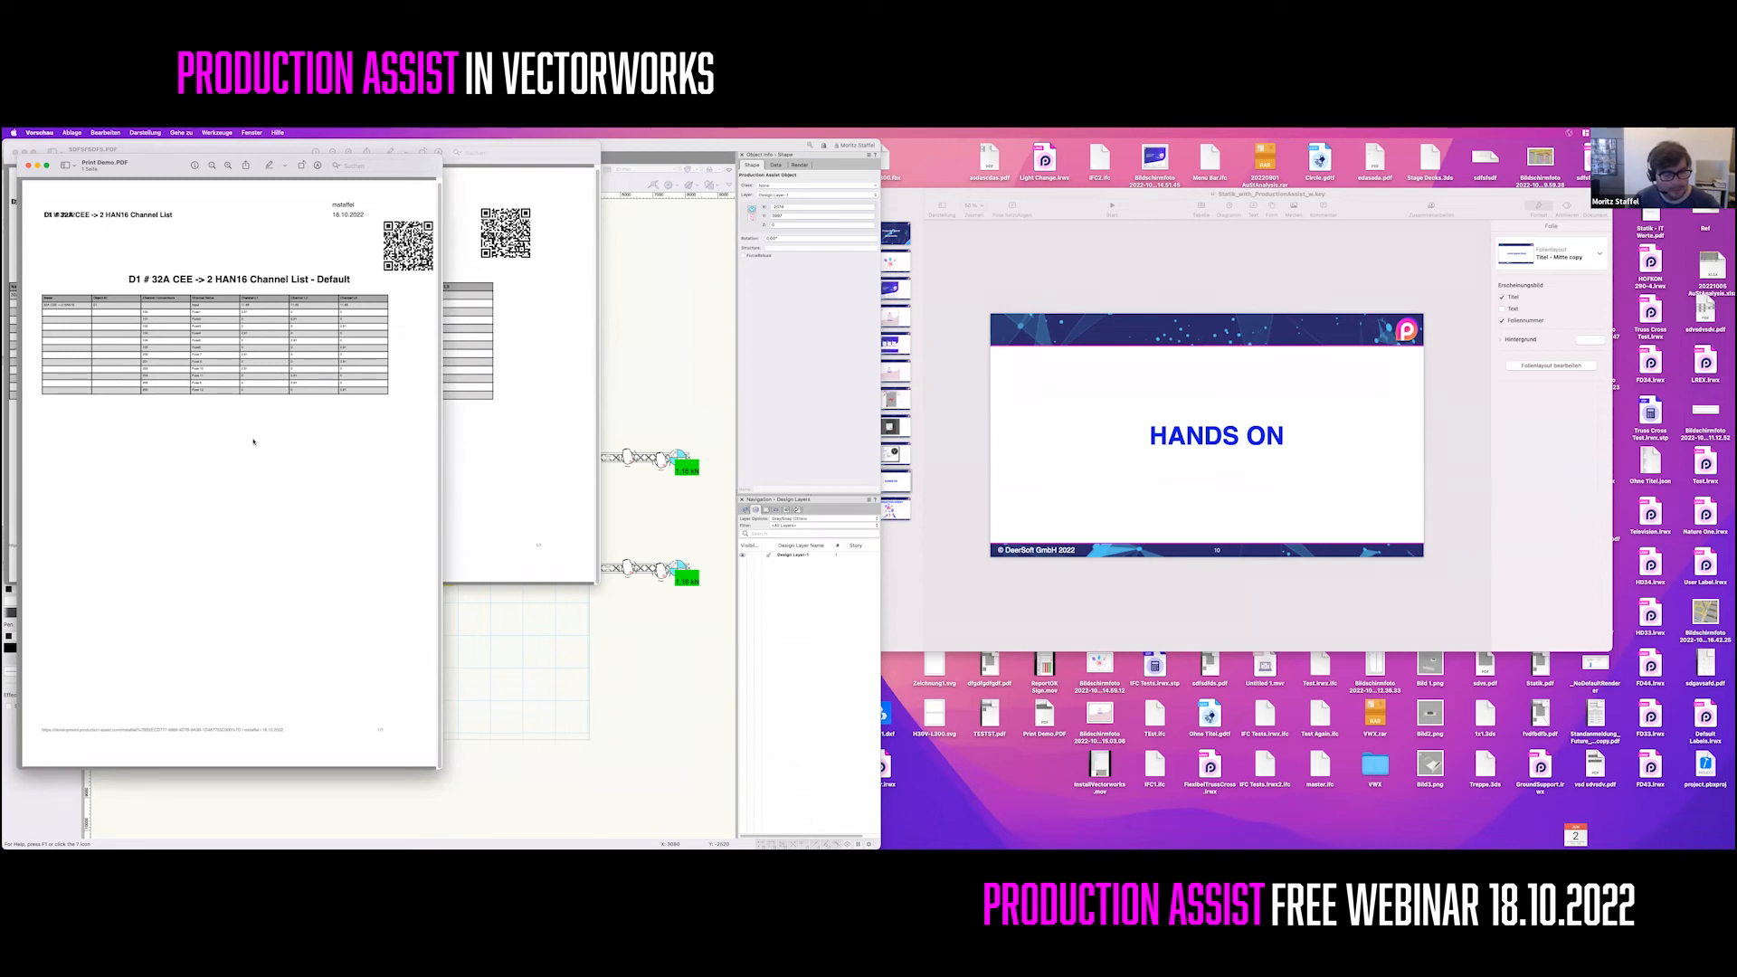
{"action": "mouse_move", "coordinate": [546, 430]}
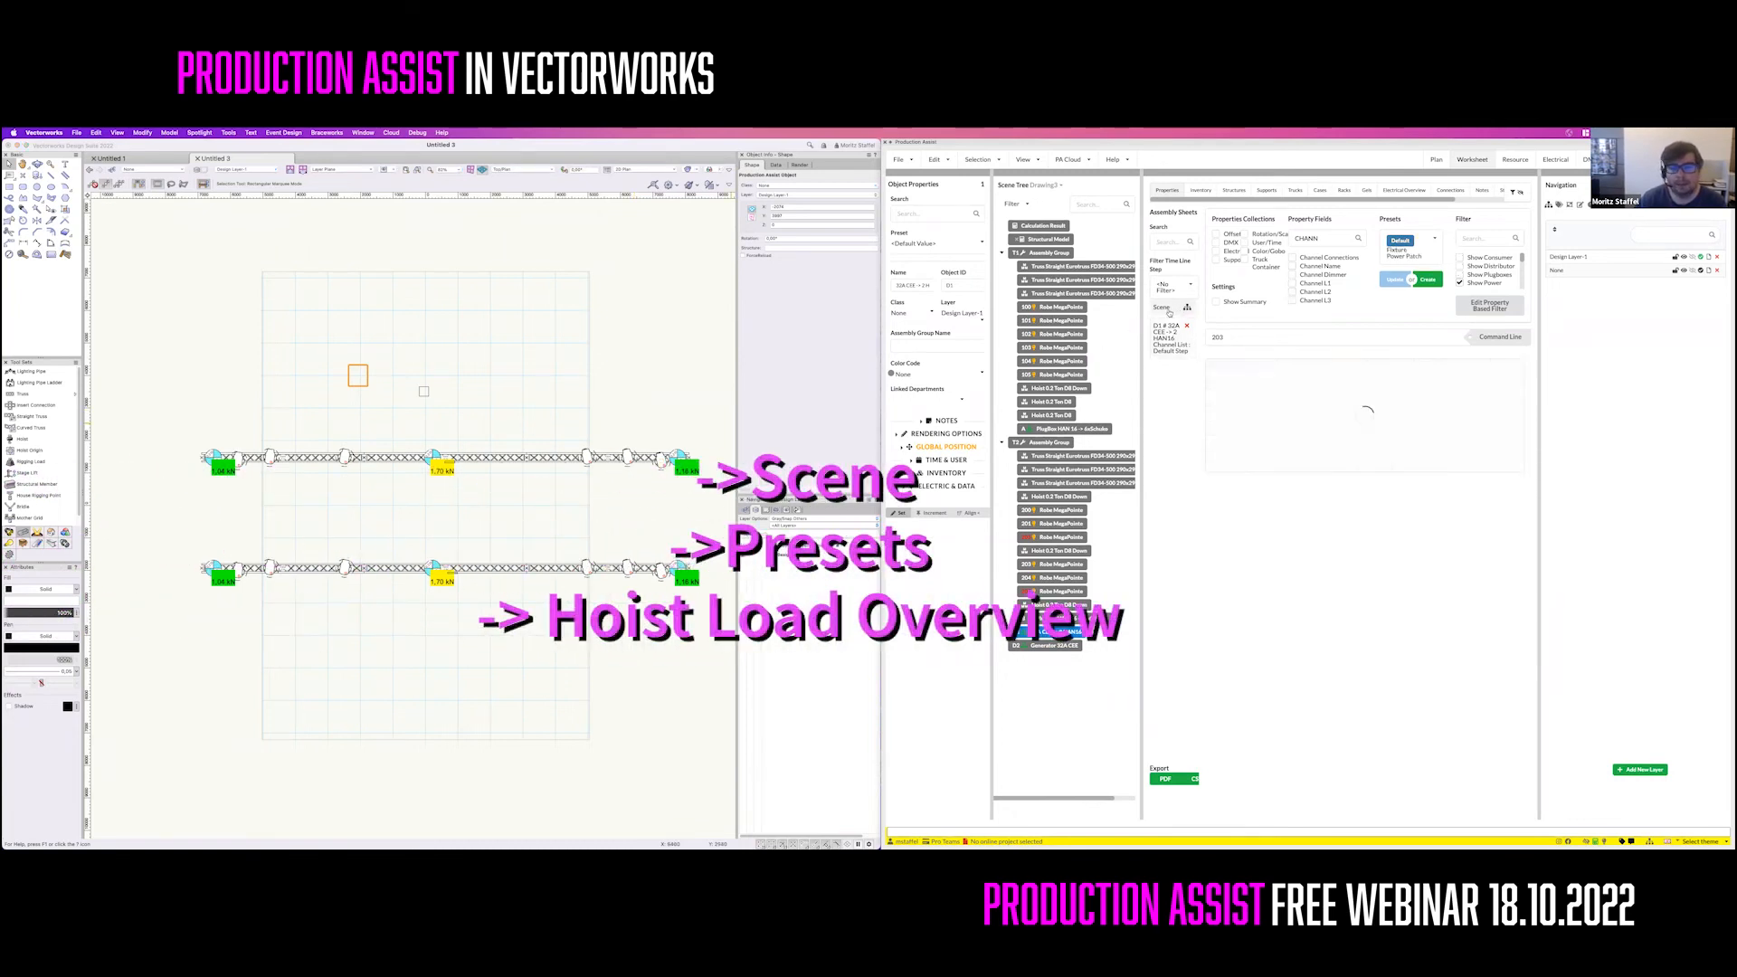
Switch the assembly sheet to the Hoist Load Overview preset
{"action": "left_click", "coordinate": [1412, 241]}
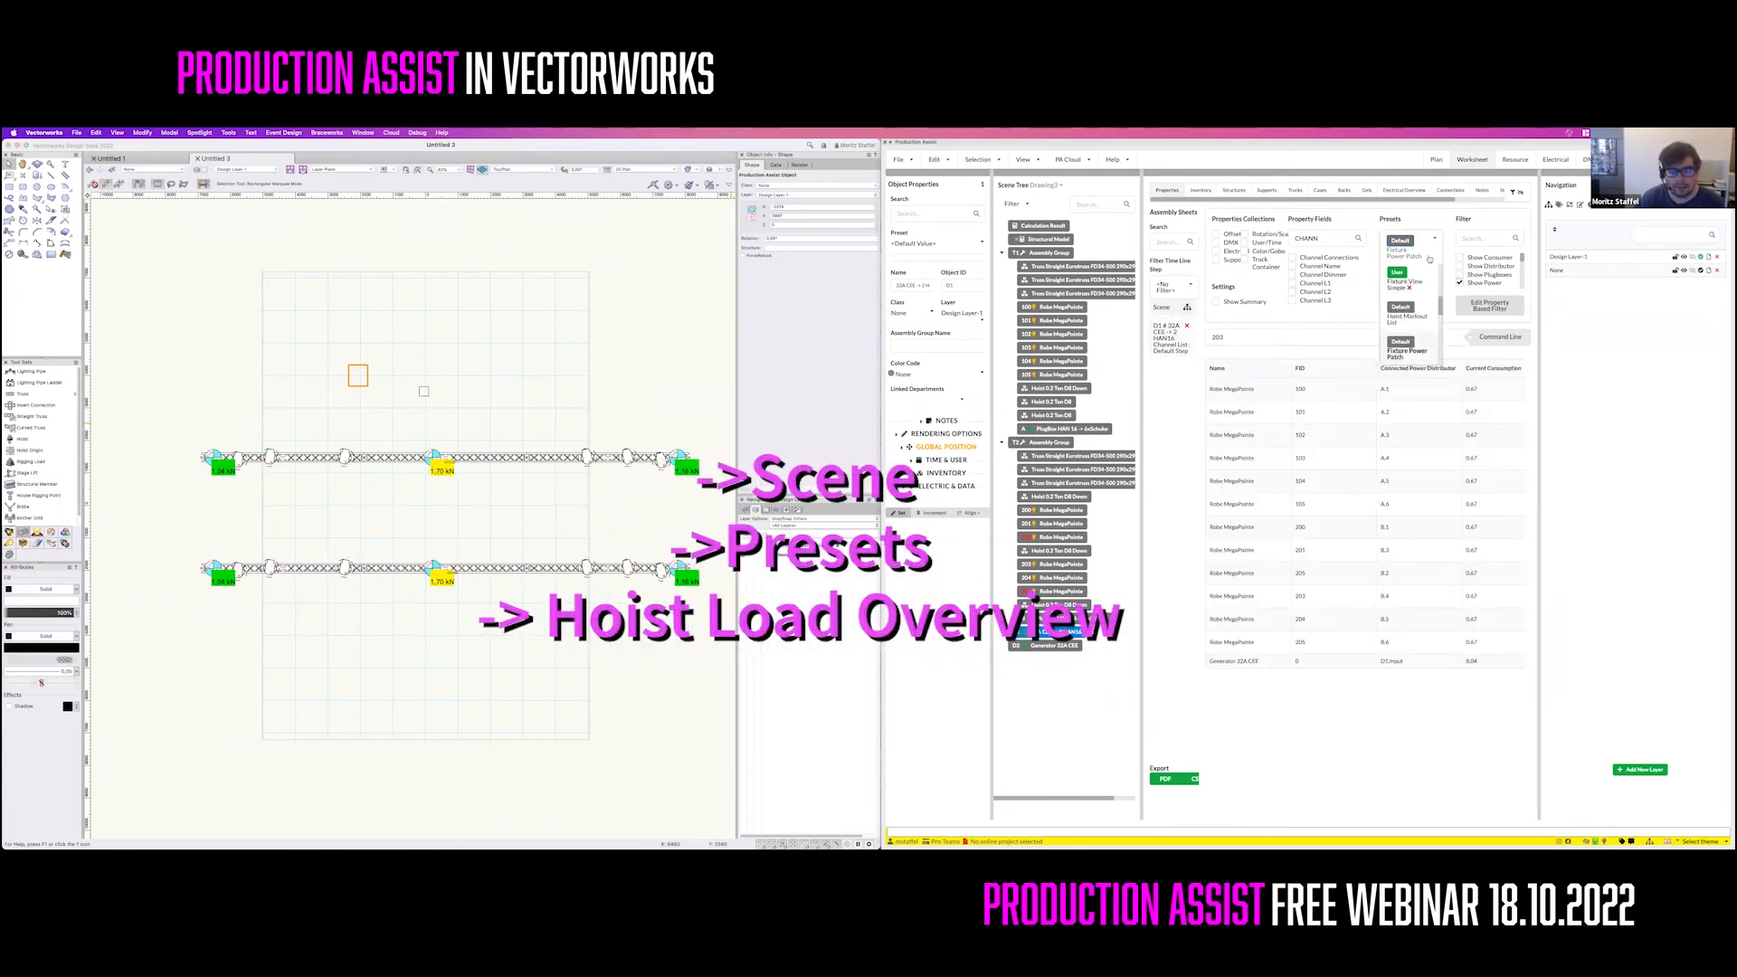
{"action": "left_click", "coordinate": [1428, 241]}
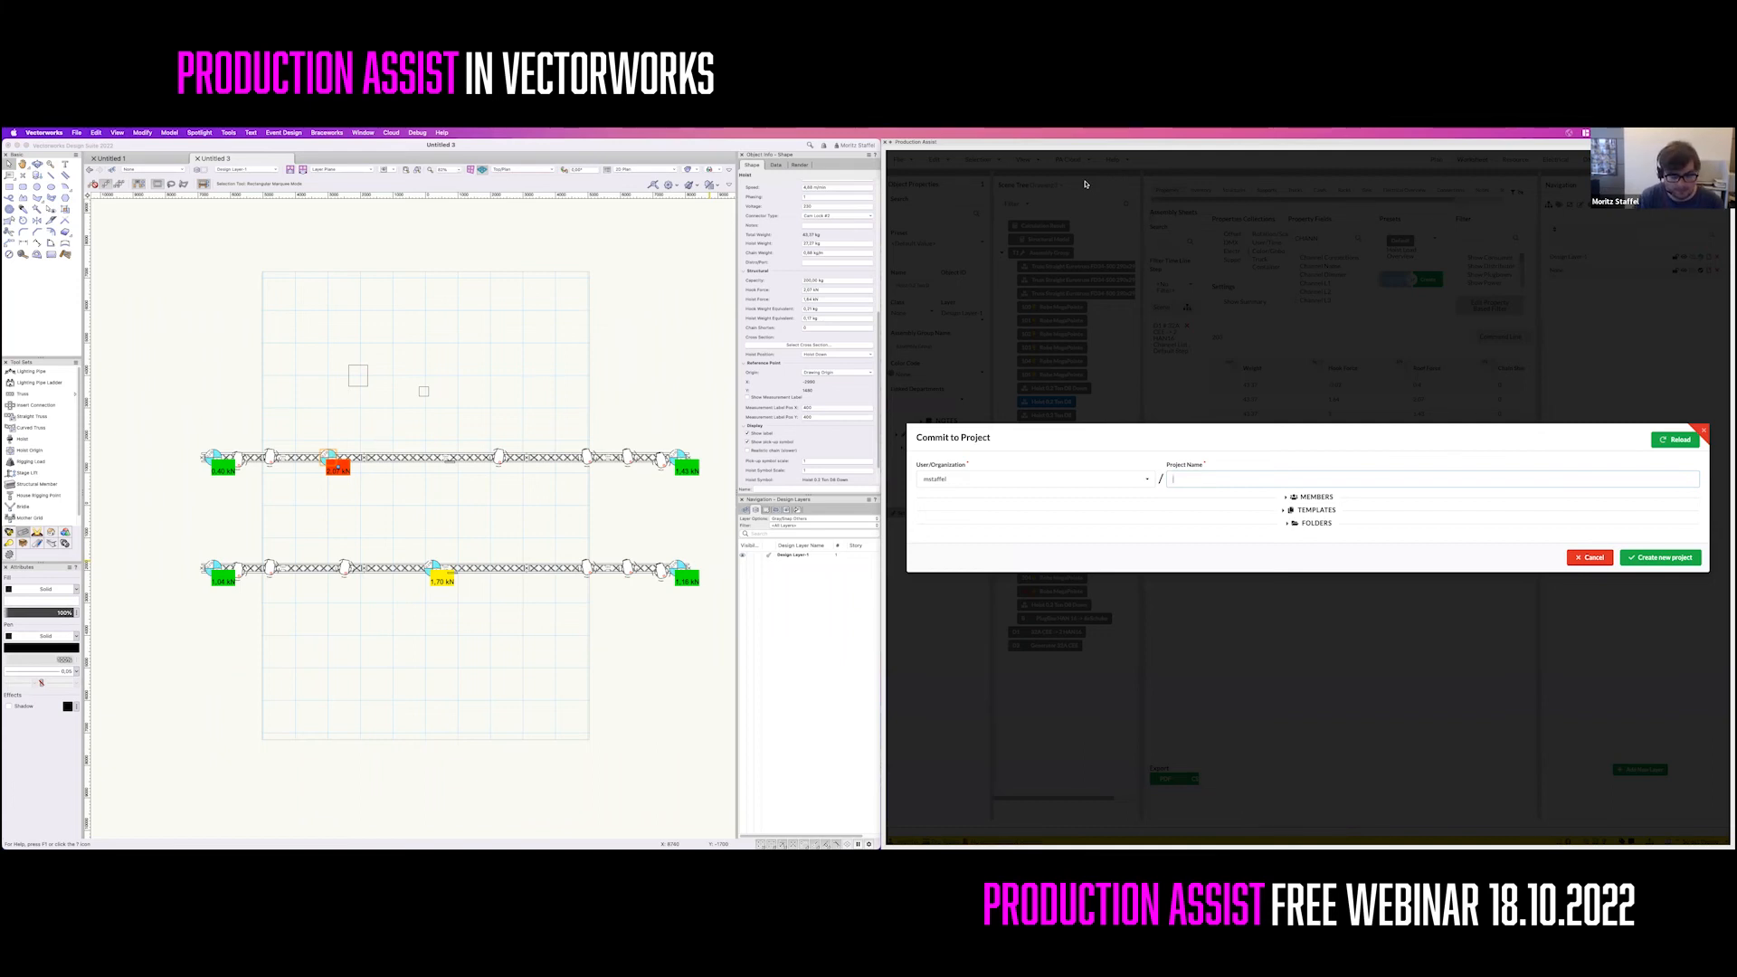
Name and create the new cloud project vectorworks_webinar_demo_2
{"action": "type", "text": "webinar demo 2"}
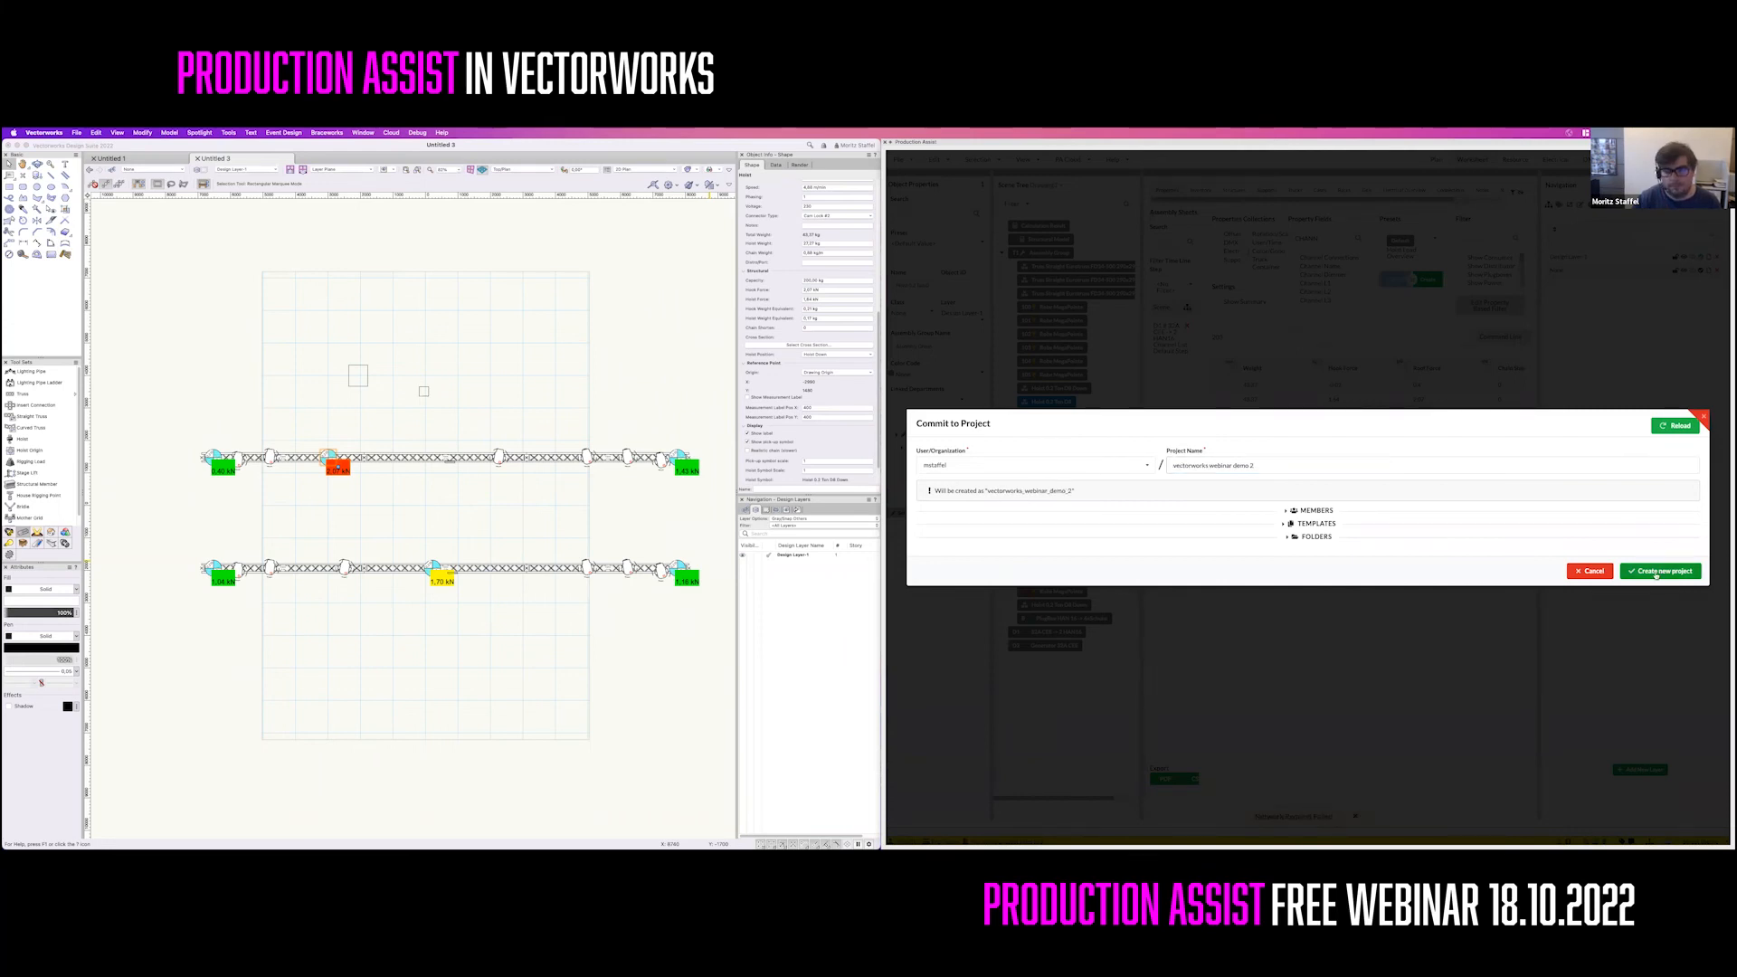
{"action": "left_click", "coordinate": [1658, 571]}
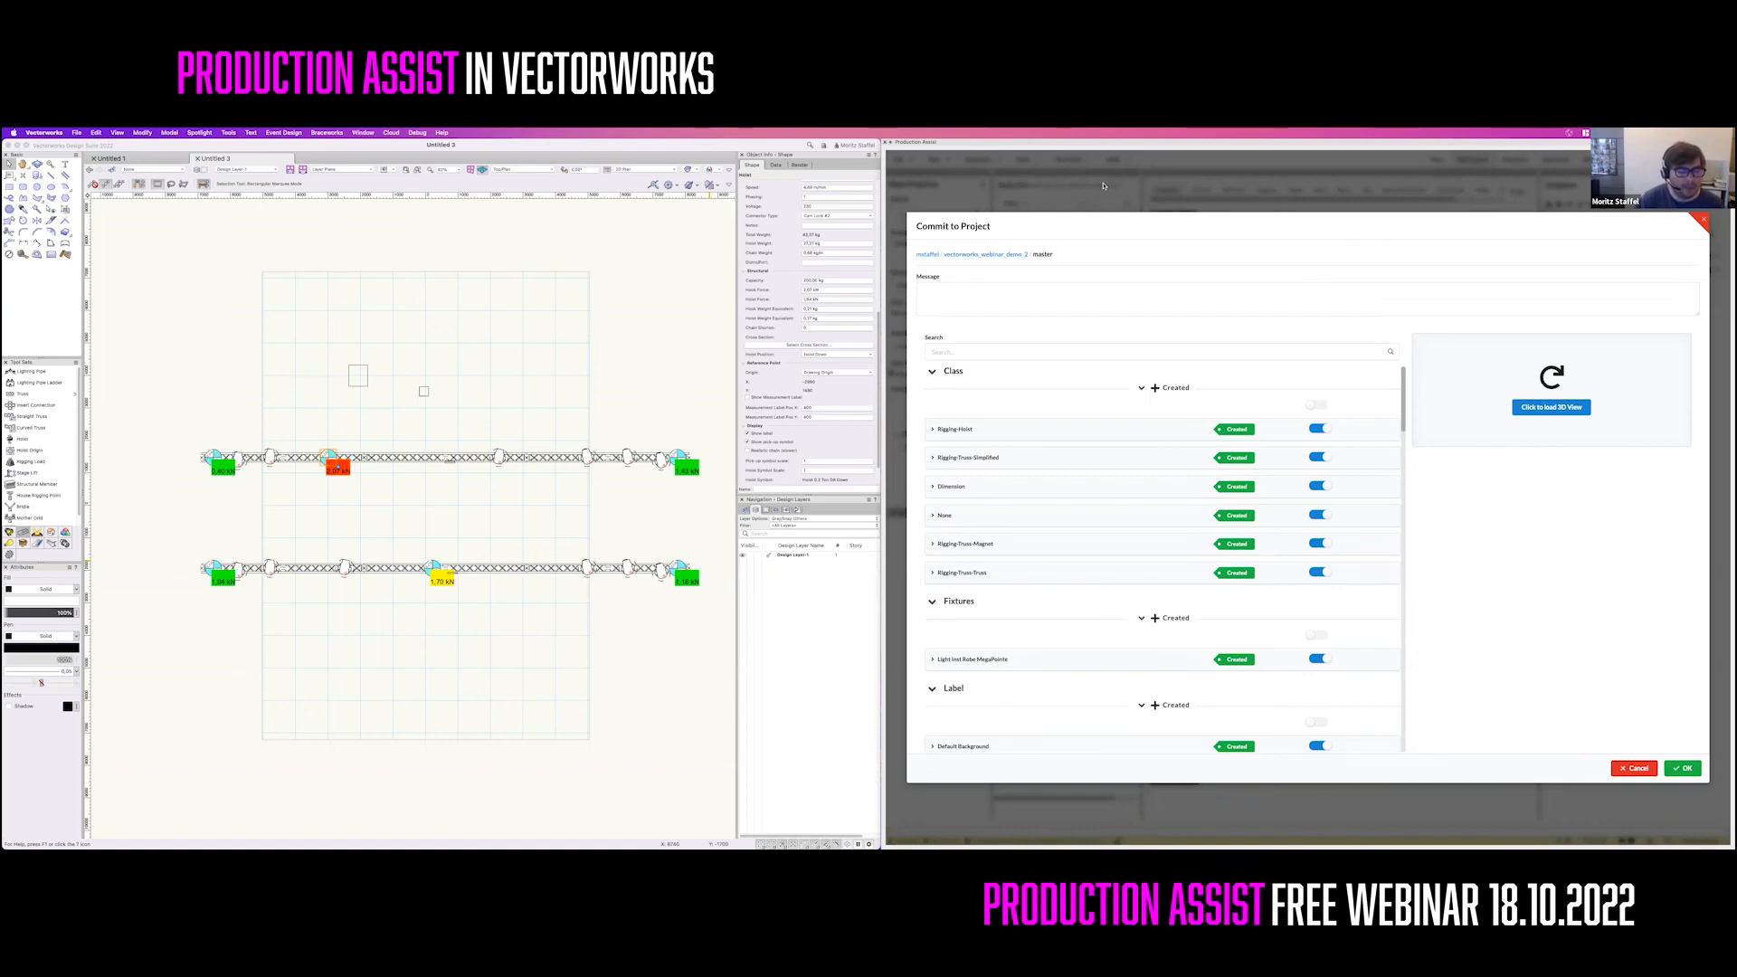
Review the list of created classes, fixtures and labels and commit them all
{"action": "scroll", "scroll_direction": "down", "scroll_amount": 3}
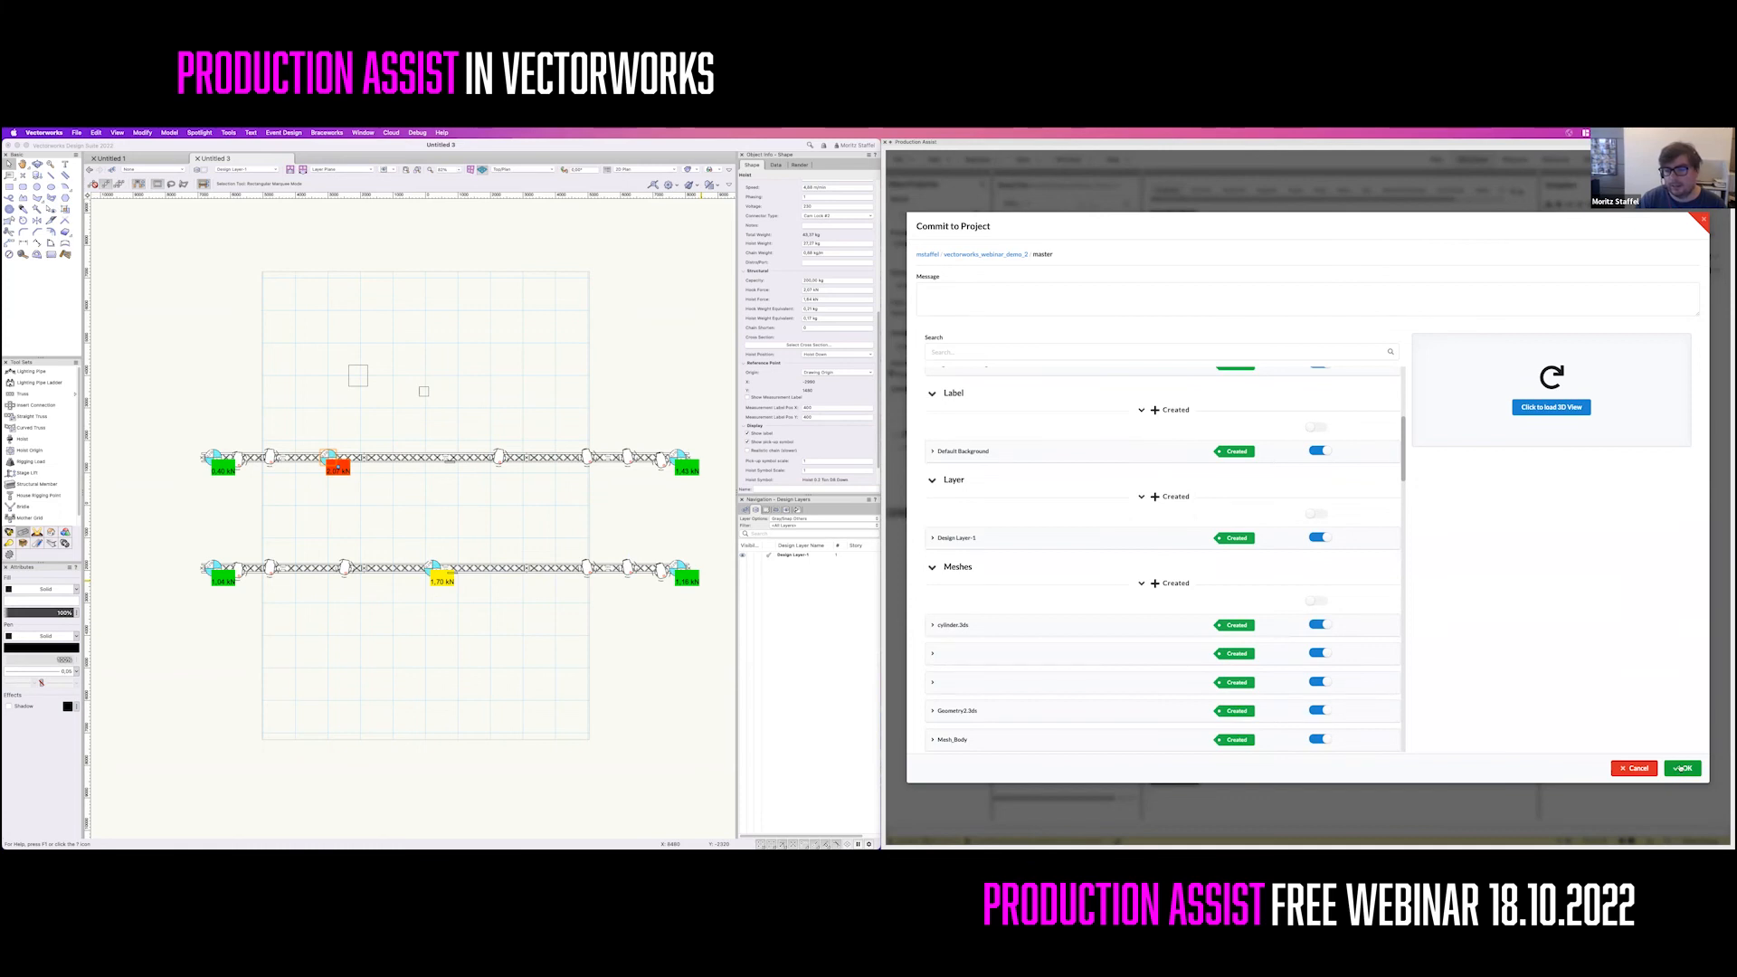
{"action": "left_click", "coordinate": [1680, 768]}
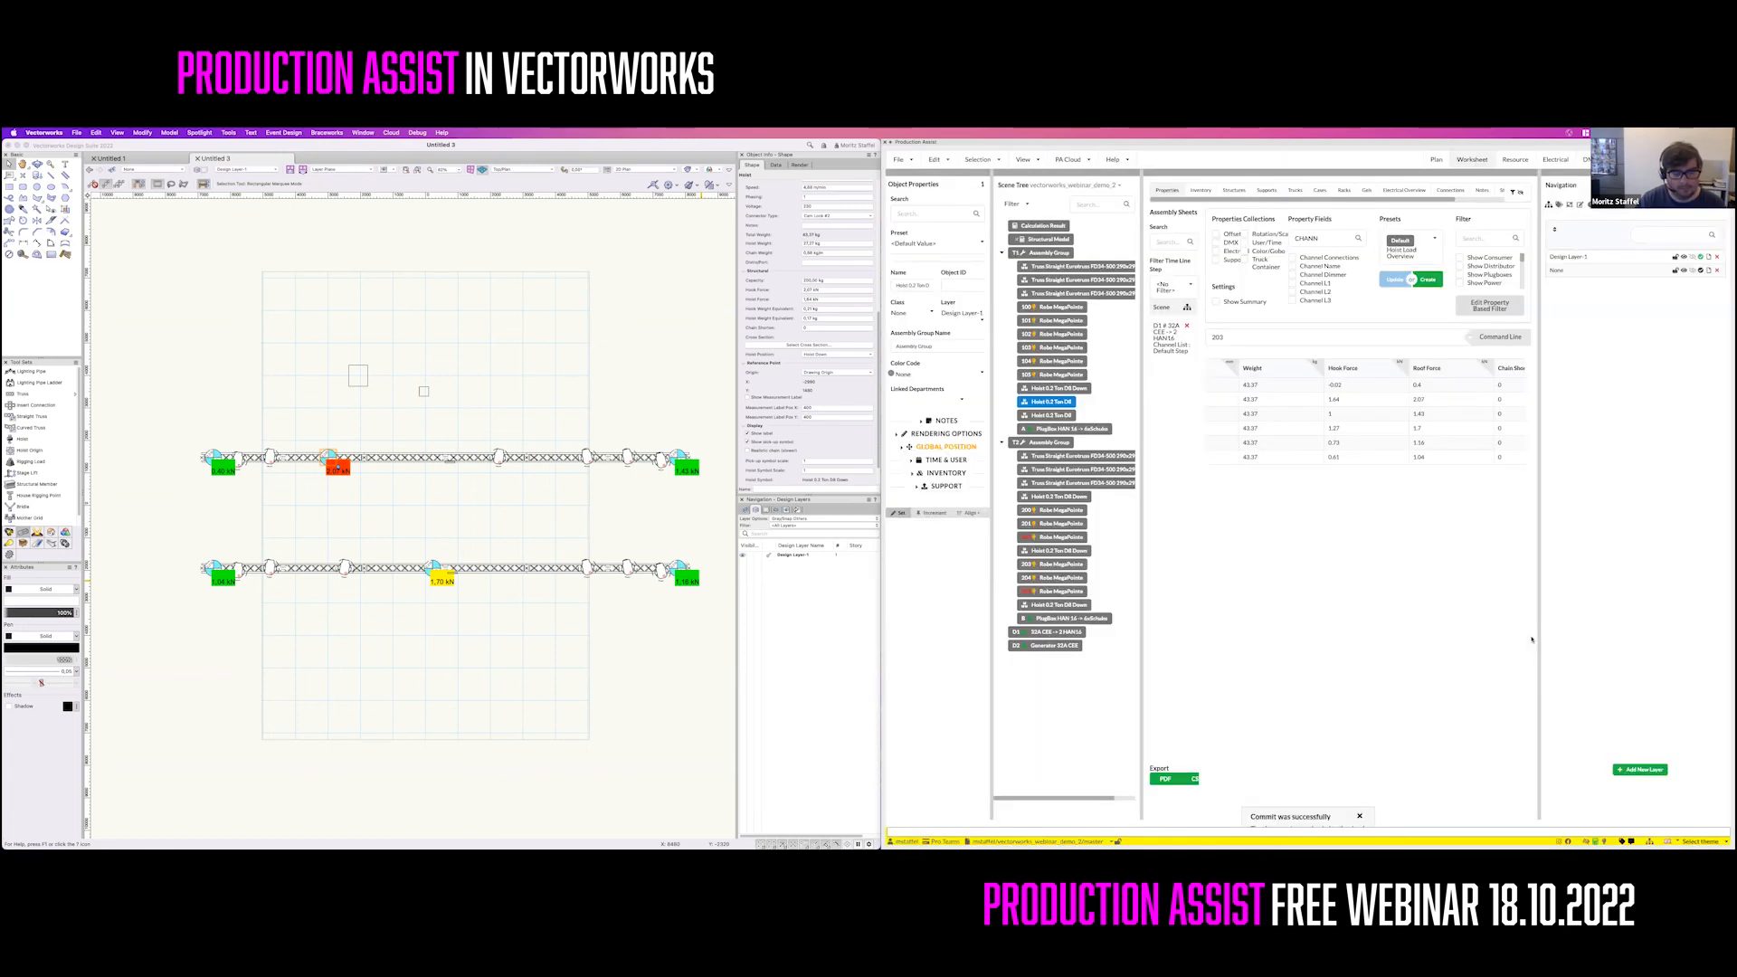
{"action": "mouse_move", "coordinate": [1075, 788]}
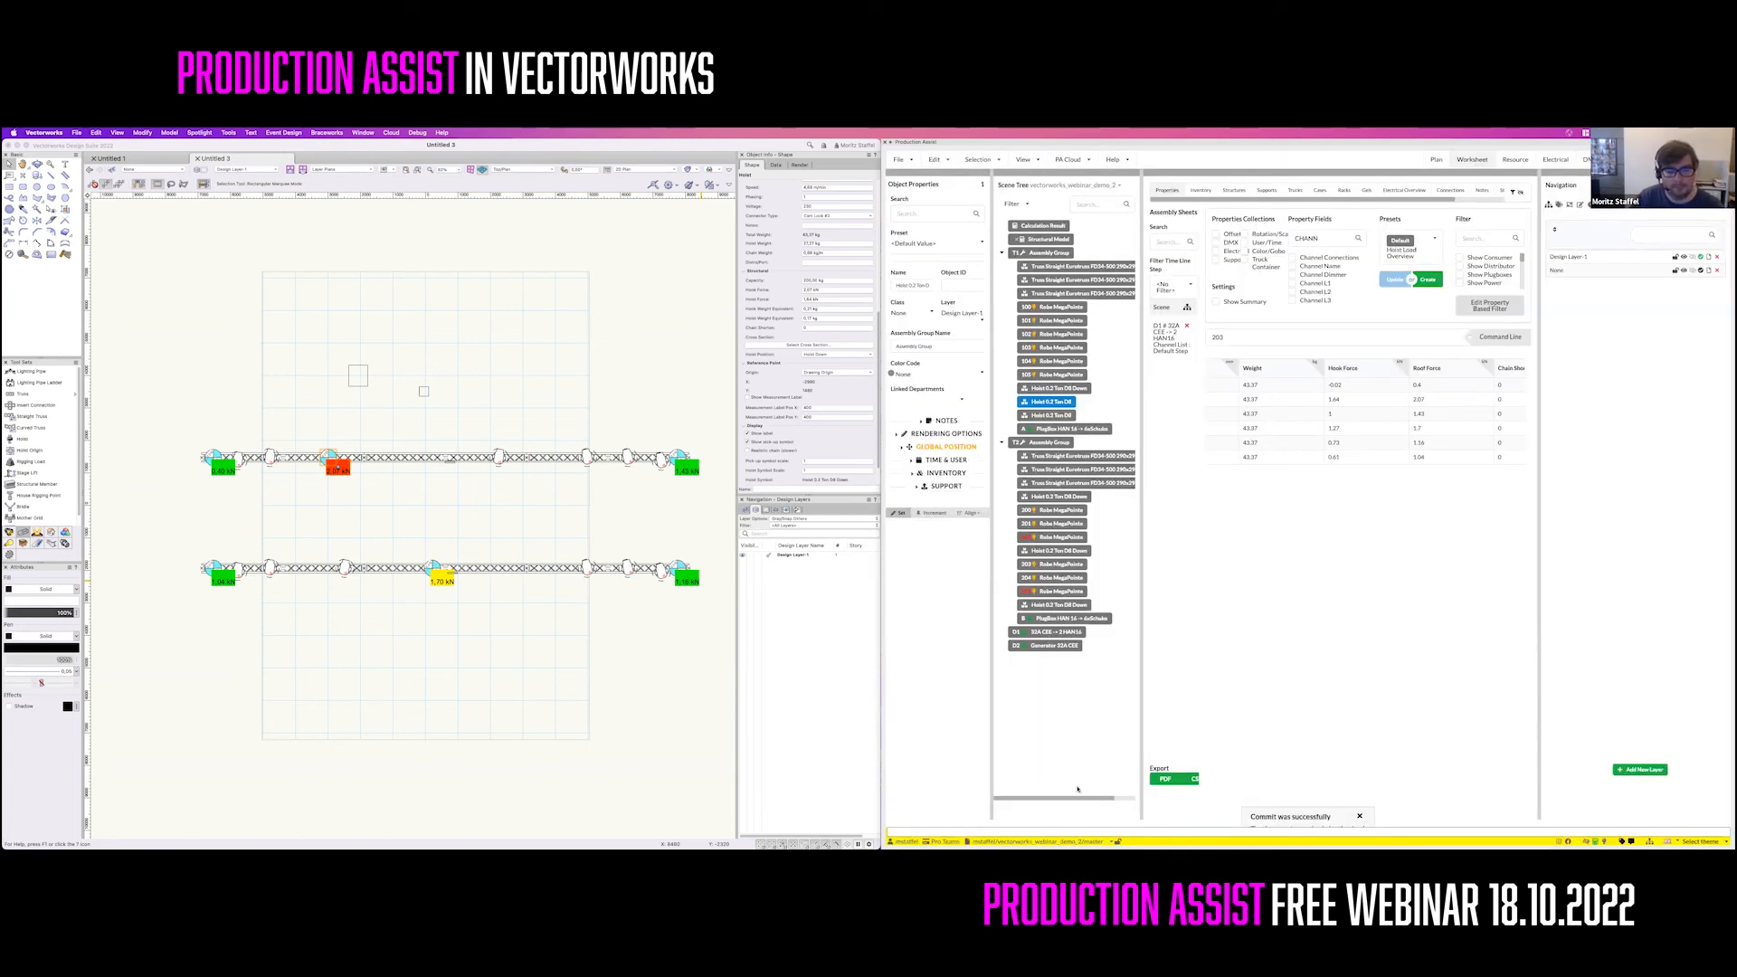
{"action": "mouse_move", "coordinate": [1040, 841]}
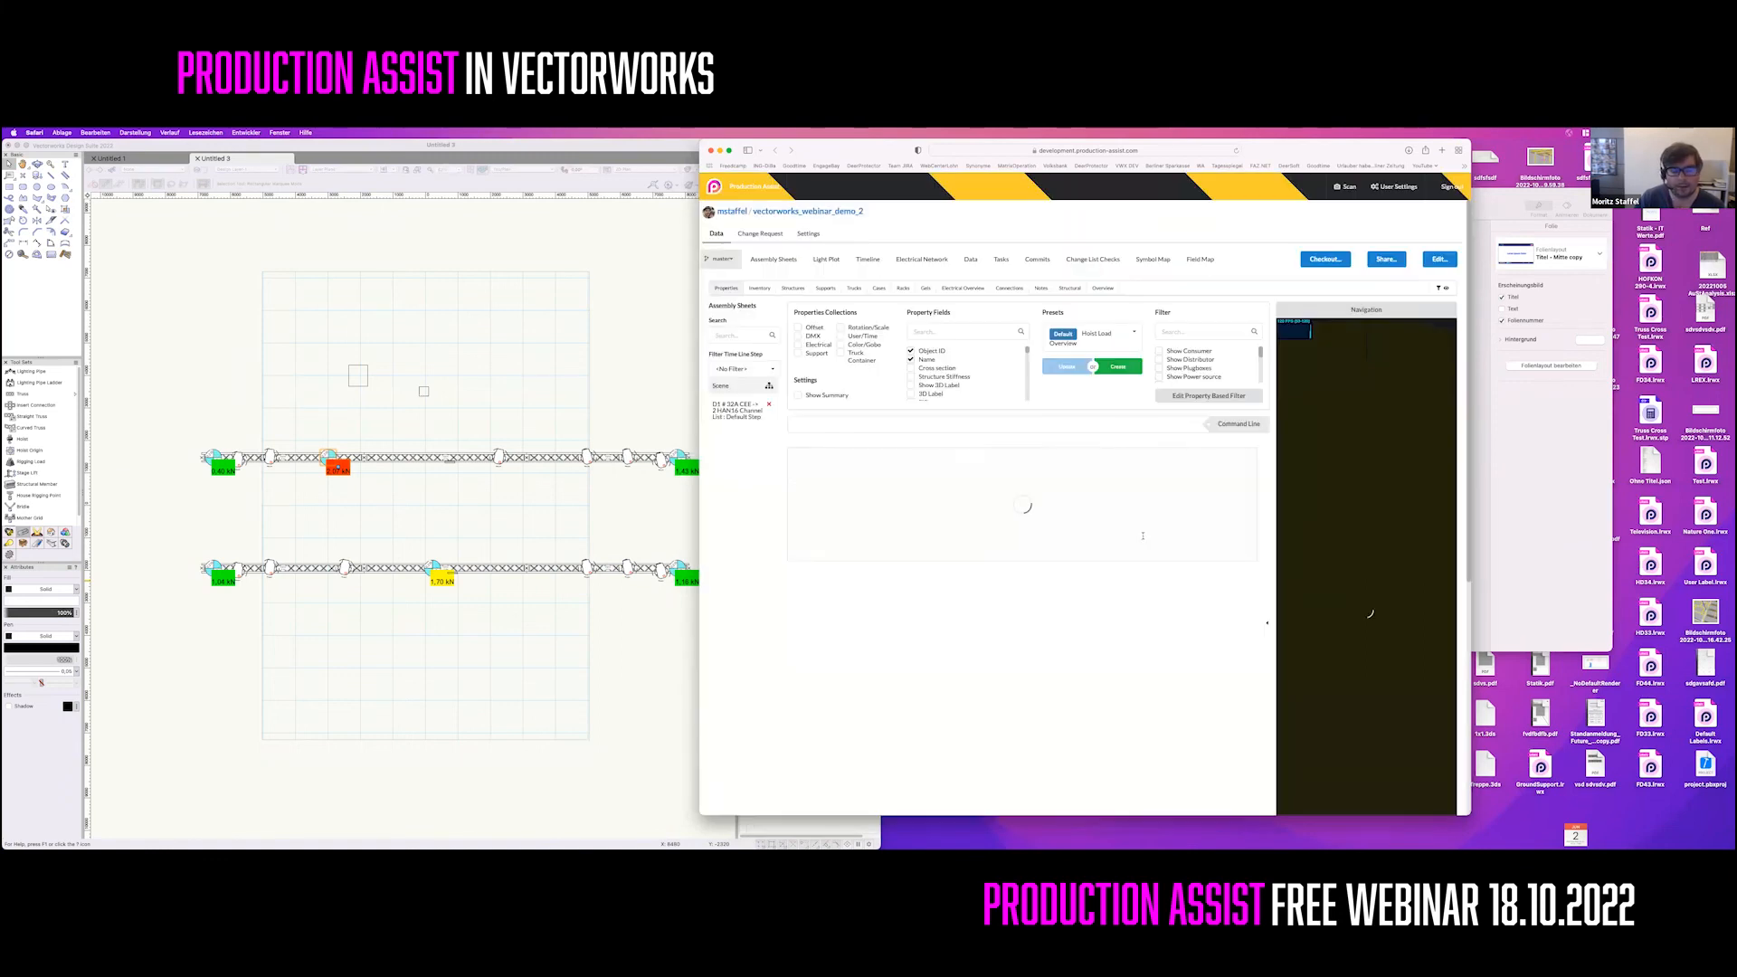
Load the hoist preset in Assembly Sheets and switch to the 3D plan view
{"action": "left_click", "coordinate": [1116, 366]}
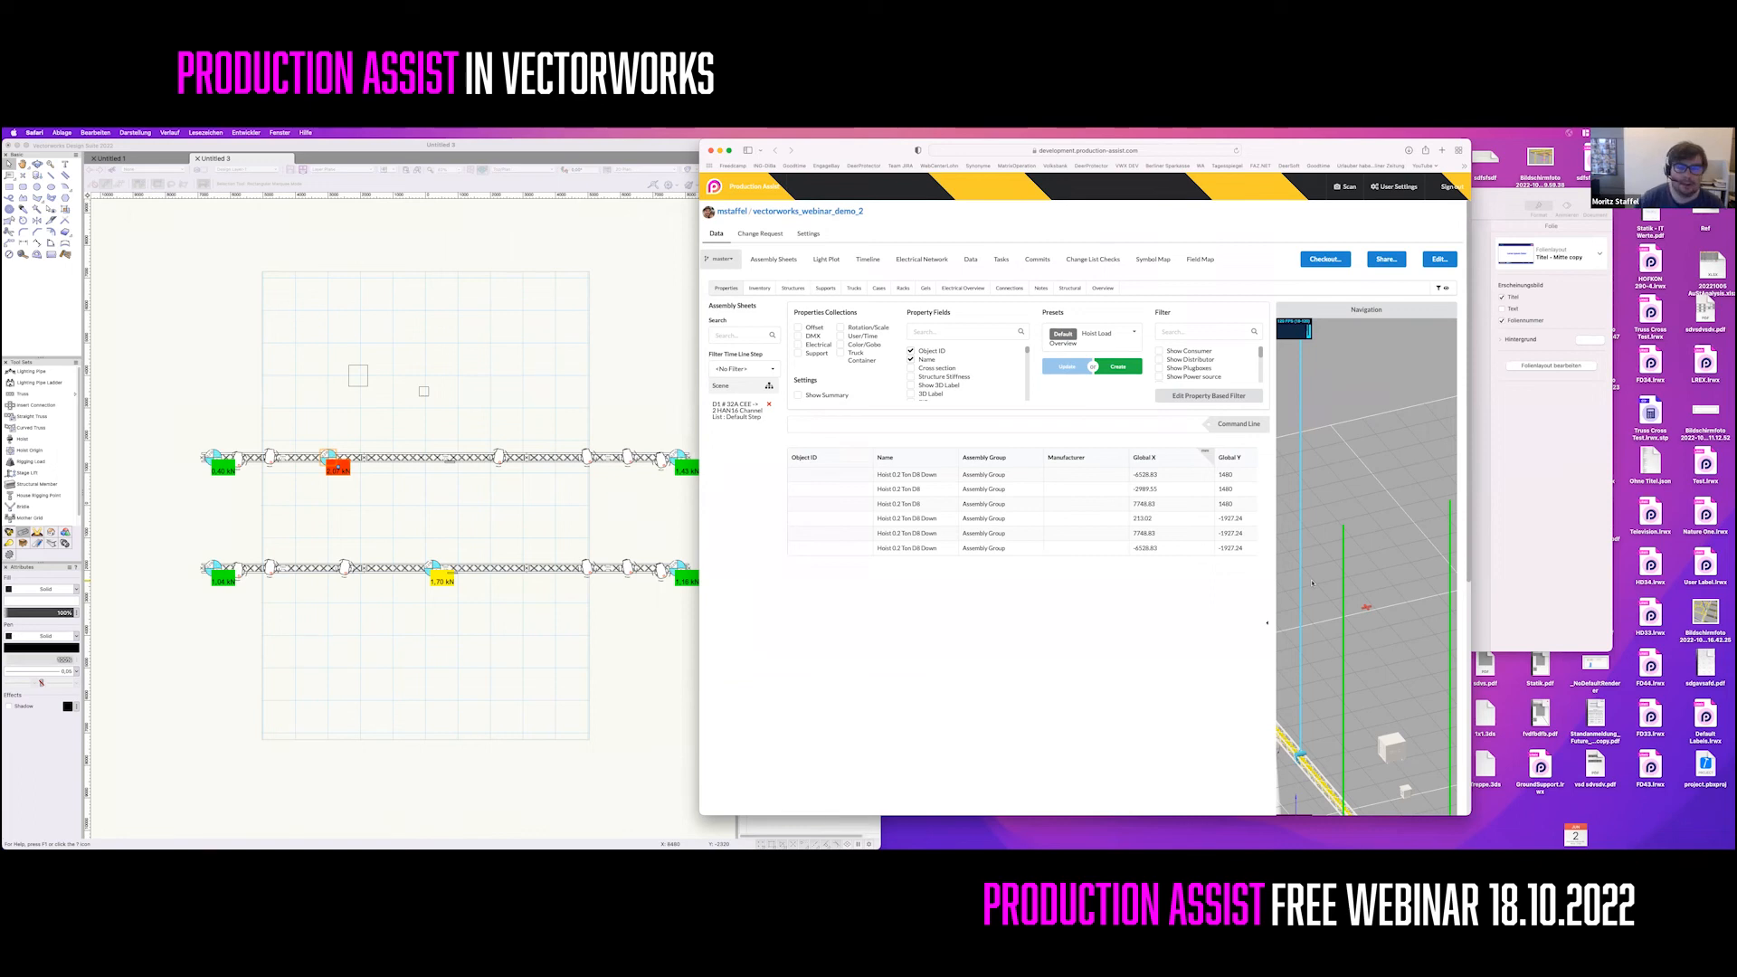
{"action": "left_click", "coordinate": [1440, 257]}
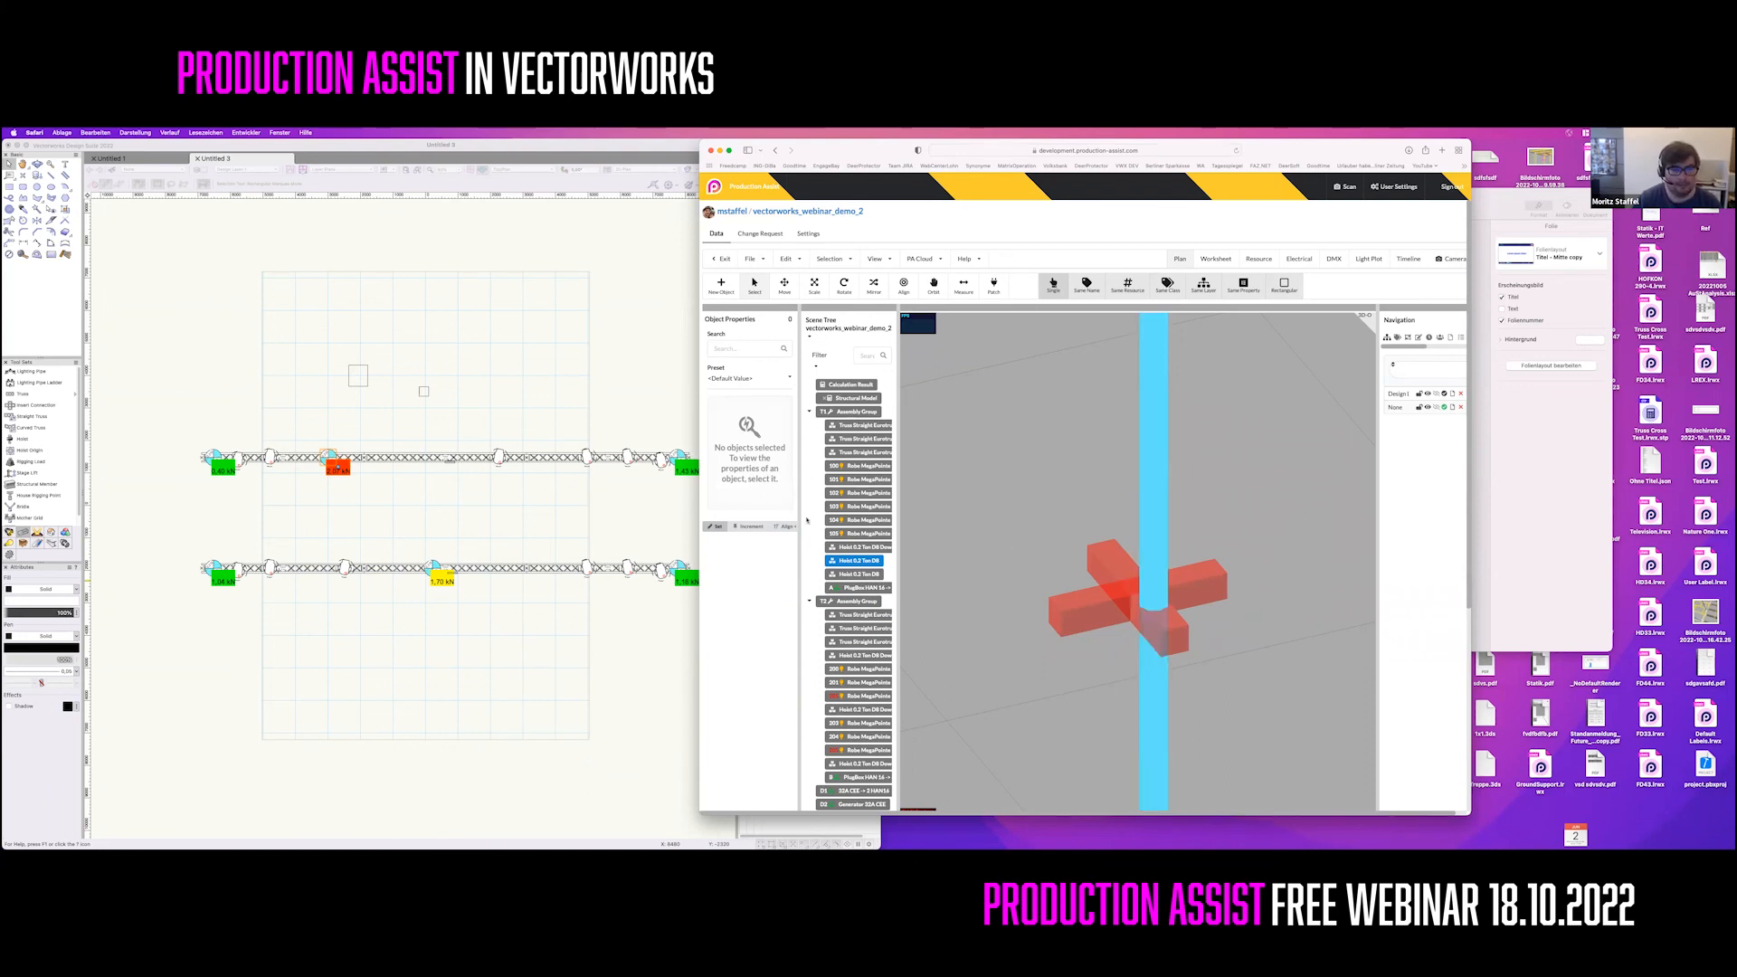
Open the Commit to Project dialog listing the changed MegaPointe and other objects
{"action": "left_click", "coordinate": [858, 493]}
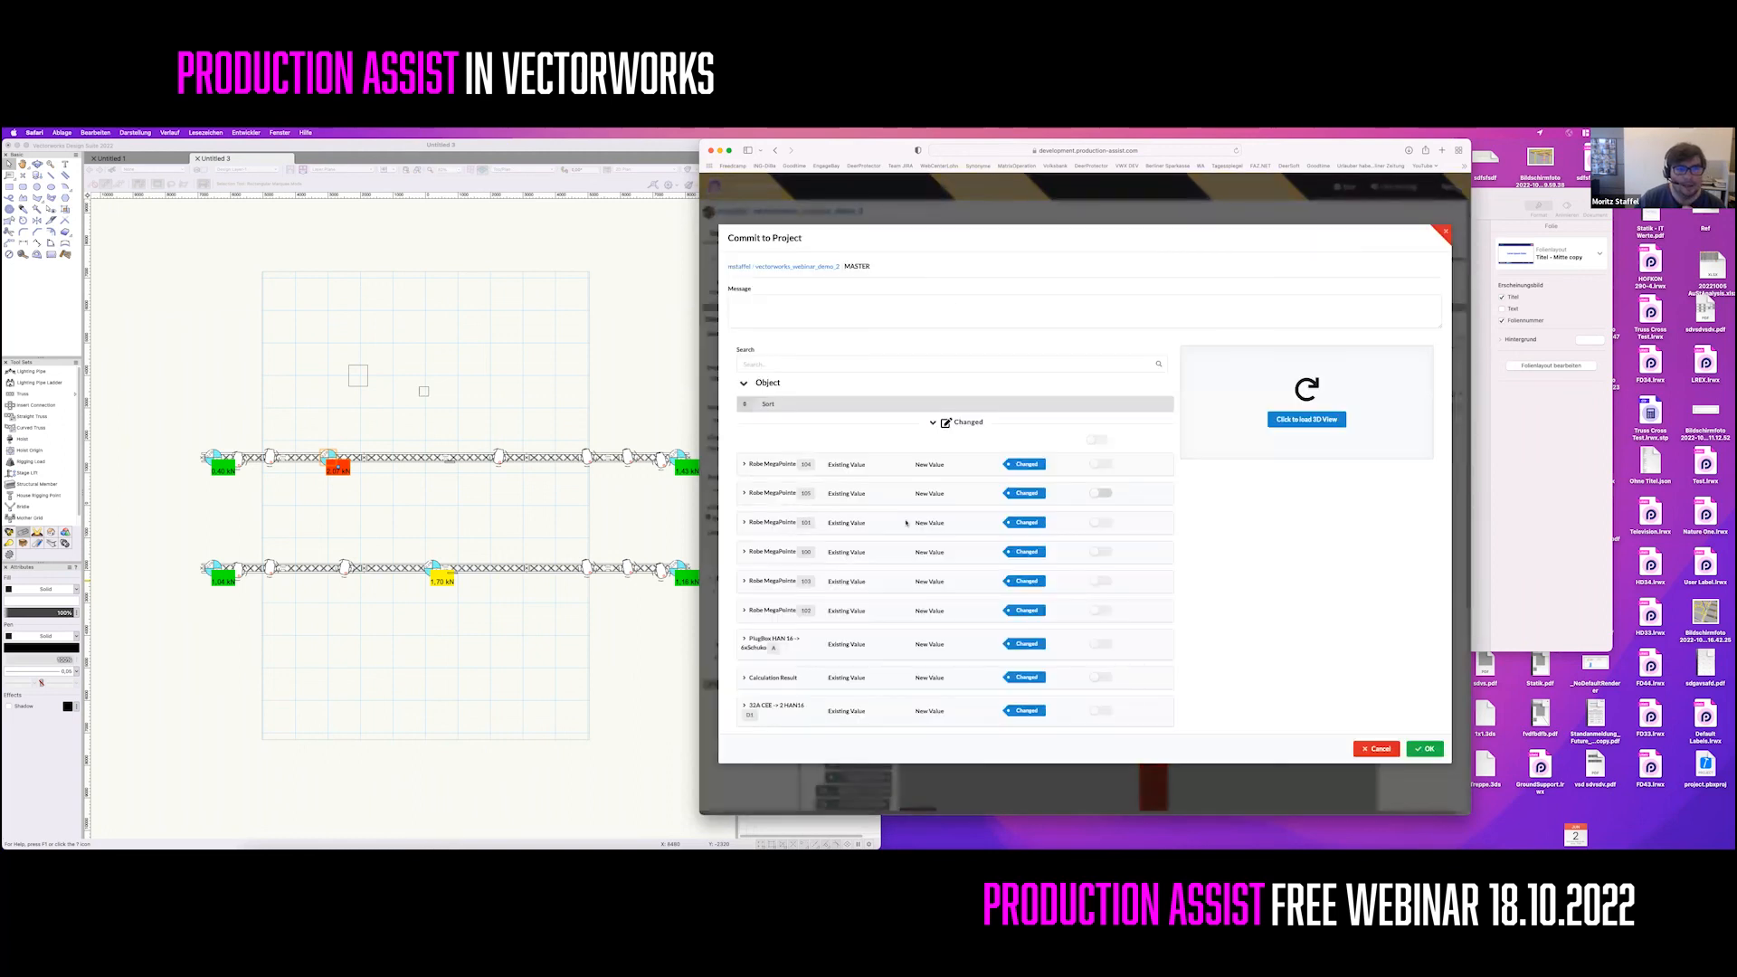
Check a changed MegaPointe's FID and Object ID values, then commit the changes
{"action": "left_click", "coordinate": [744, 464]}
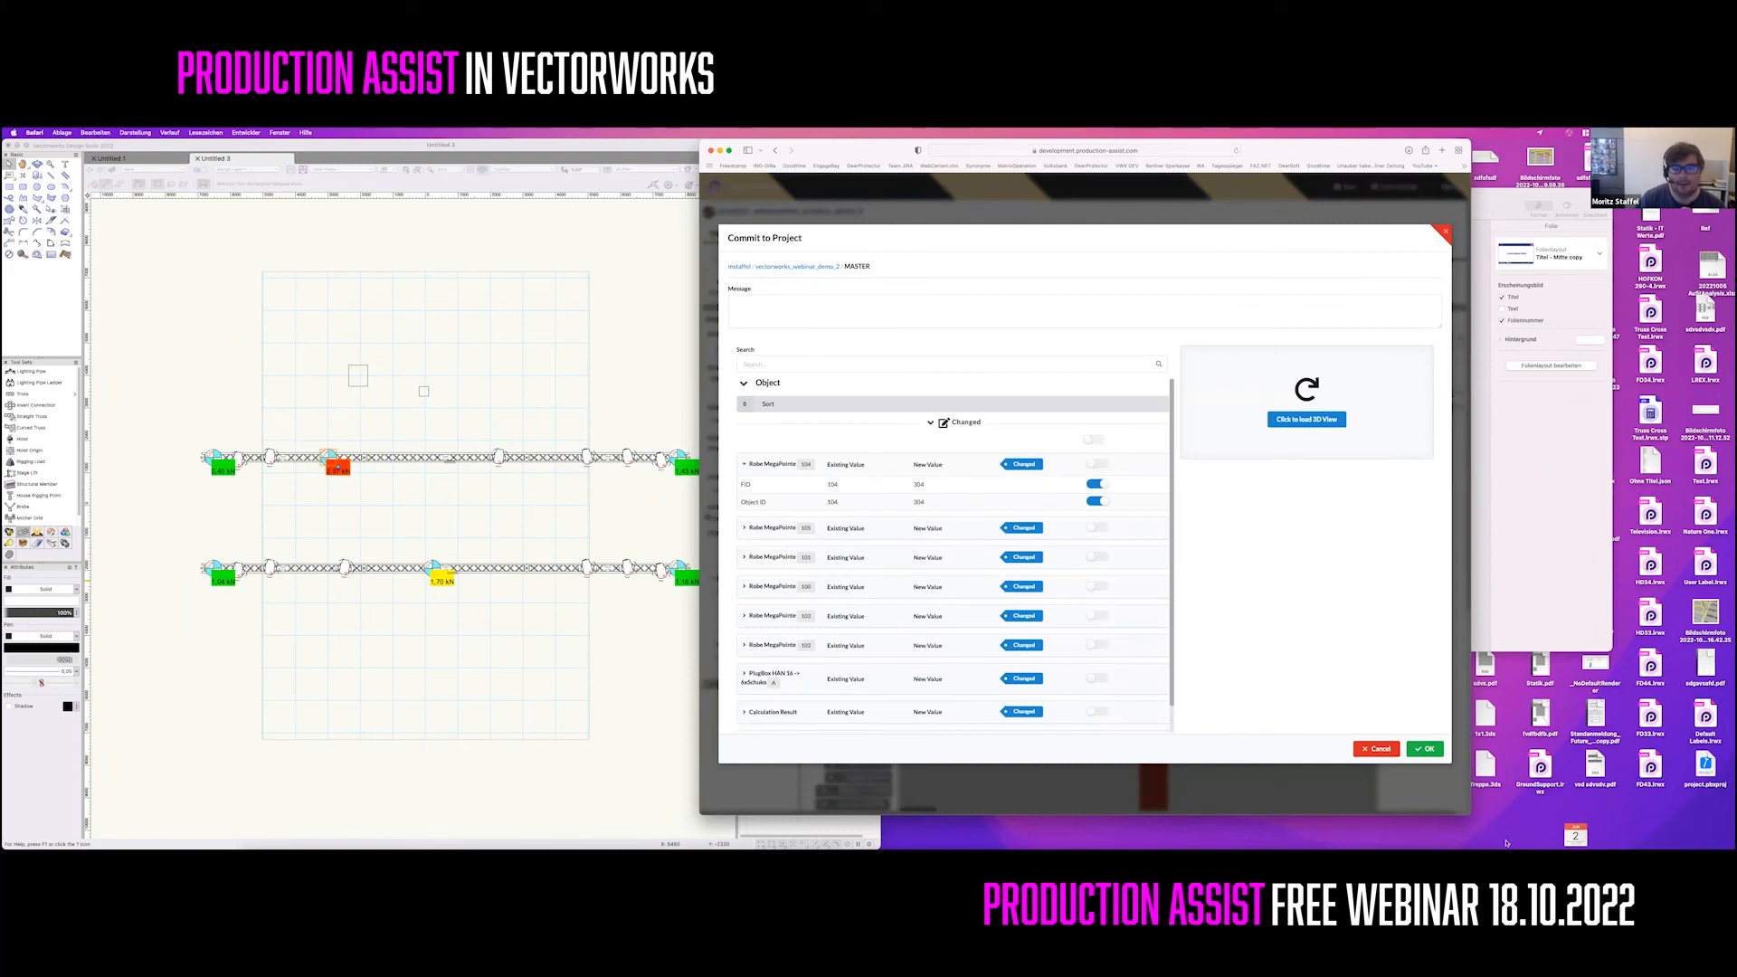
{"action": "left_click", "coordinate": [1424, 749]}
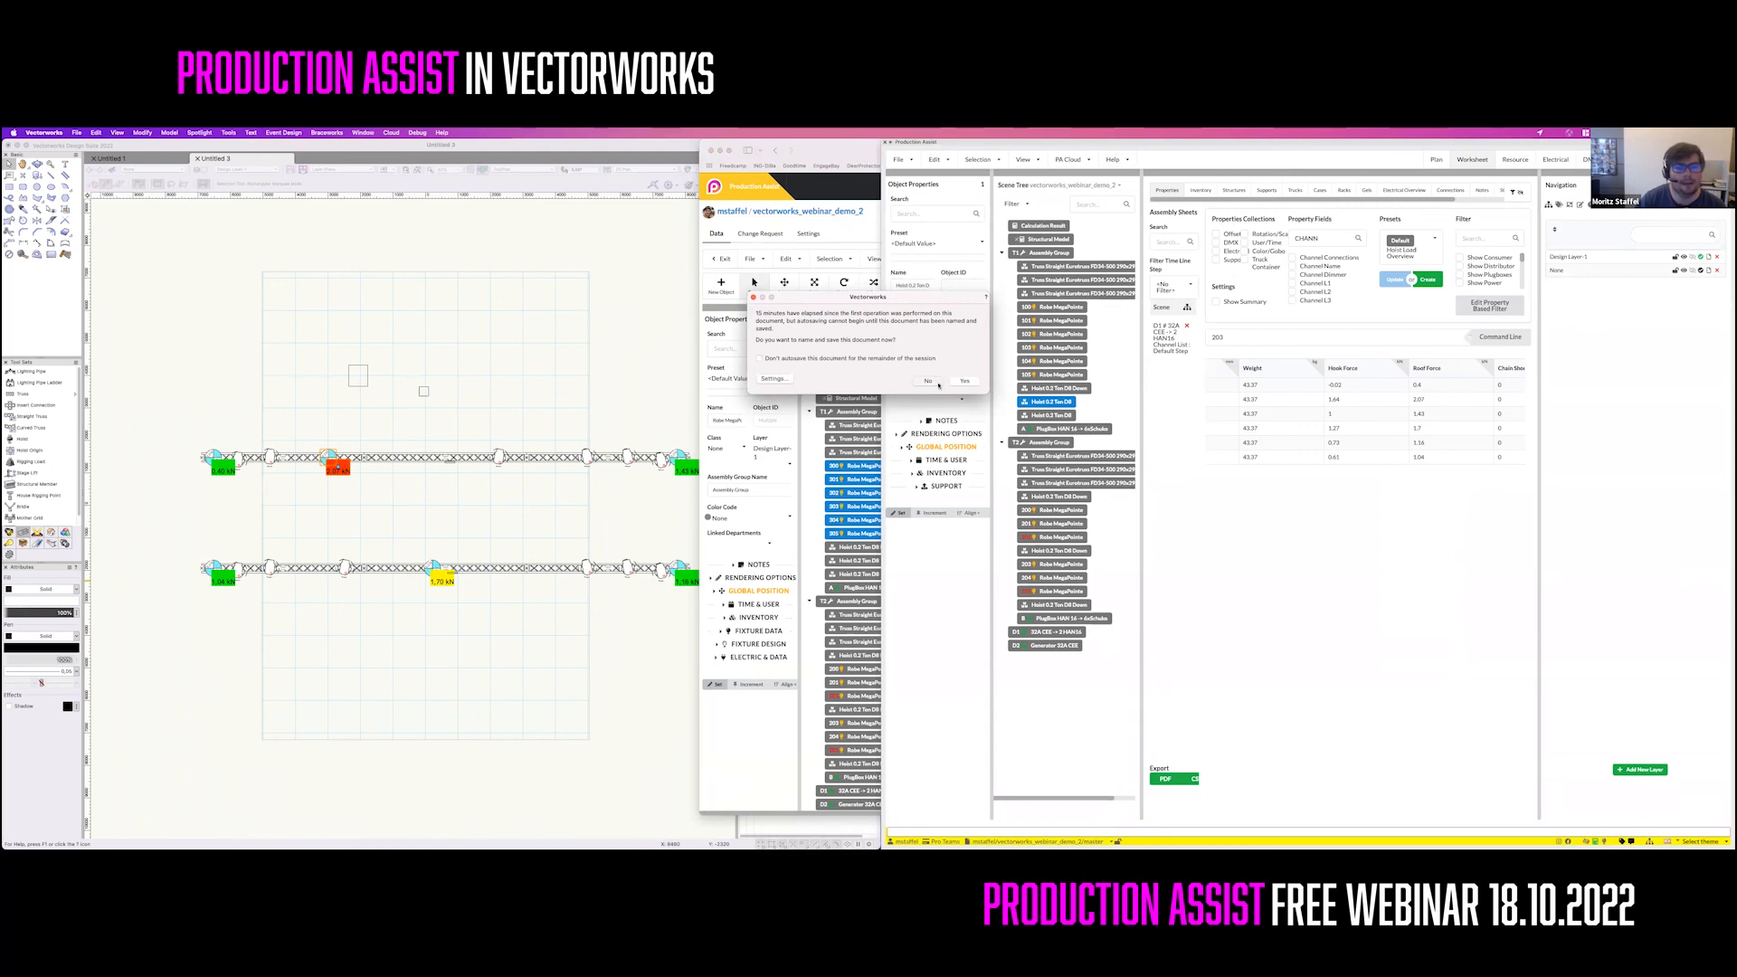
Dismiss autosave, update from the current cloud branch accepting changes, and start the slideshow
{"action": "left_click", "coordinate": [927, 381]}
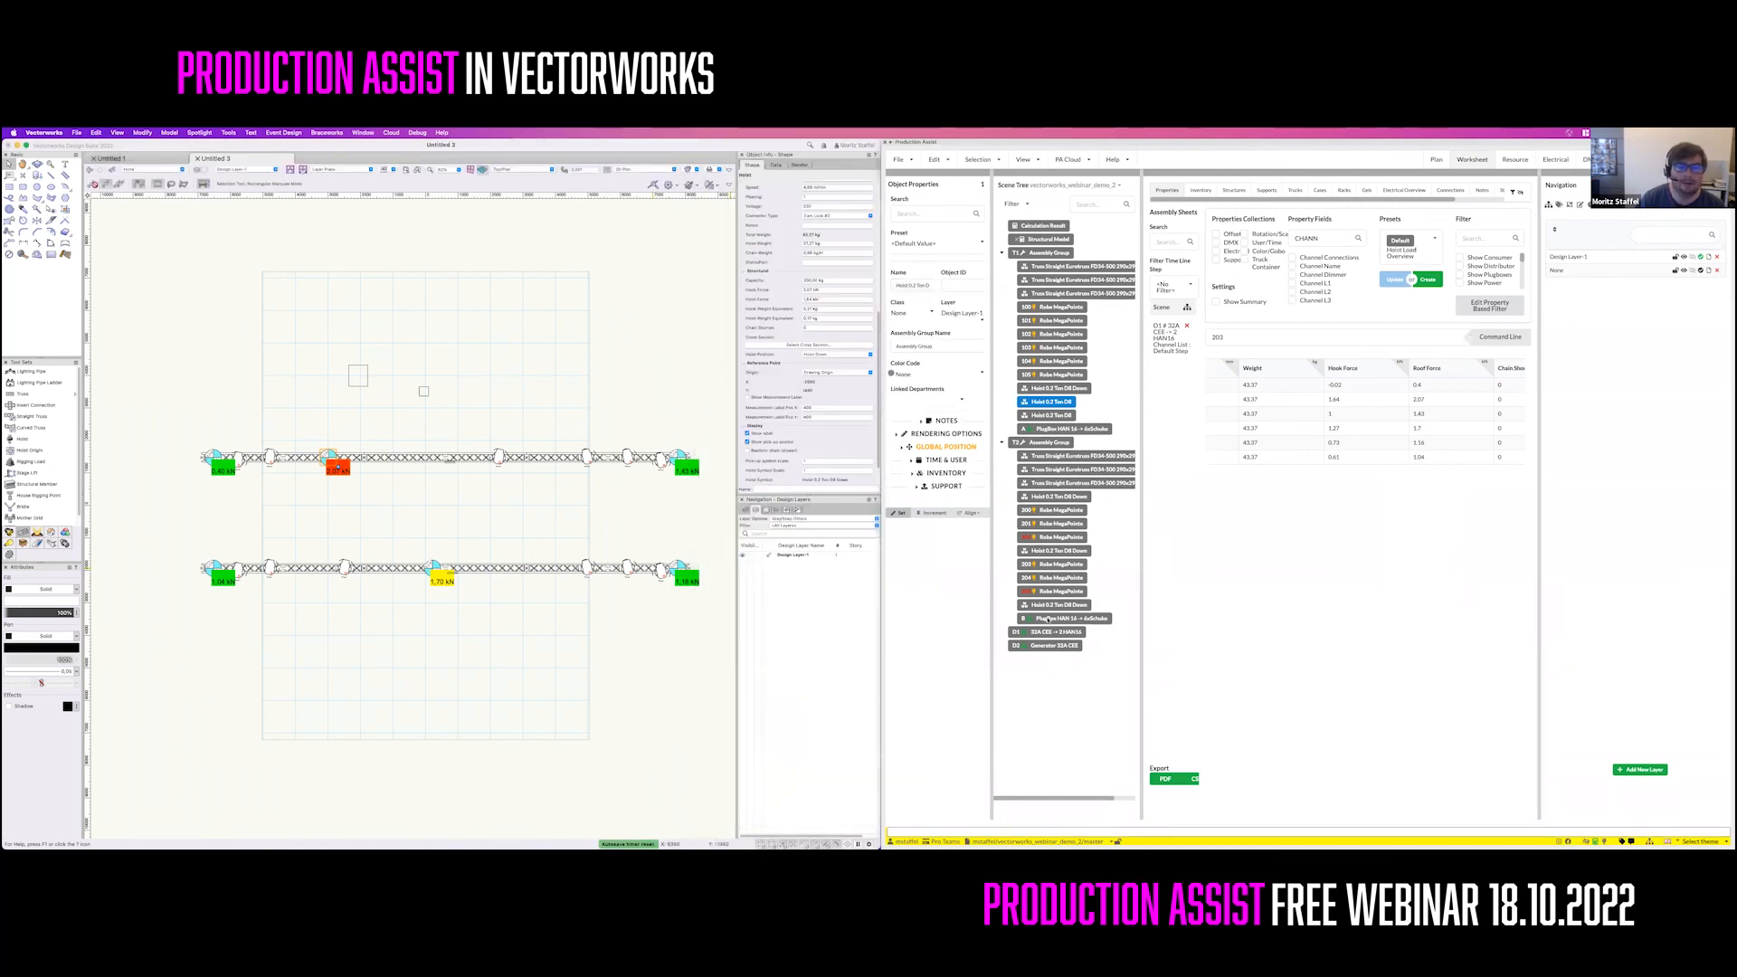
{"action": "left_click", "coordinate": [1068, 158]}
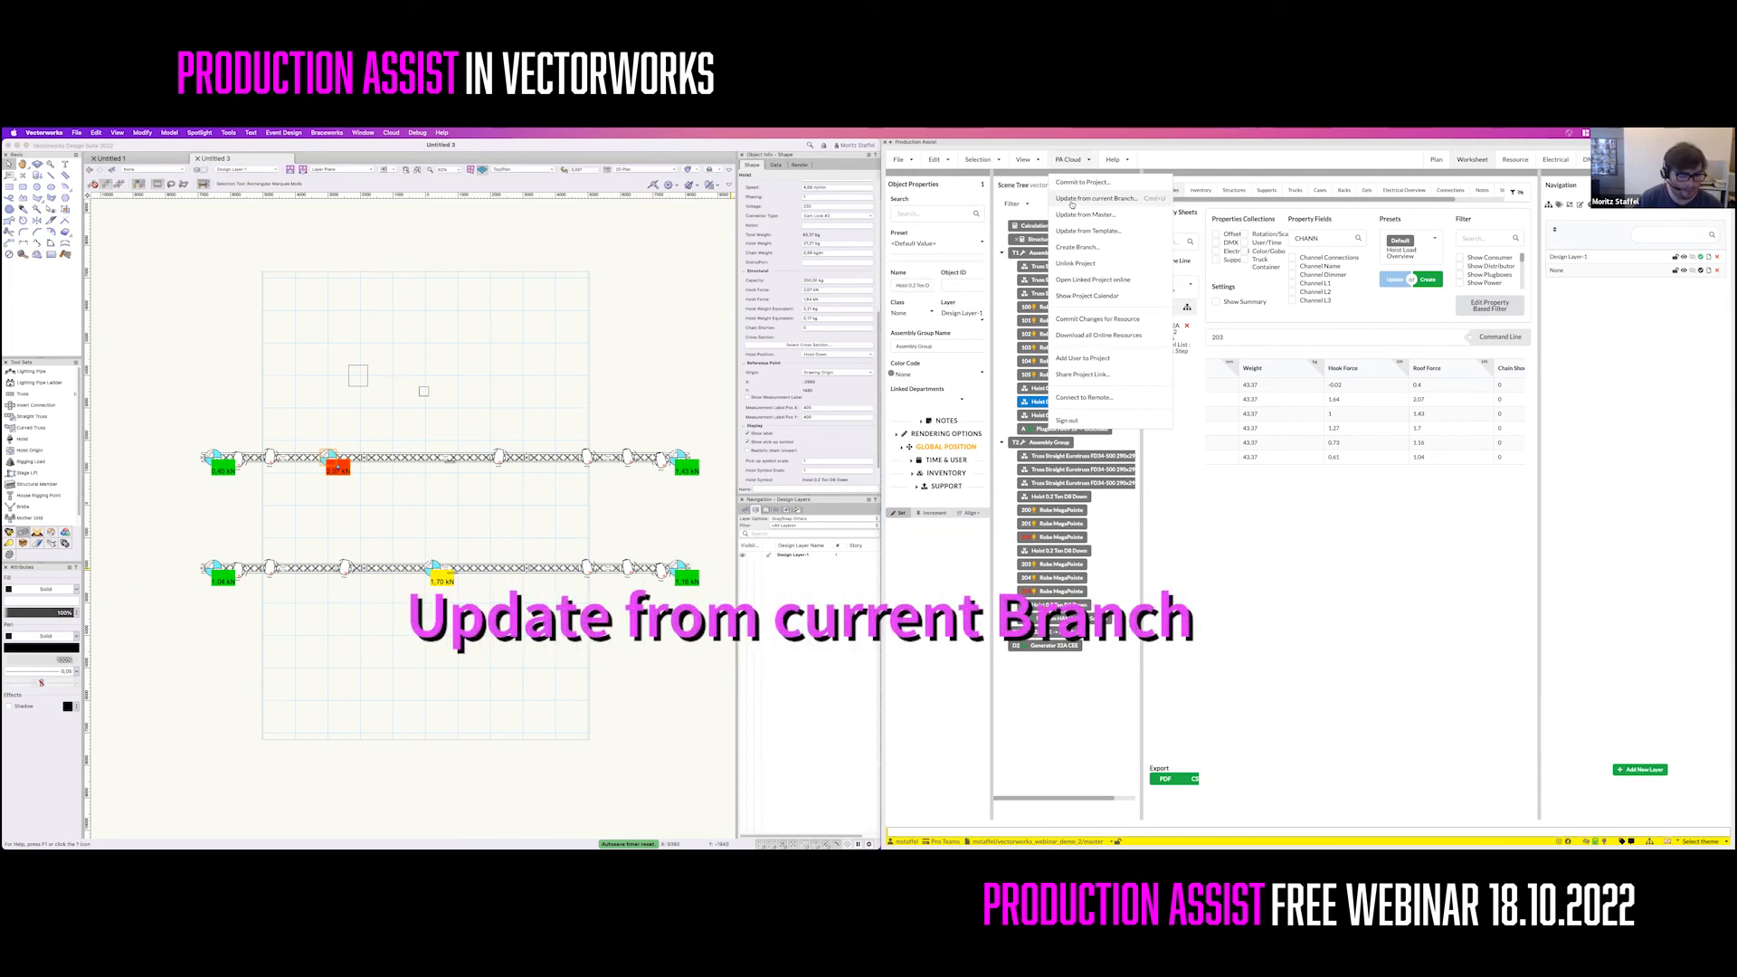
{"action": "left_click", "coordinate": [1095, 198]}
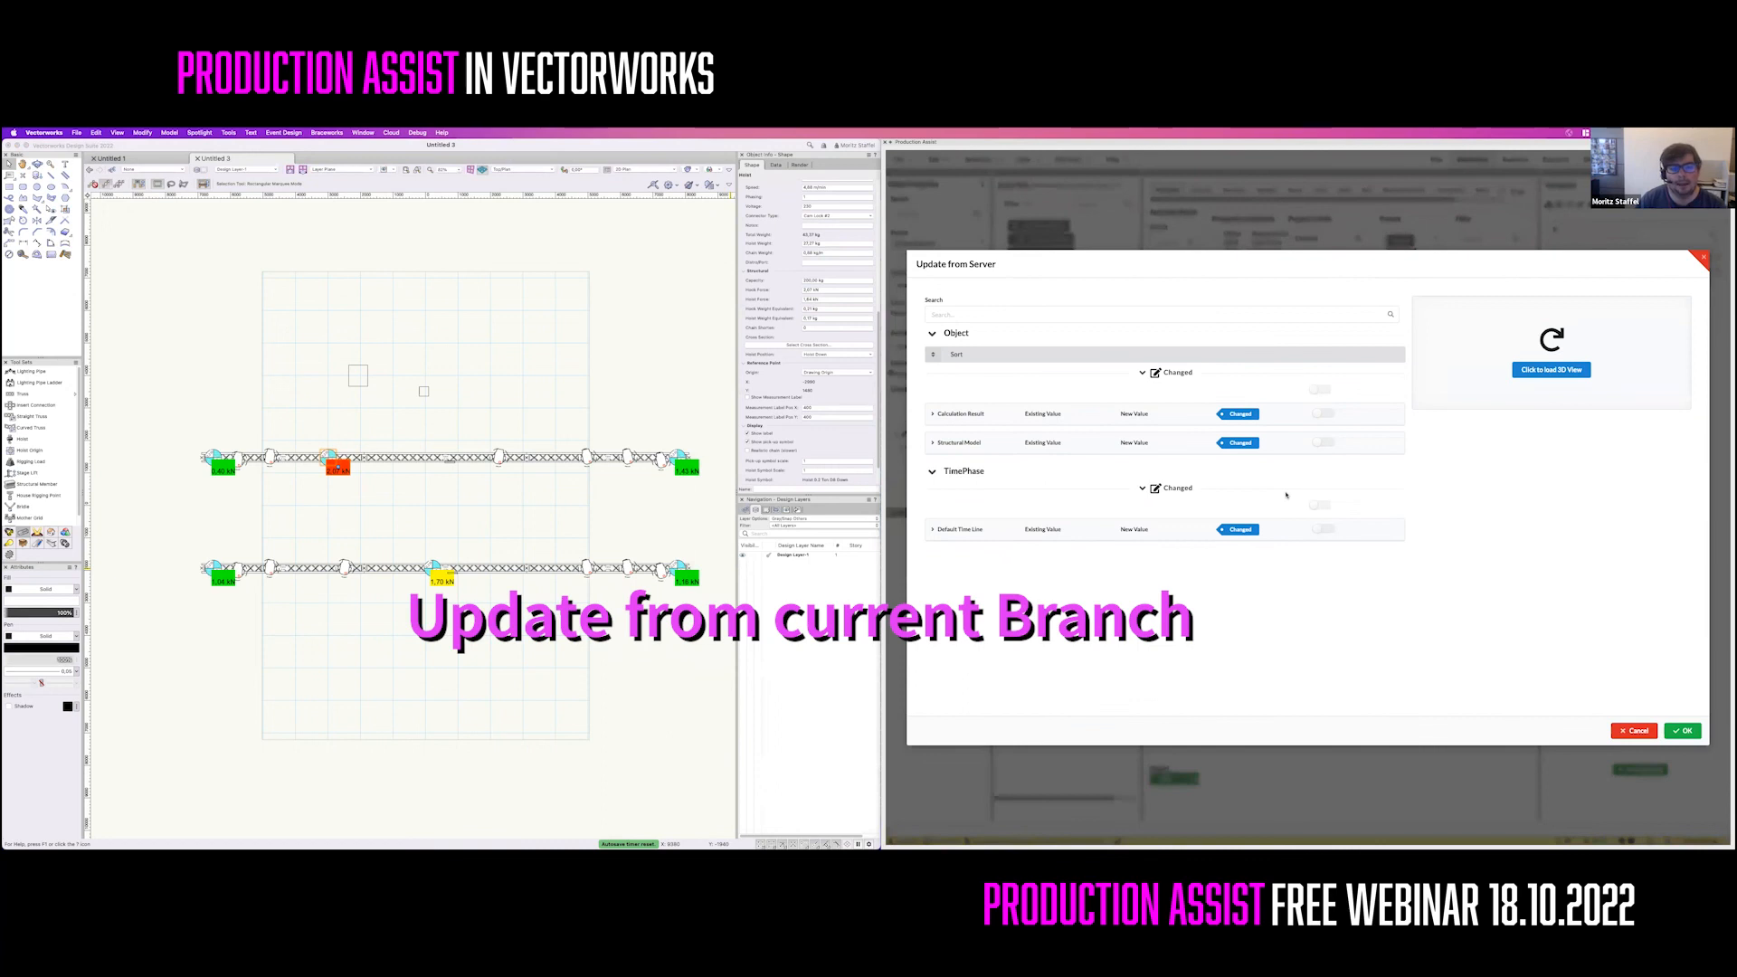
{"action": "left_click", "coordinate": [1681, 730]}
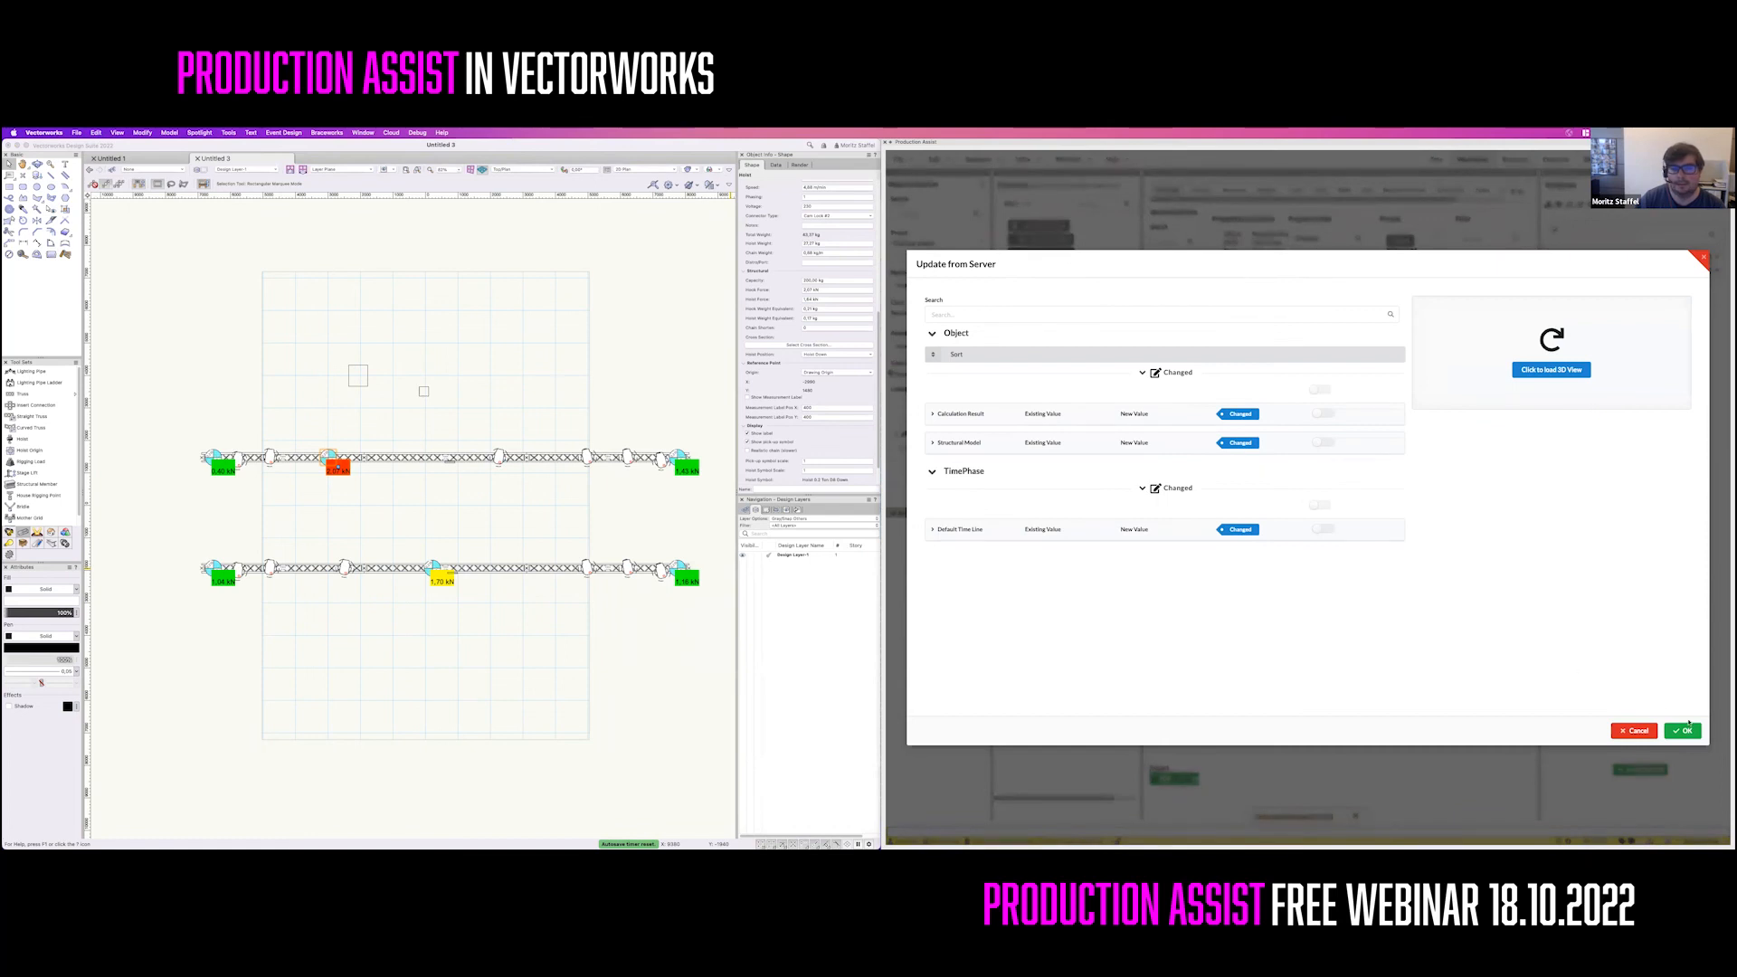
{"action": "left_click", "coordinate": [1681, 730]}
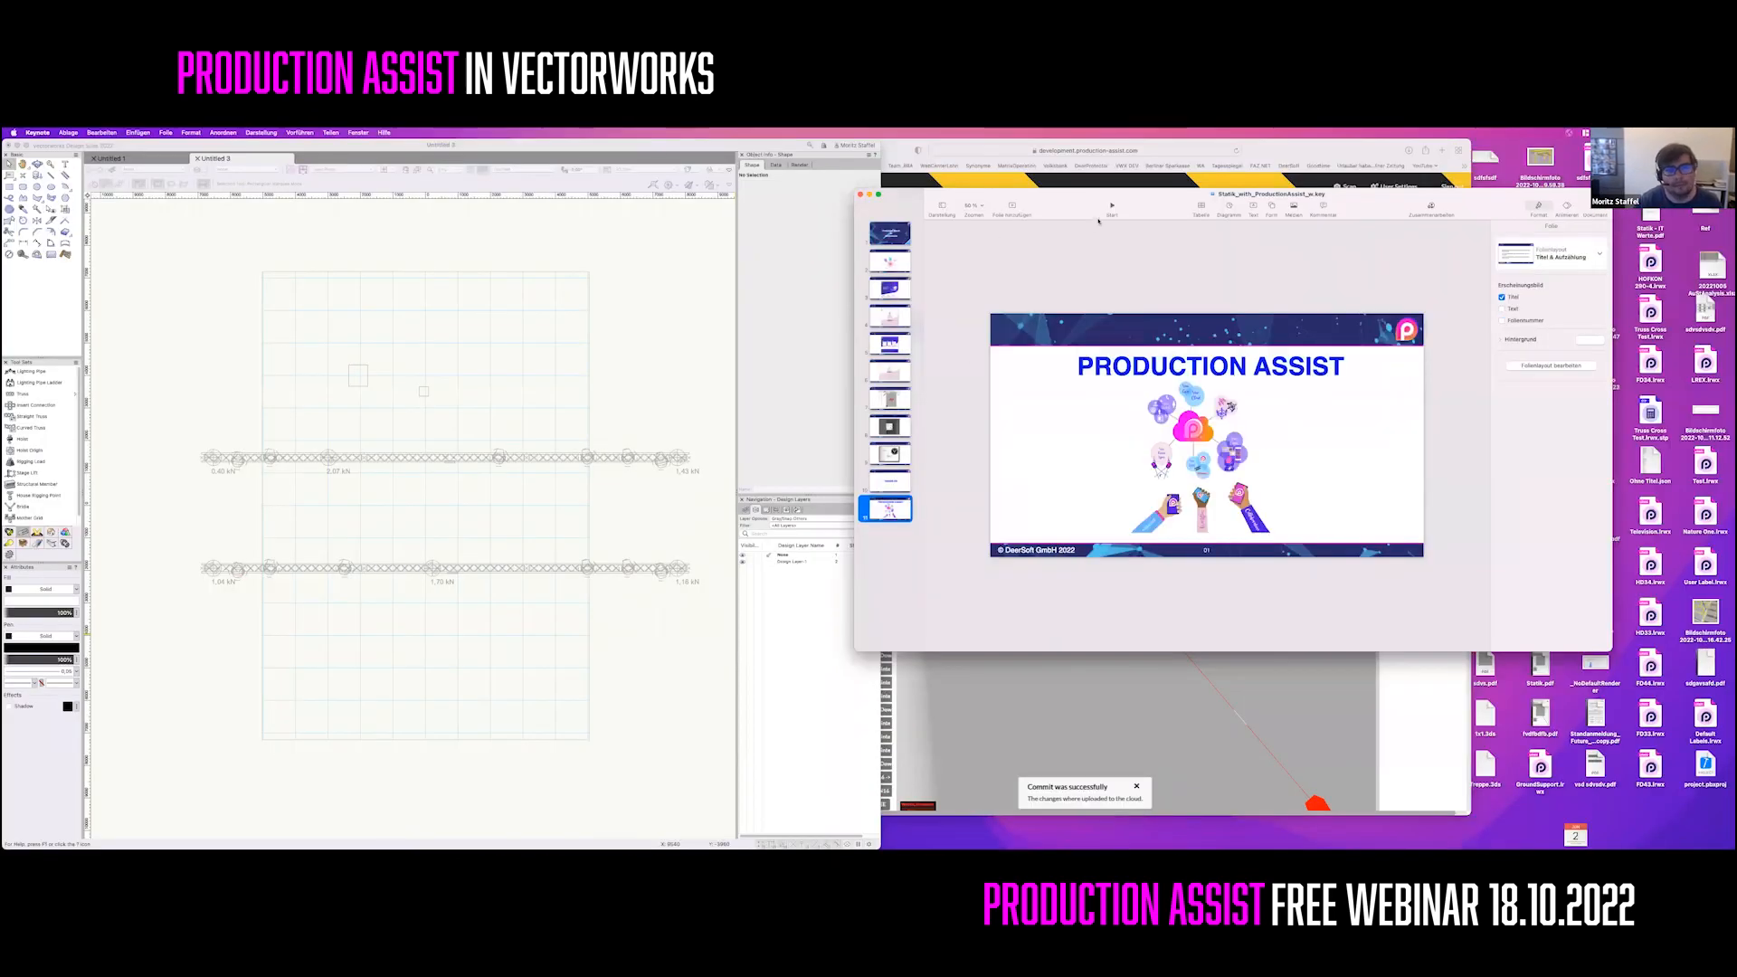
{"action": "left_click", "coordinate": [1110, 208]}
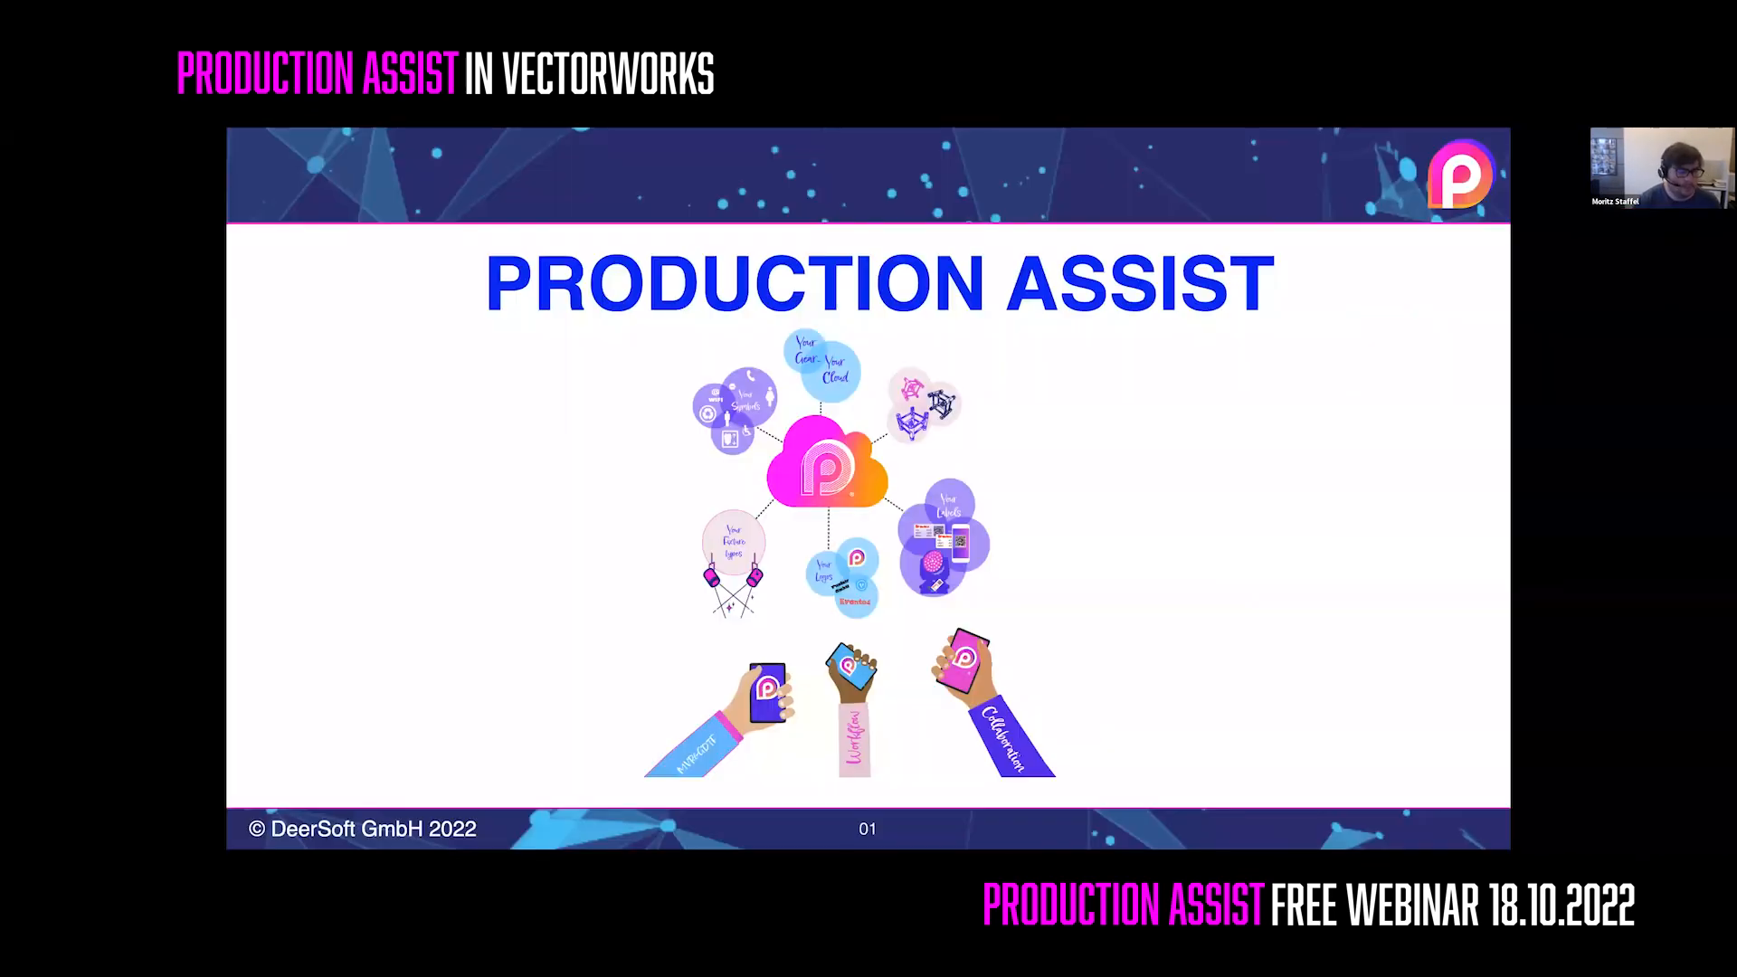